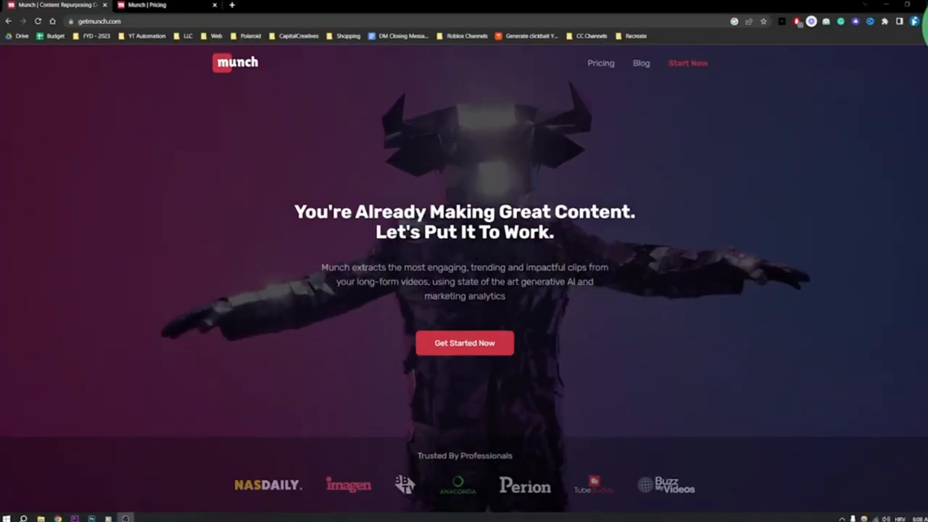
# Scroll the Munch homepage past the marketing-data and platform-focus sections to video editing
pyautogui.scroll(-3)
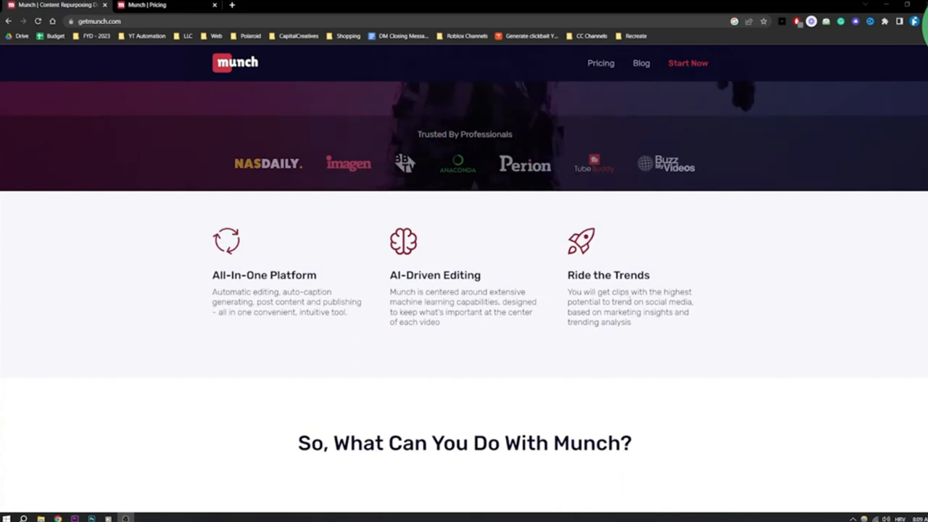
pyautogui.scroll(-3)
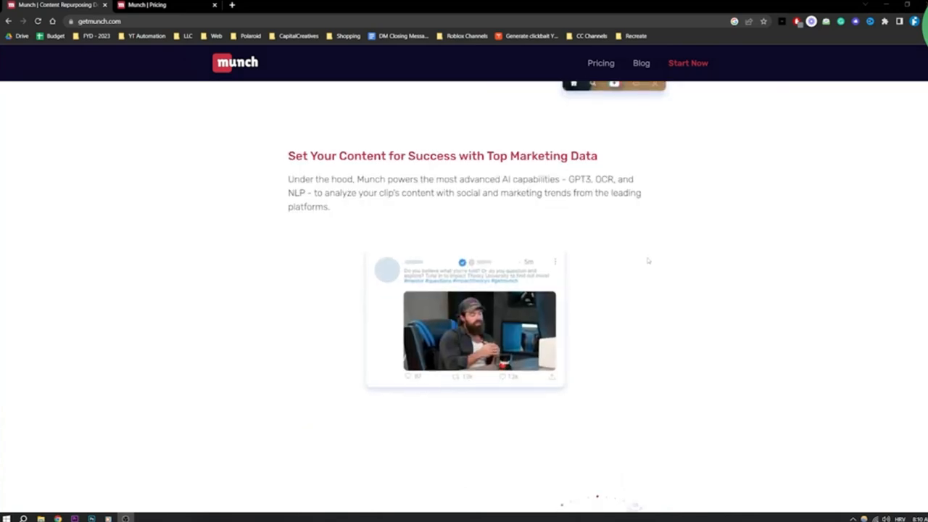
pyautogui.scroll(-3)
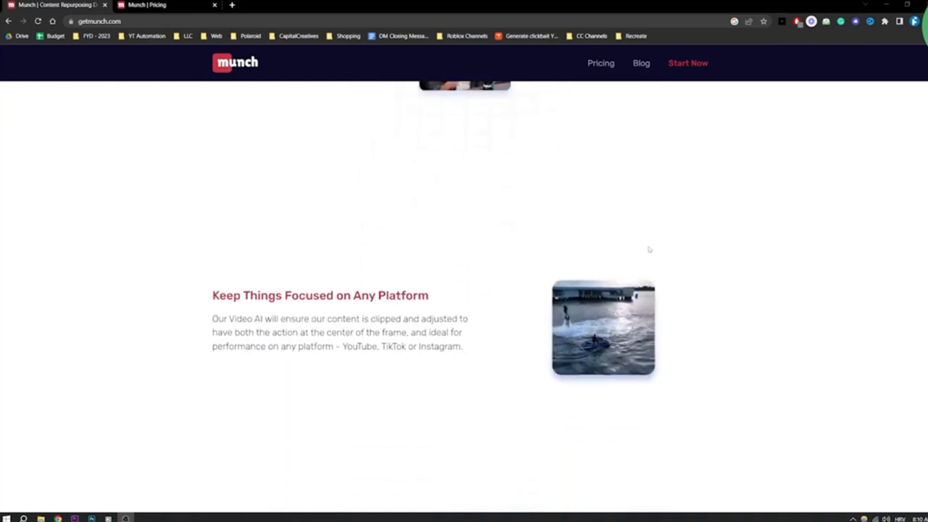
pyautogui.scroll(-3)
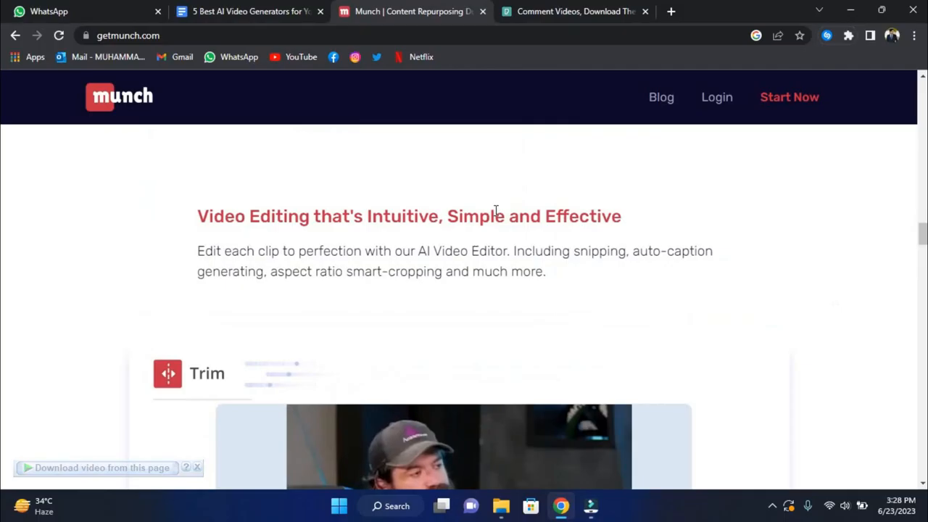
# Scroll the Munch homepage through the subtitles and testimonials sections, then back up
pyautogui.scroll(-3)
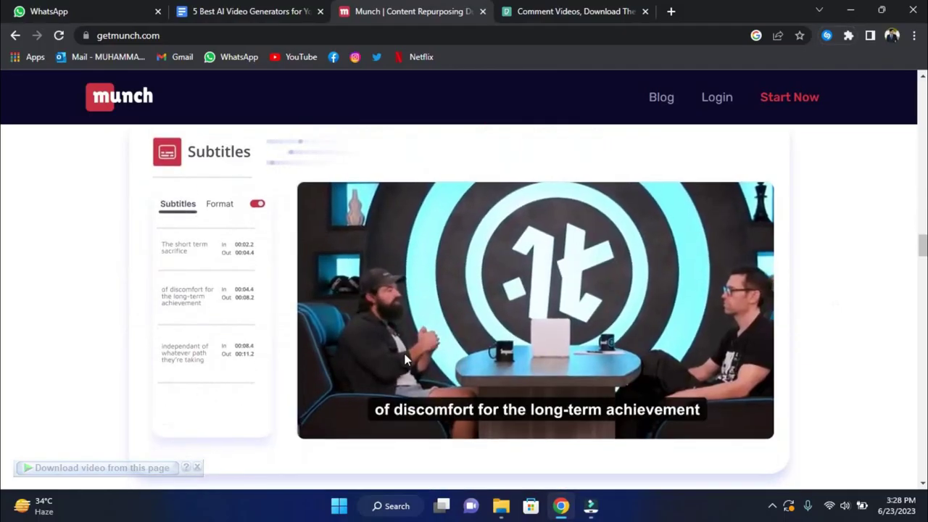
pyautogui.scroll(-3)
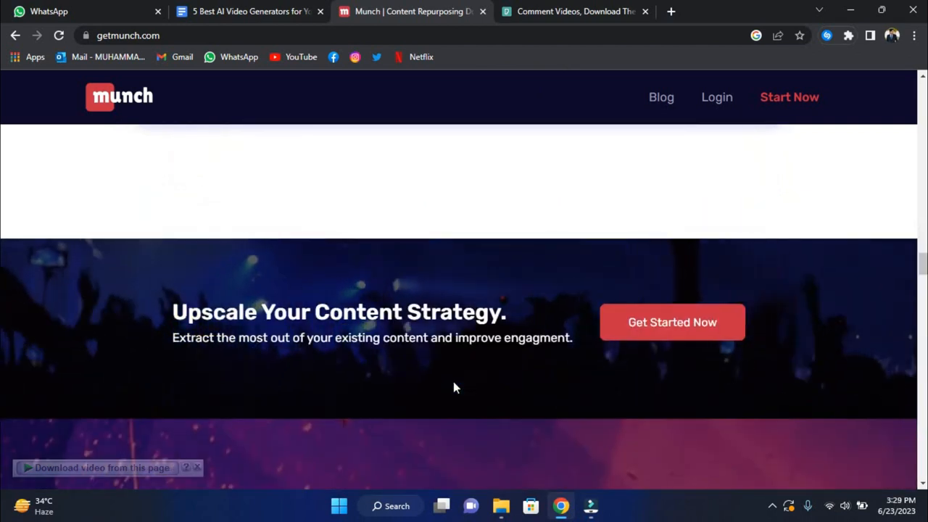
pyautogui.scroll(-3)
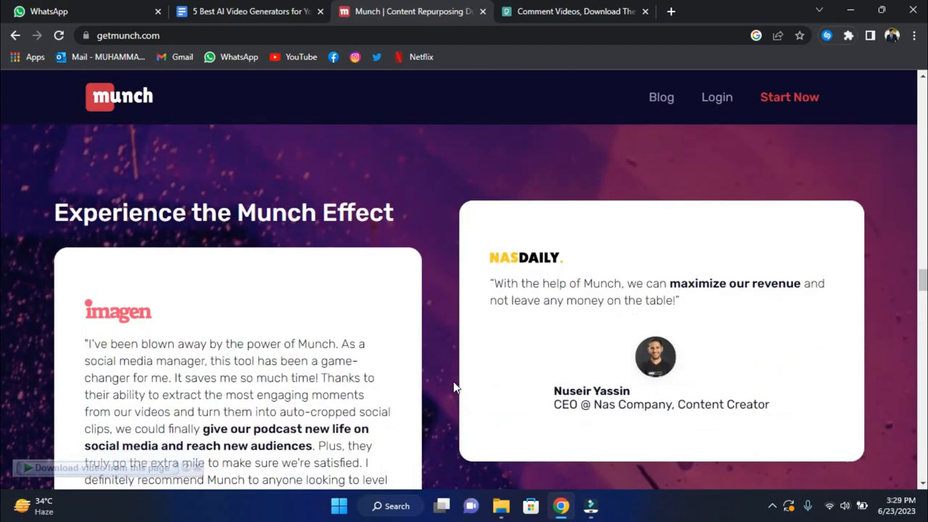
pyautogui.scroll(-3)
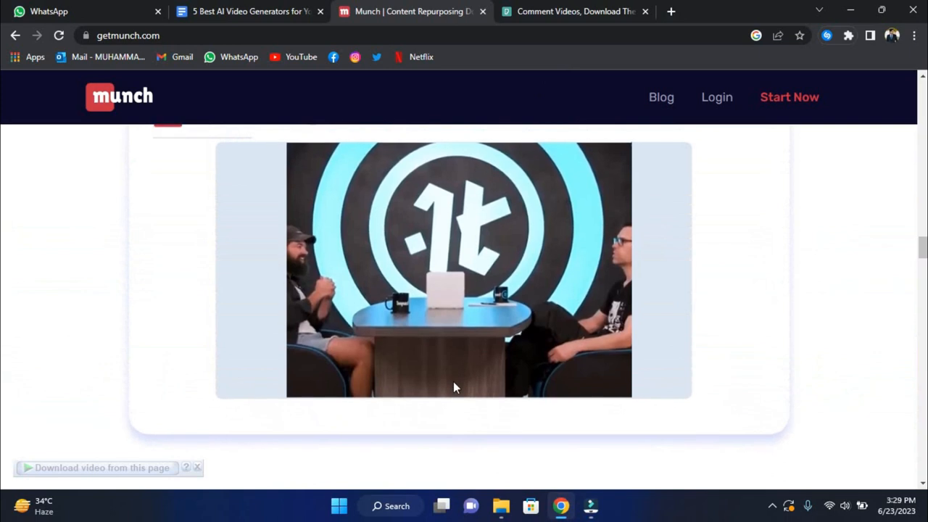
pyautogui.scroll(-3)
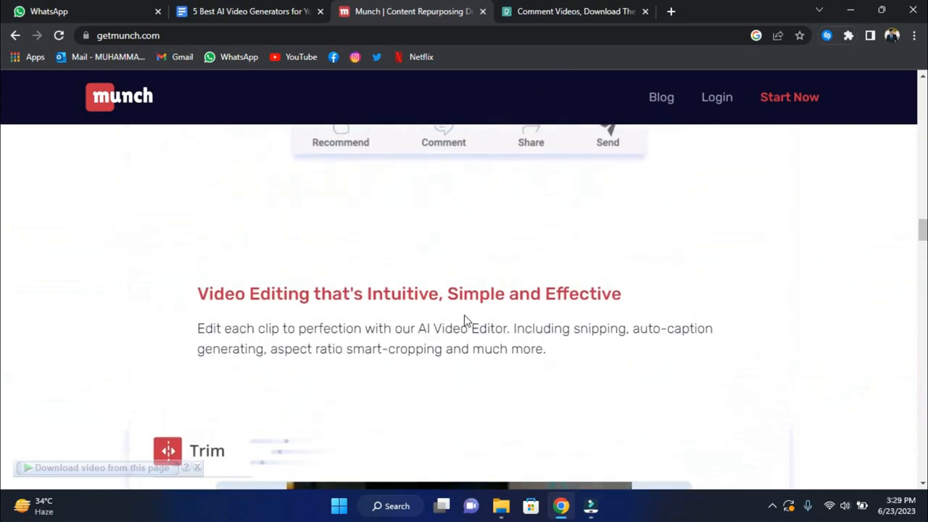
pyautogui.scroll(-3)
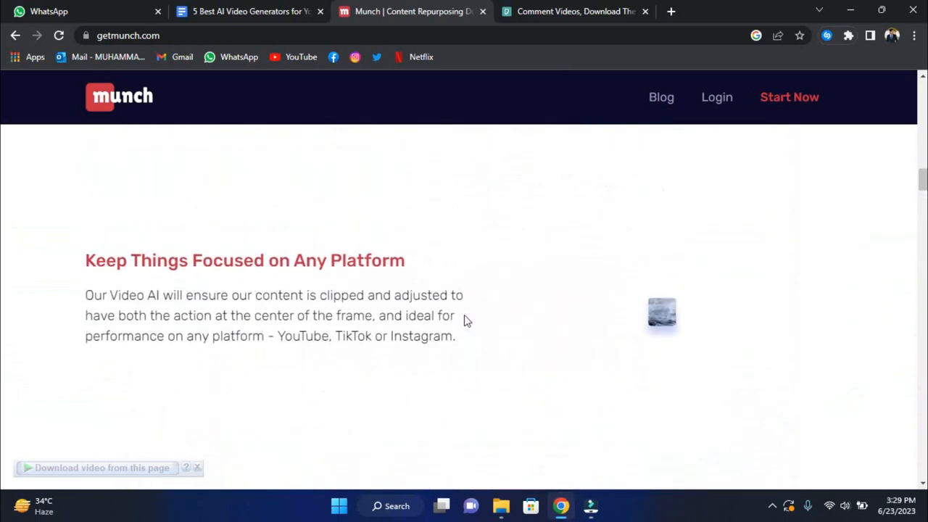
pyautogui.scroll(-3)
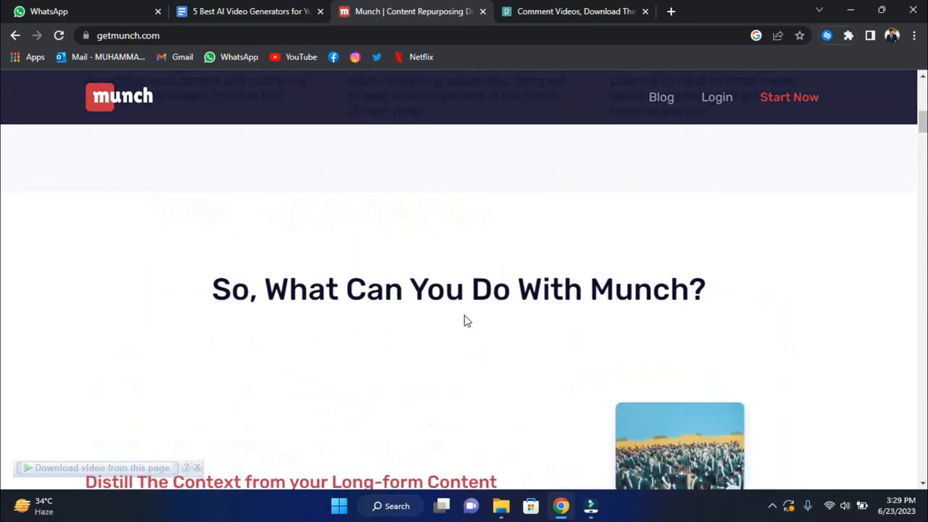
pyautogui.scroll(3)
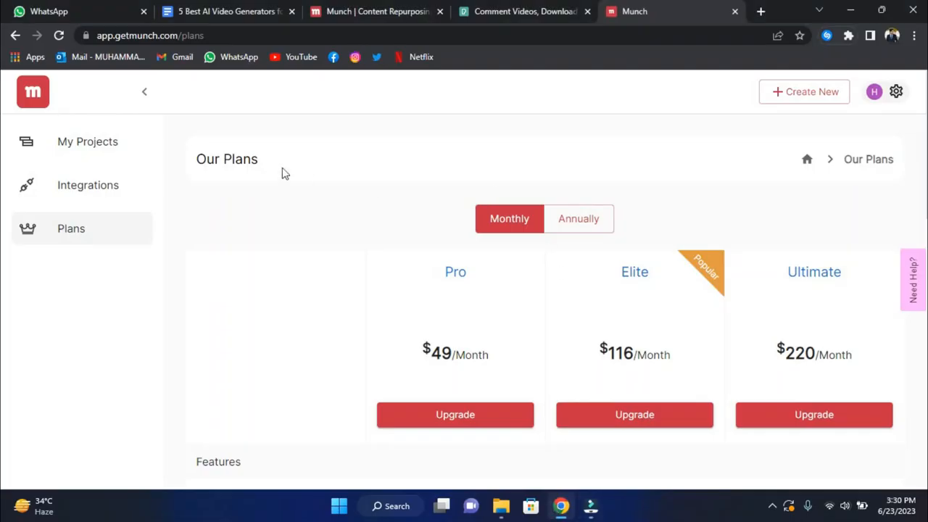
pyautogui.scroll(-3)
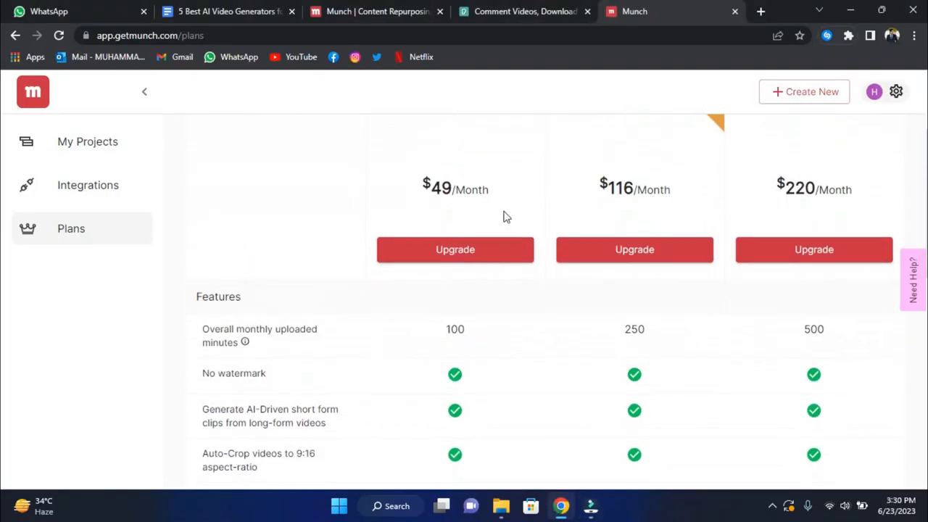
pyautogui.scroll(-3)
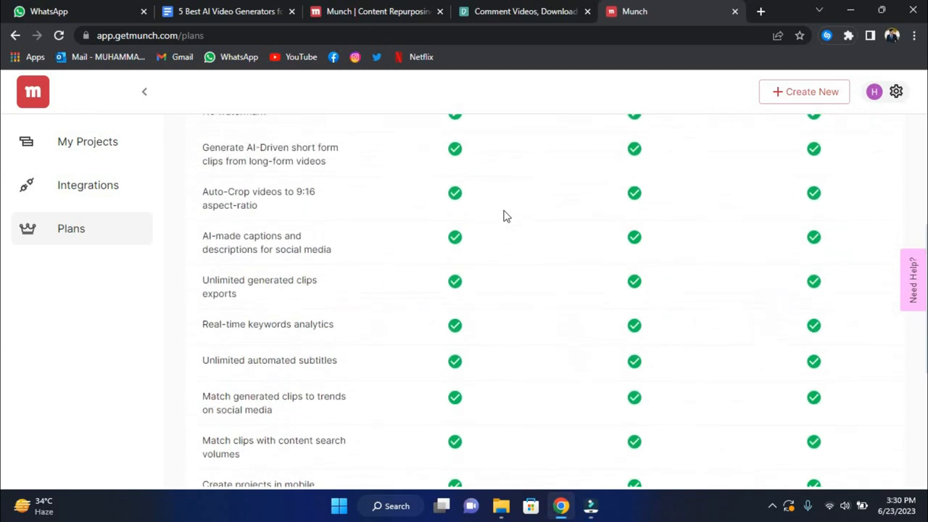
pyautogui.scroll(3)
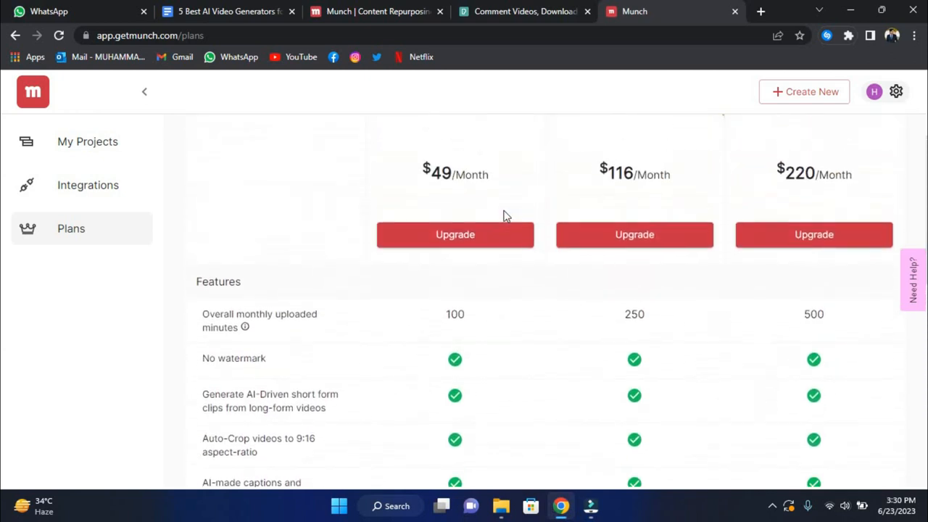
pyautogui.scroll(3)
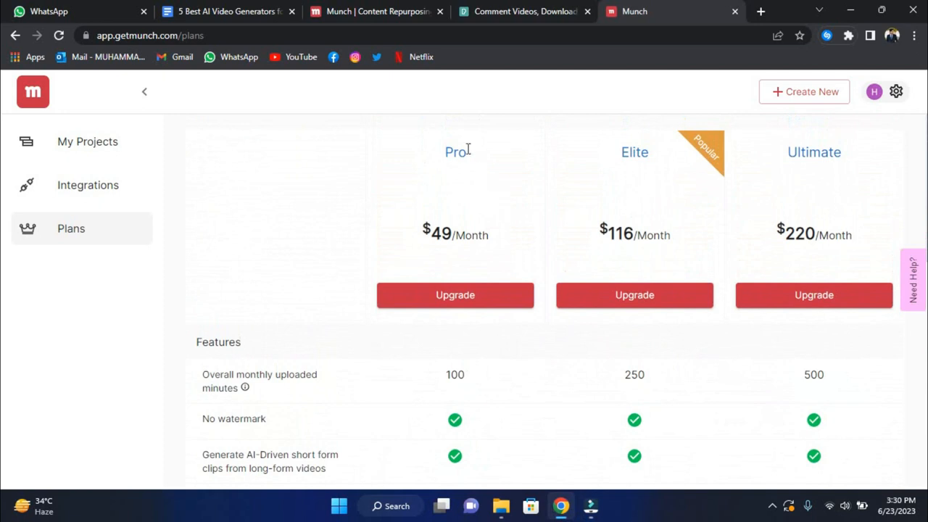
pyautogui.moveTo(802, 167)
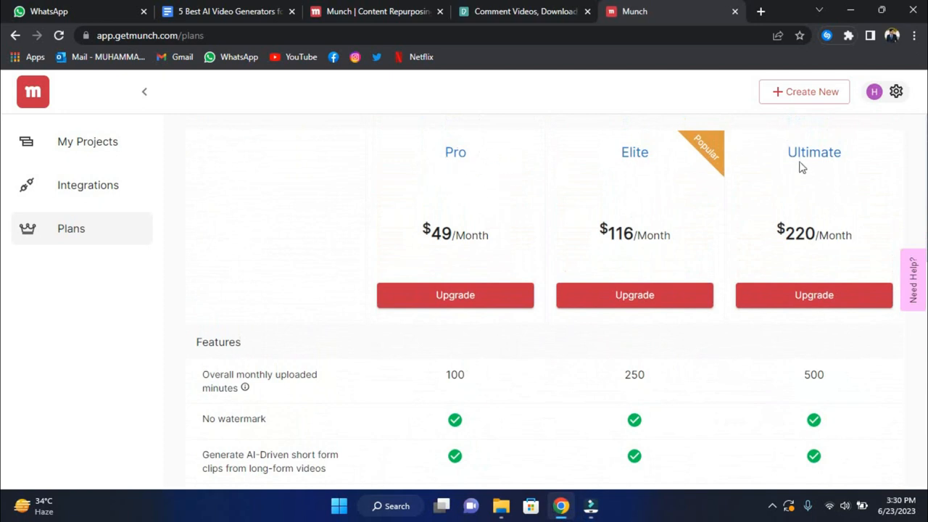
pyautogui.moveTo(549, 243)
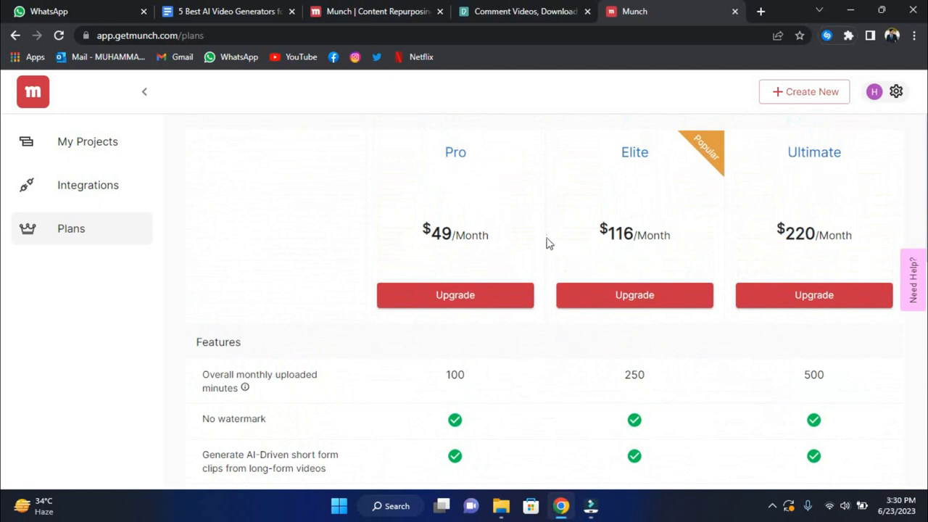
pyautogui.scroll(3)
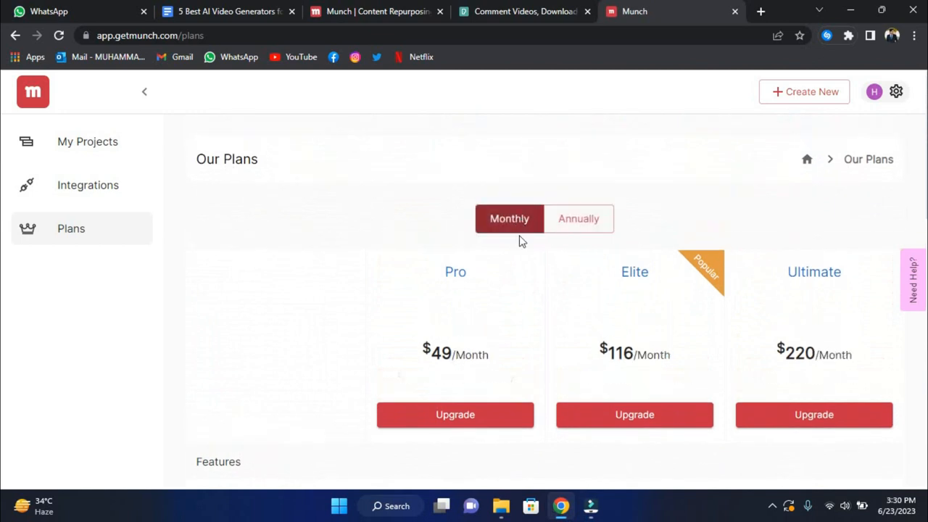
pyautogui.scroll(-3)
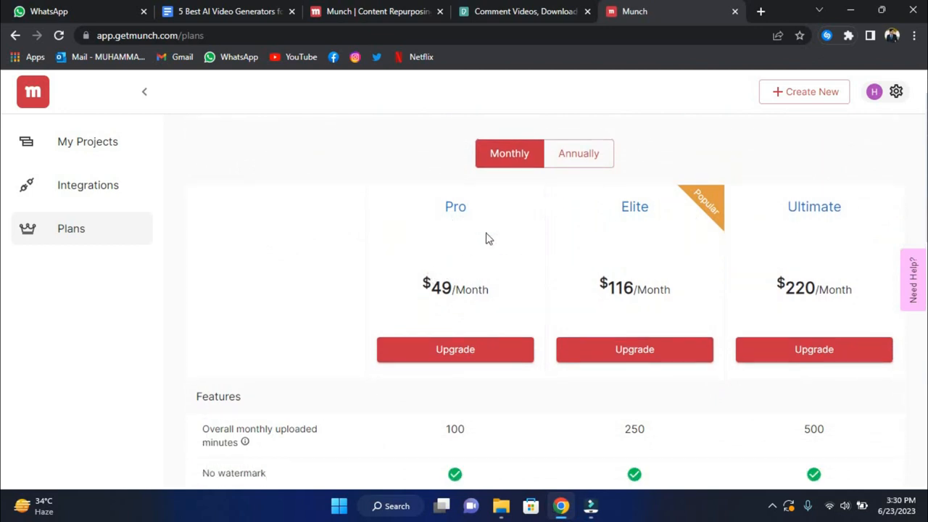
pyautogui.scroll(-3)
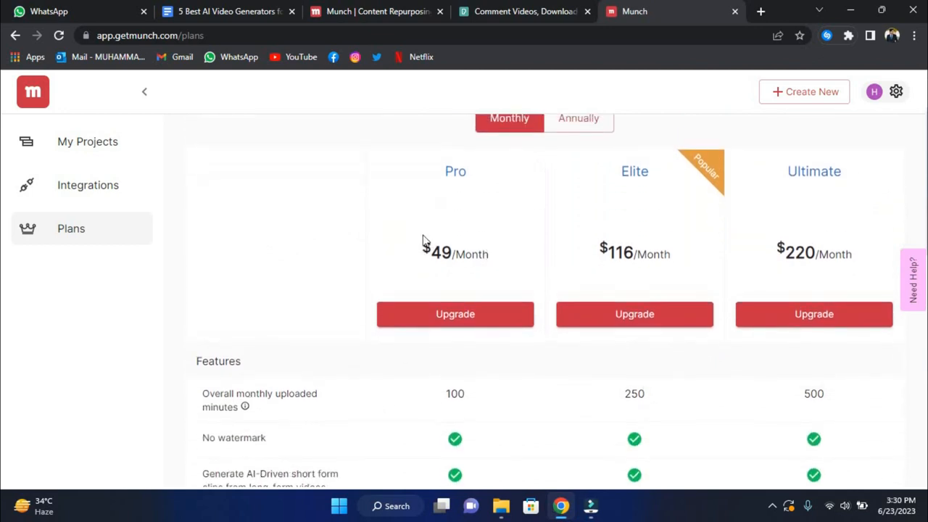
pyautogui.moveTo(499, 267)
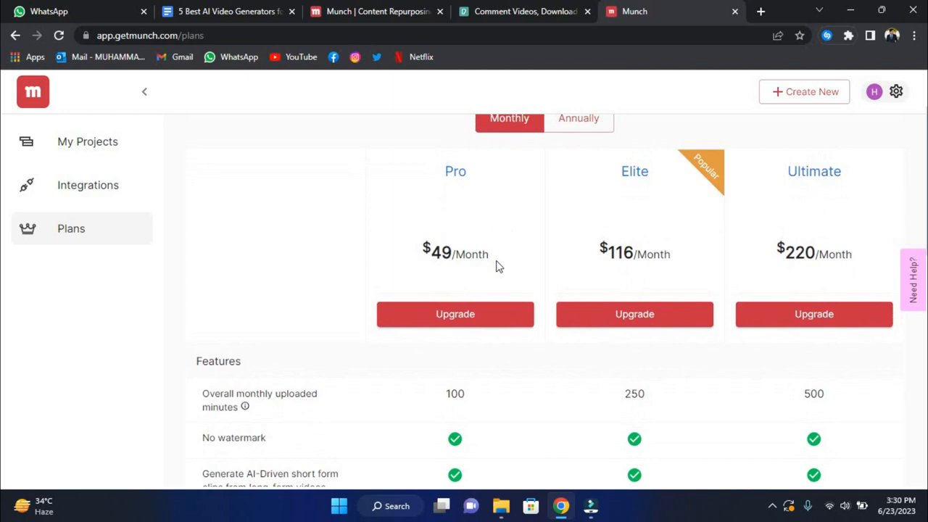
pyautogui.scroll(-3)
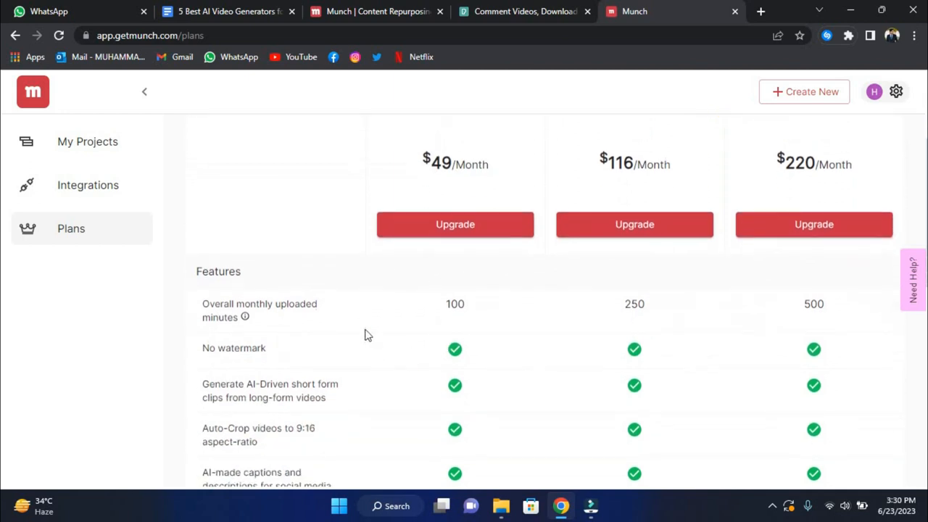
pyautogui.scroll(-3)
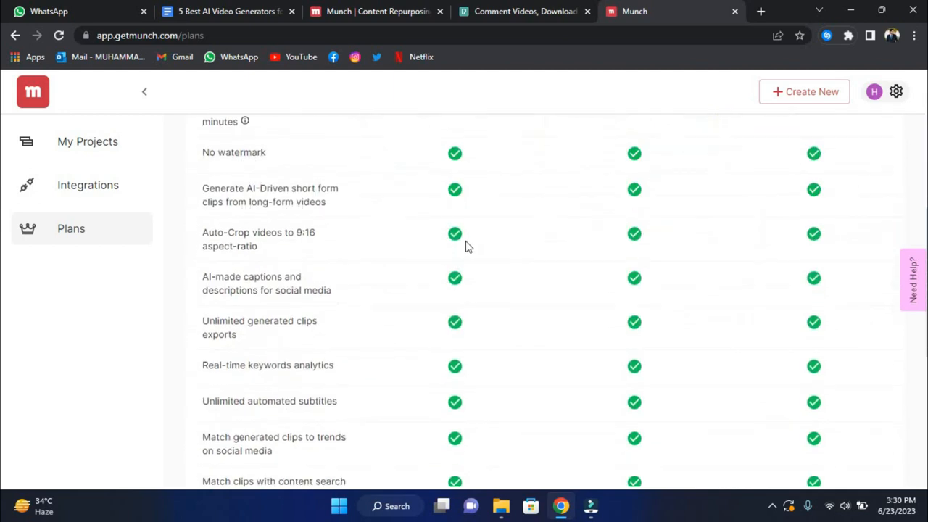
pyautogui.scroll(3)
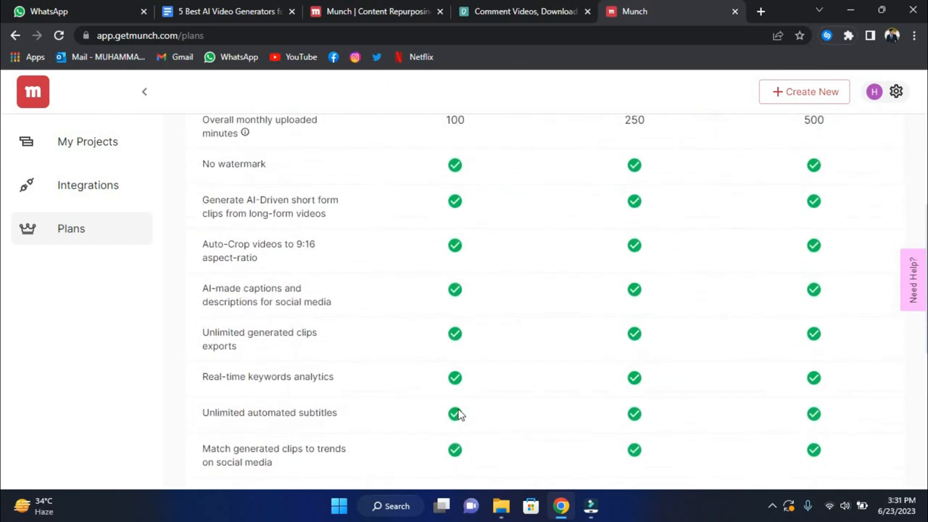
pyautogui.scroll(3)
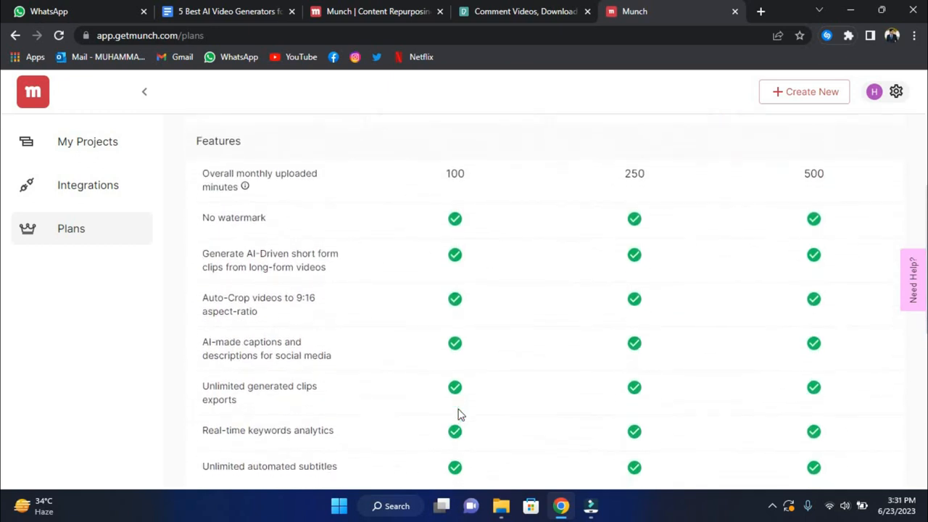
pyautogui.scroll(3)
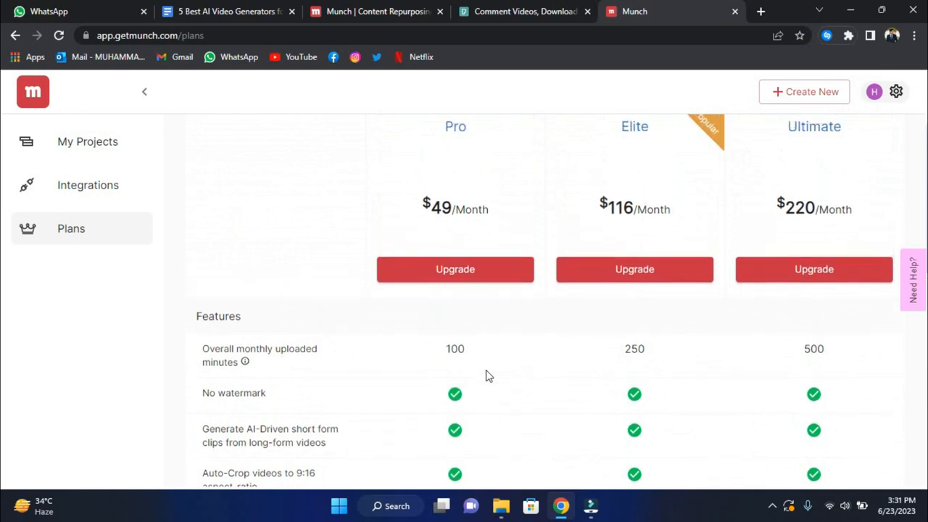
pyautogui.scroll(3)
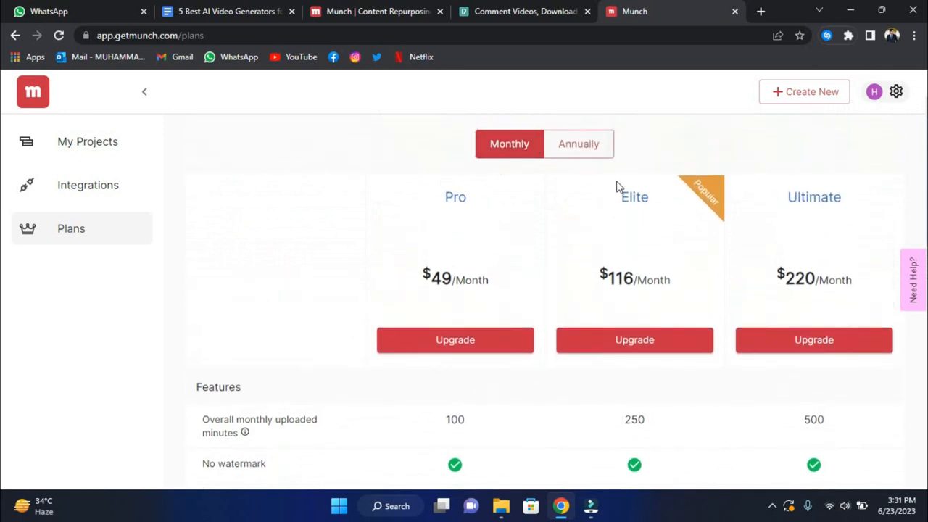
pyautogui.moveTo(634, 339)
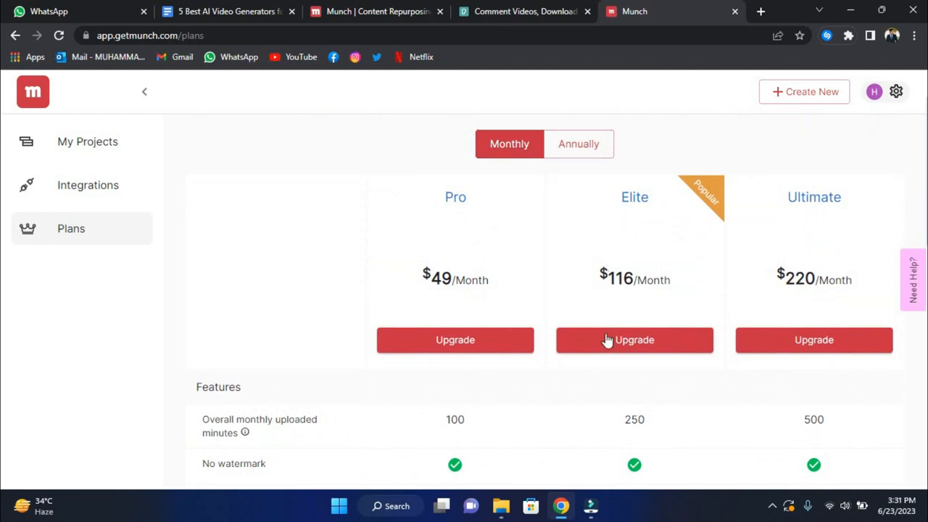
pyautogui.scroll(-3)
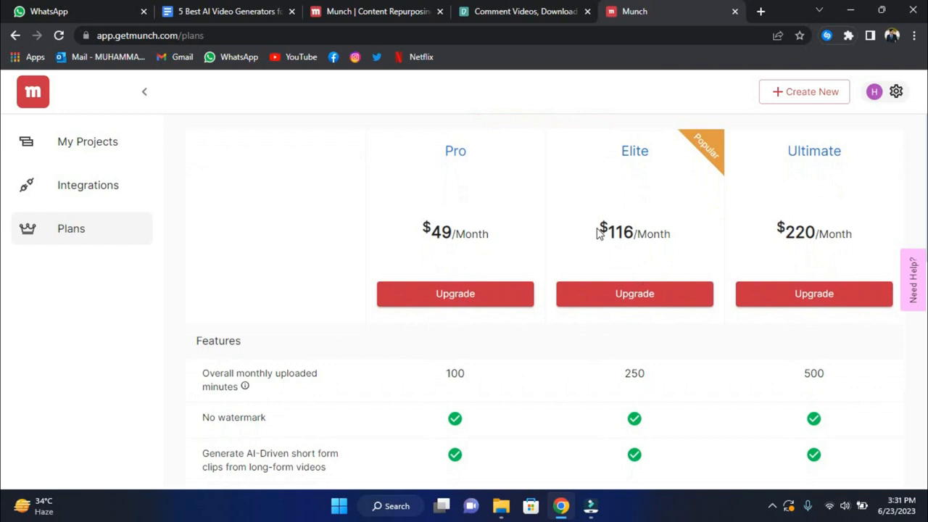
pyautogui.doubleClick(619, 233)
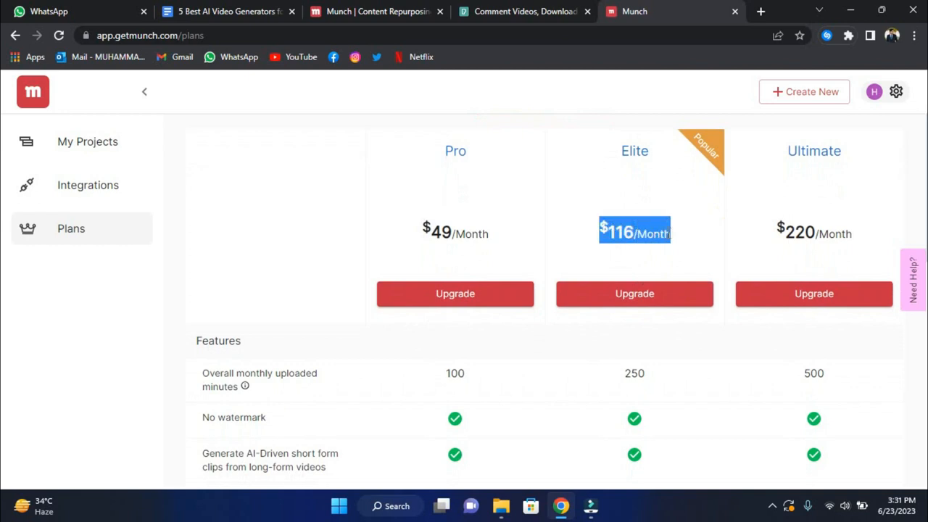
pyautogui.scroll(-3)
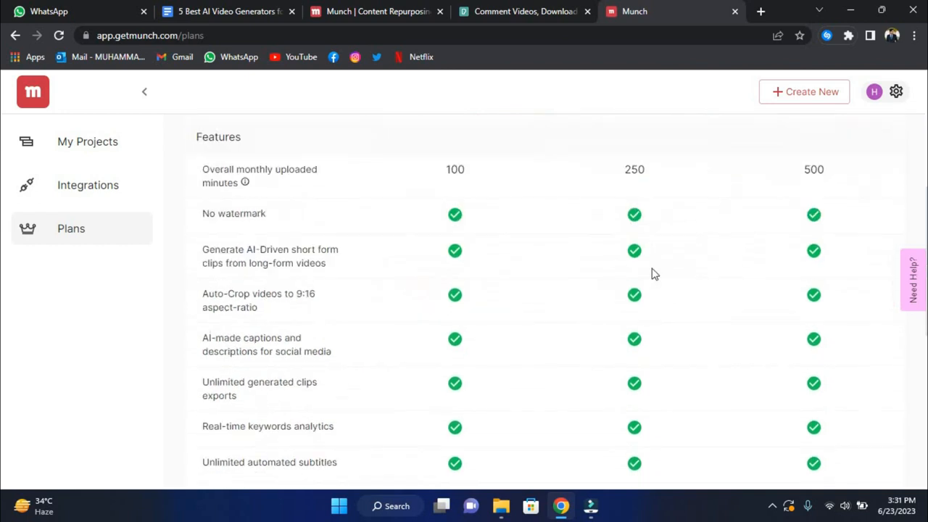
pyautogui.scroll(-3)
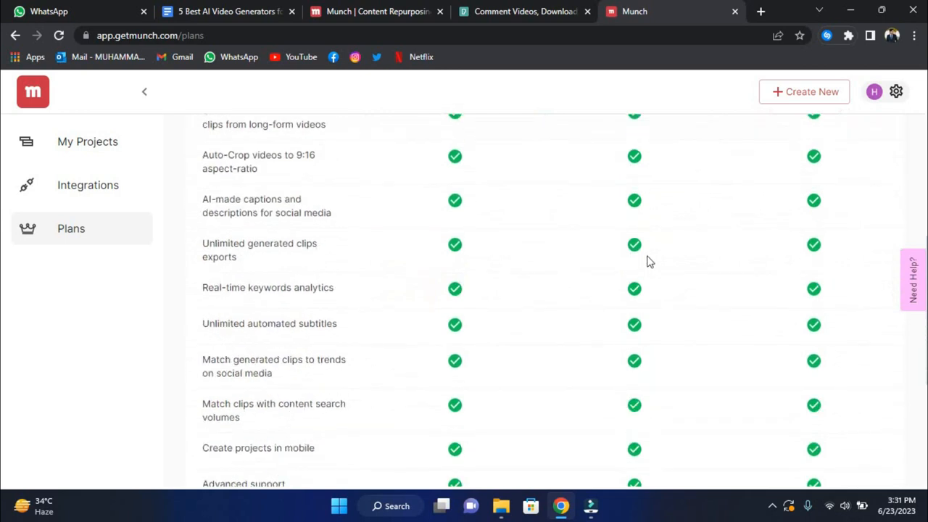
pyautogui.scroll(-3)
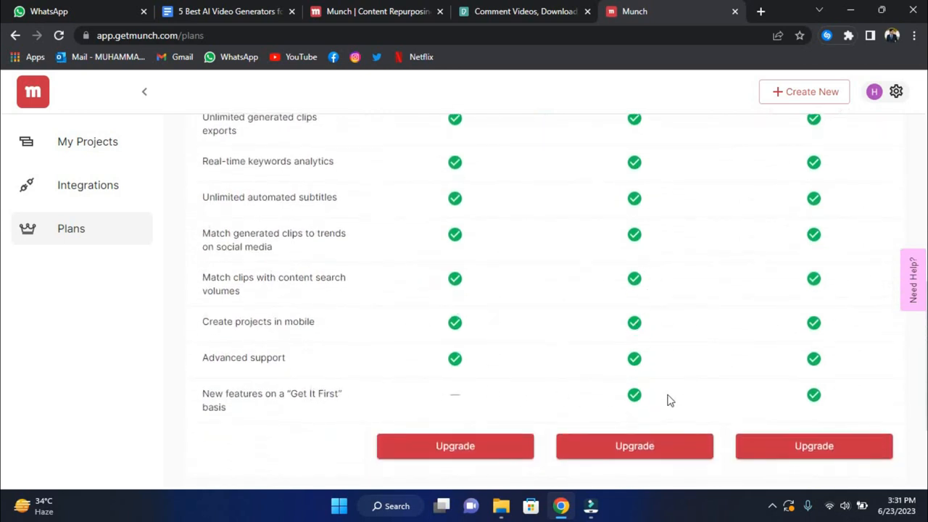
pyautogui.scroll(3)
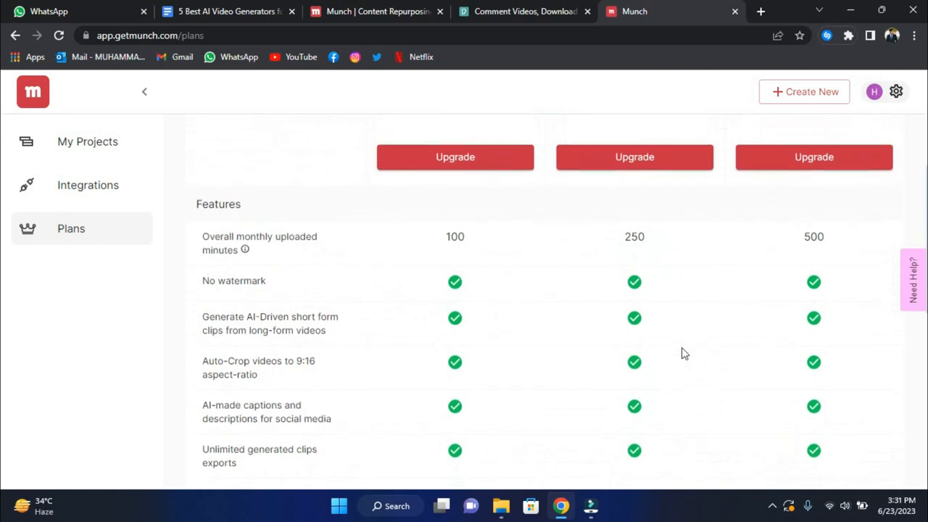
pyautogui.scroll(3)
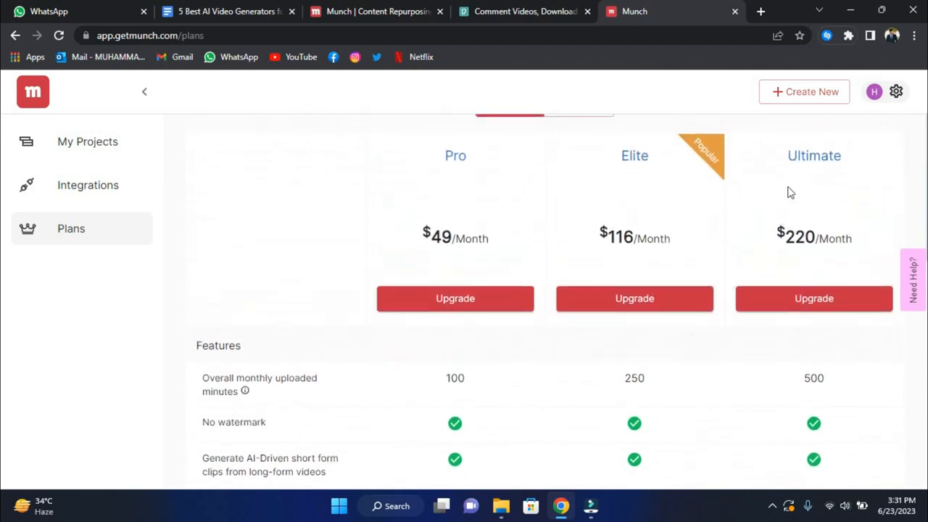
pyautogui.scroll(3)
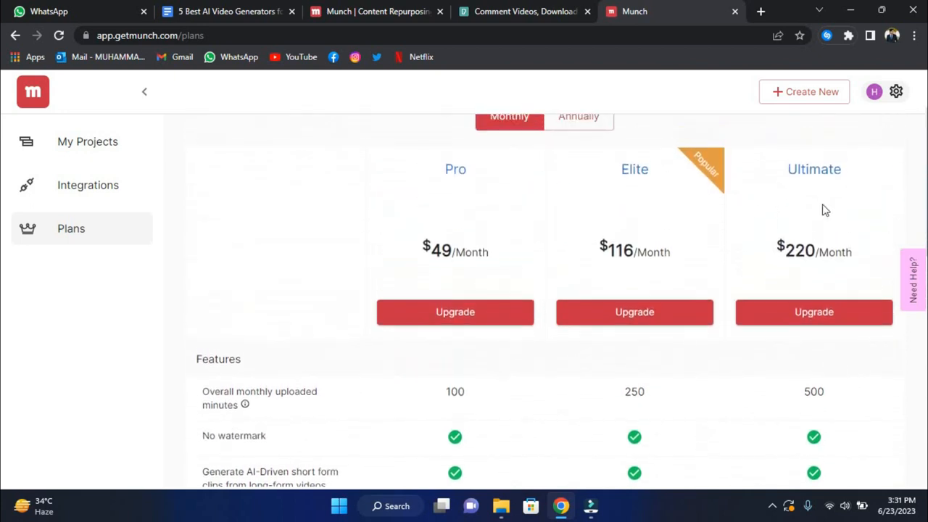
pyautogui.scroll(3)
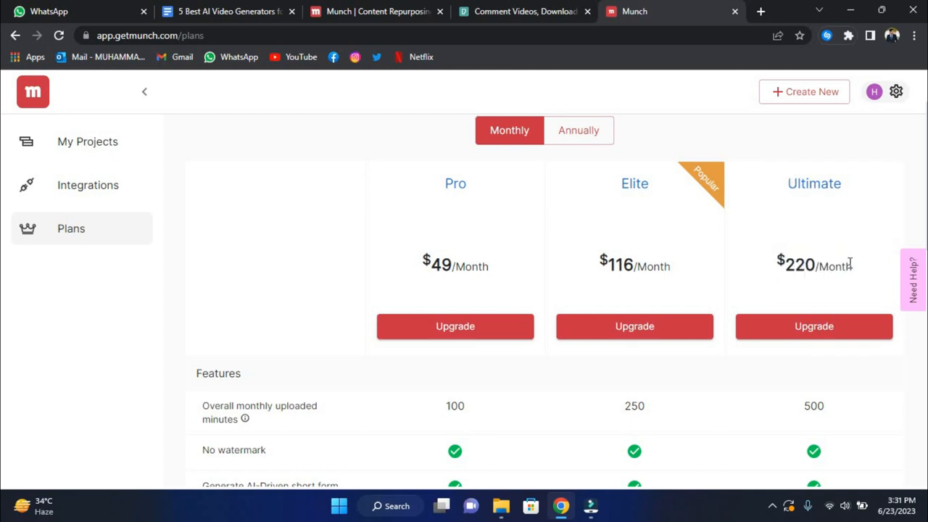
pyautogui.scroll(-3)
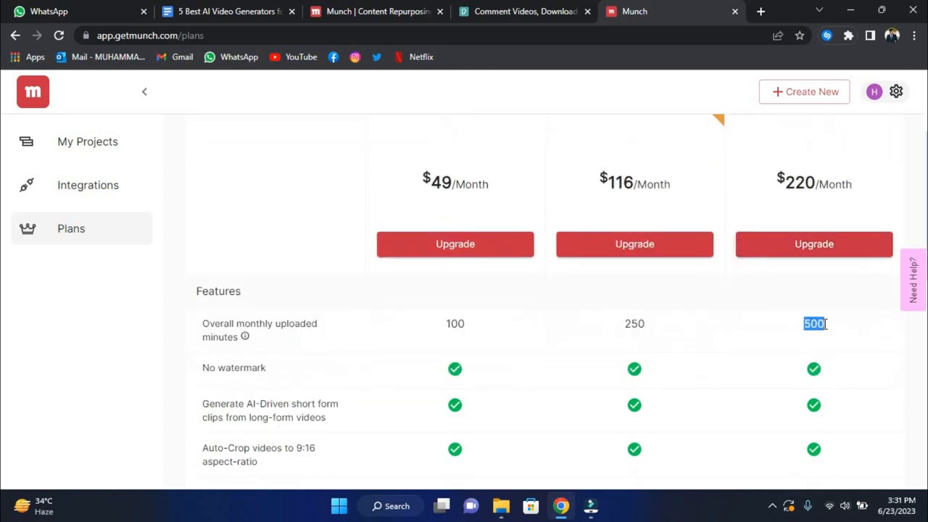
pyautogui.scroll(-3)
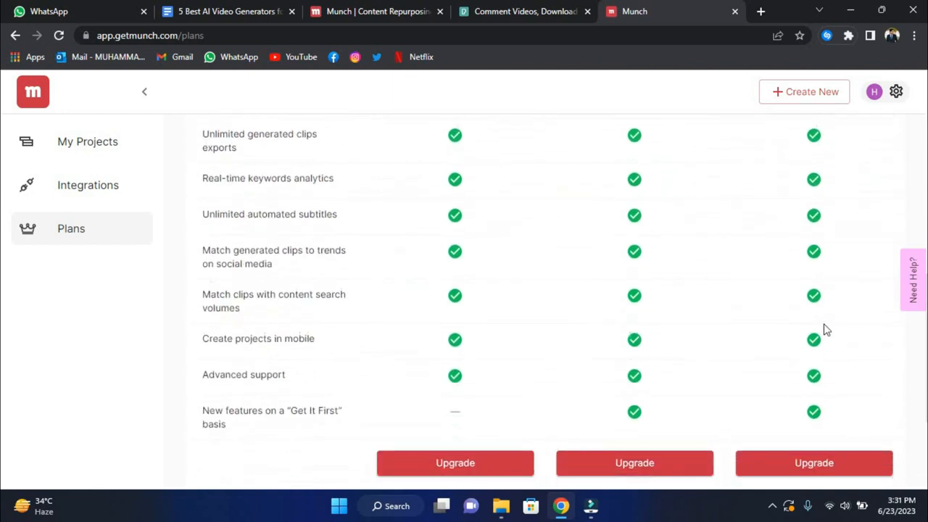
pyautogui.scroll(3)
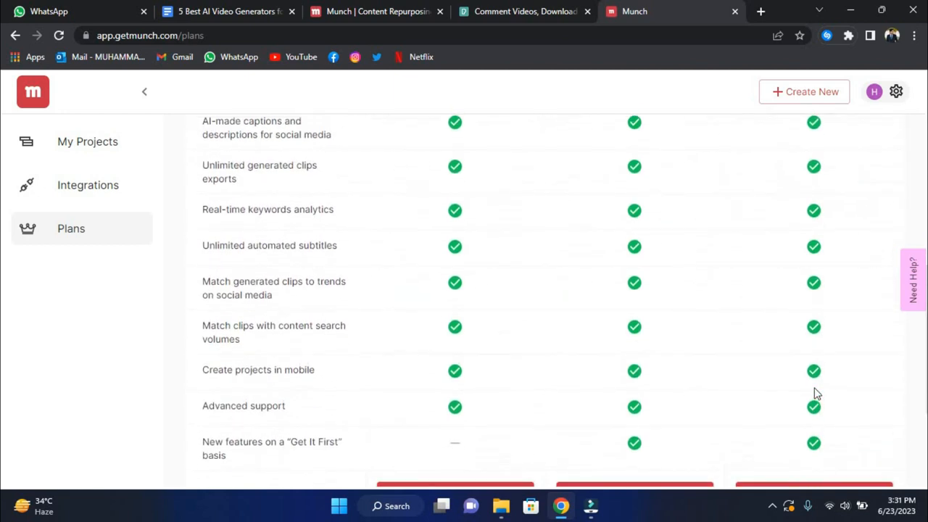
pyautogui.scroll(-3)
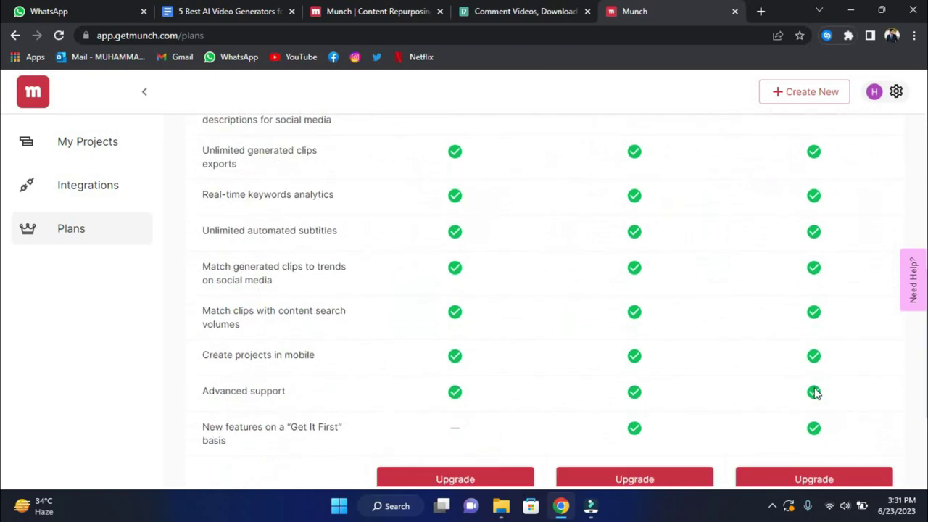
pyautogui.scroll(3)
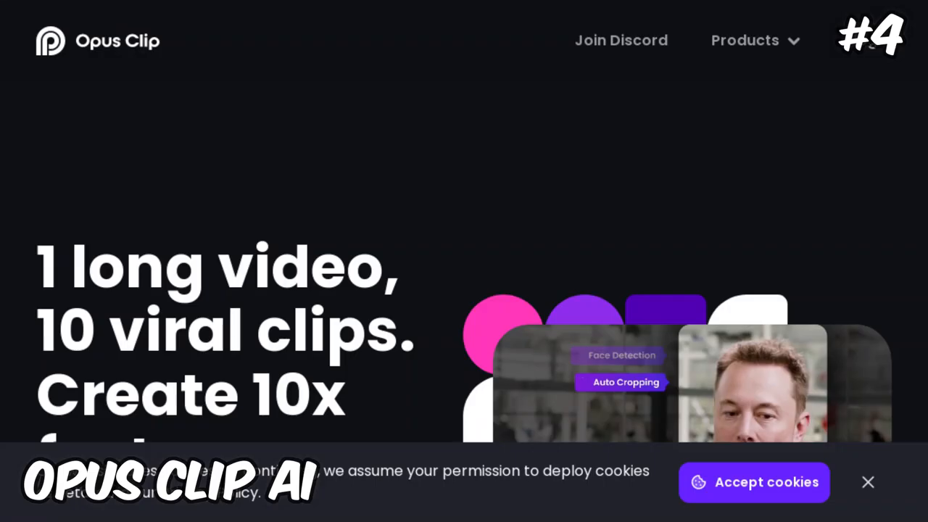
# Scroll the Opus Clip homepage past the livestream, product review and gaming example clips
pyautogui.scroll(-3)
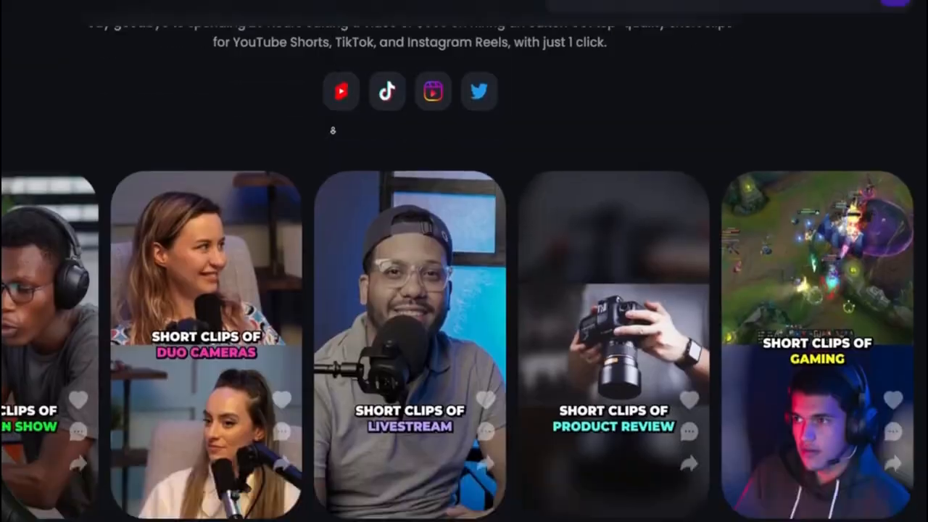
pyautogui.scroll(-3)
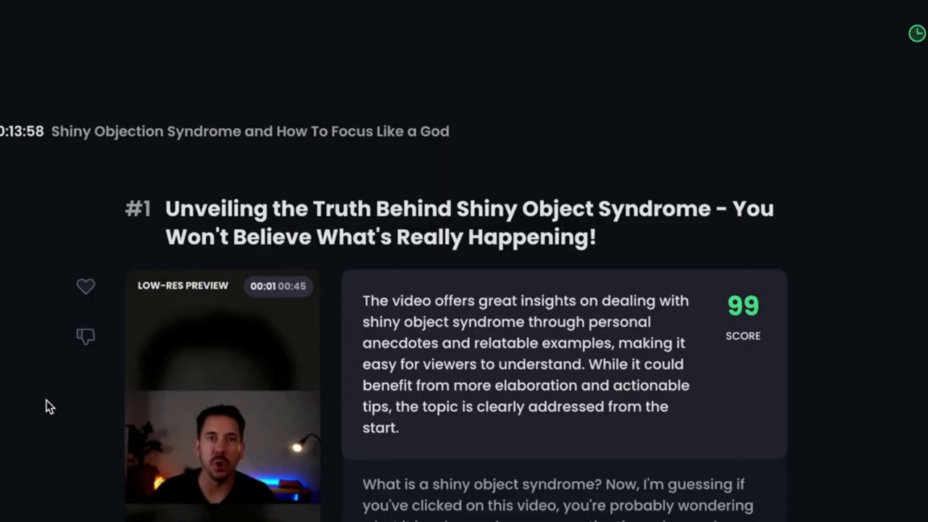
# Scroll through more Opus Clip generated clips and their scores, including 78 and 85
pyautogui.scroll(-3)
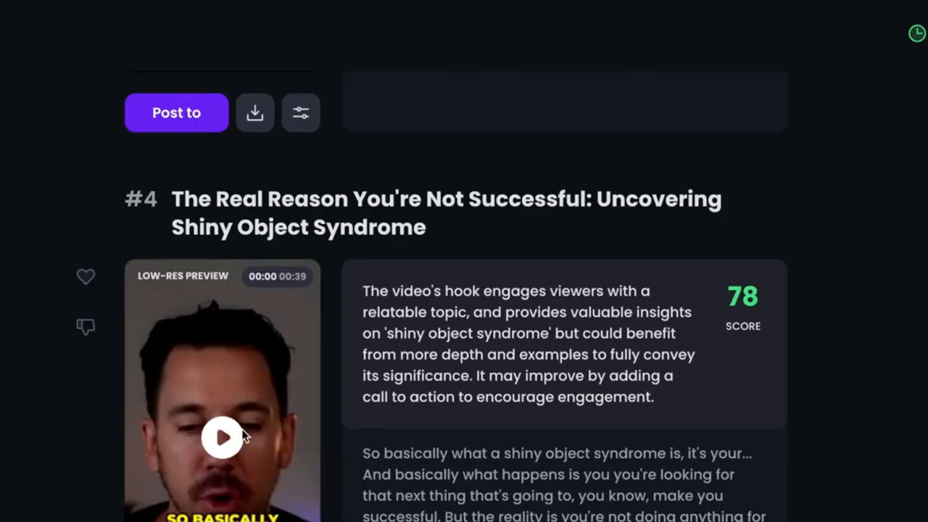
pyautogui.scroll(-3)
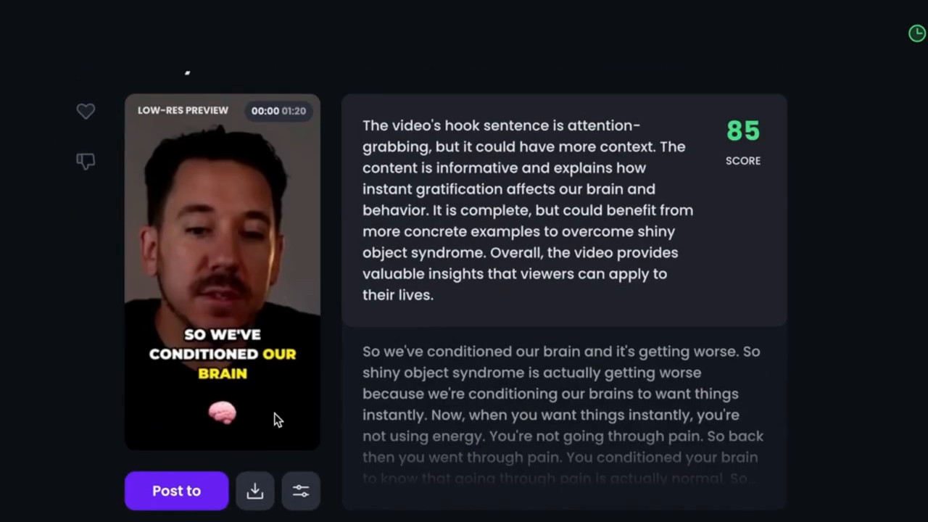
pyautogui.moveTo(300, 491)
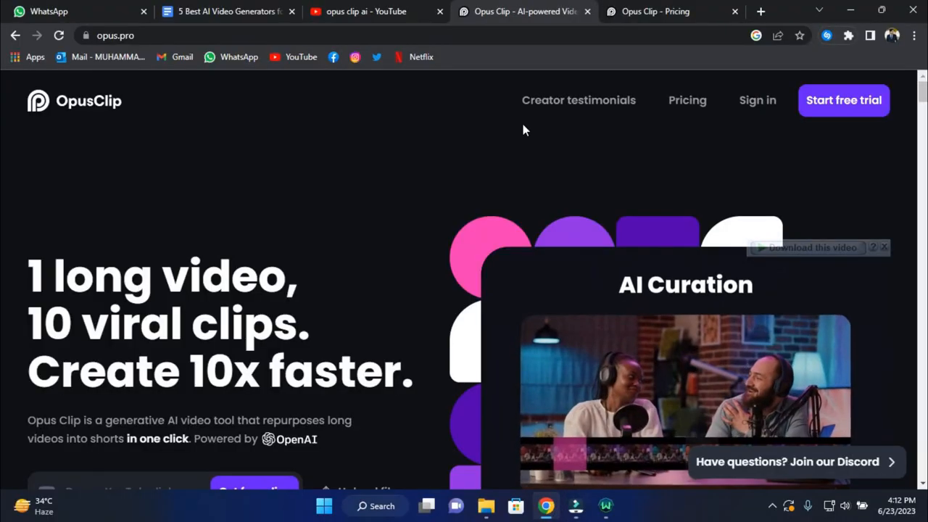
pyautogui.scroll(-3)
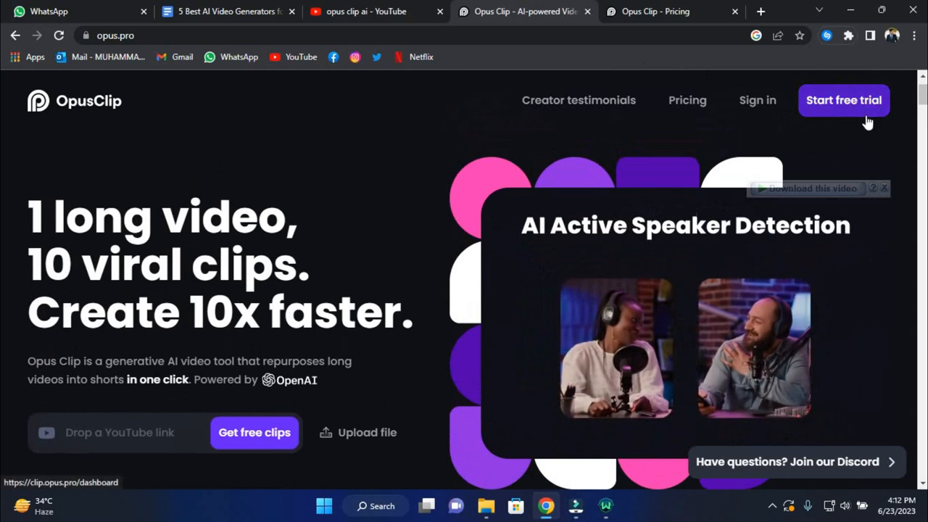
pyautogui.scroll(-3)
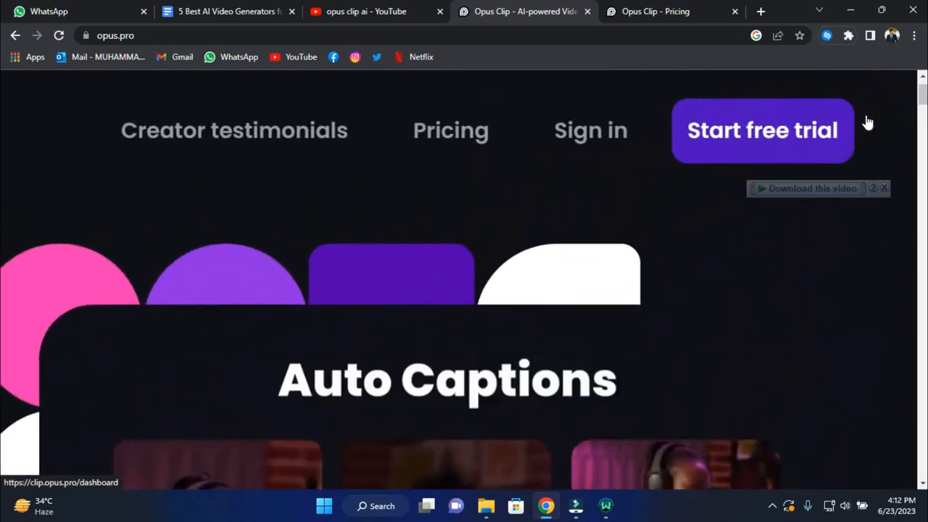
pyautogui.scroll(3)
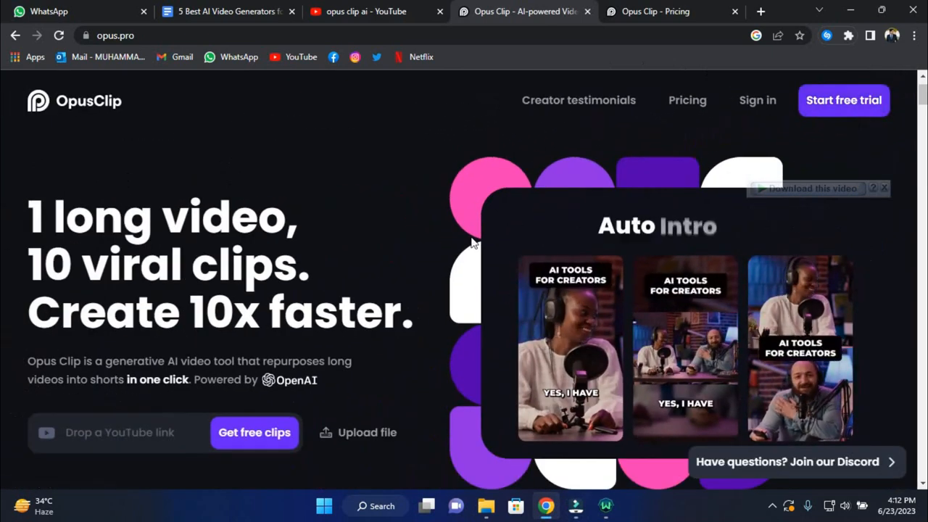
pyautogui.scroll(-3)
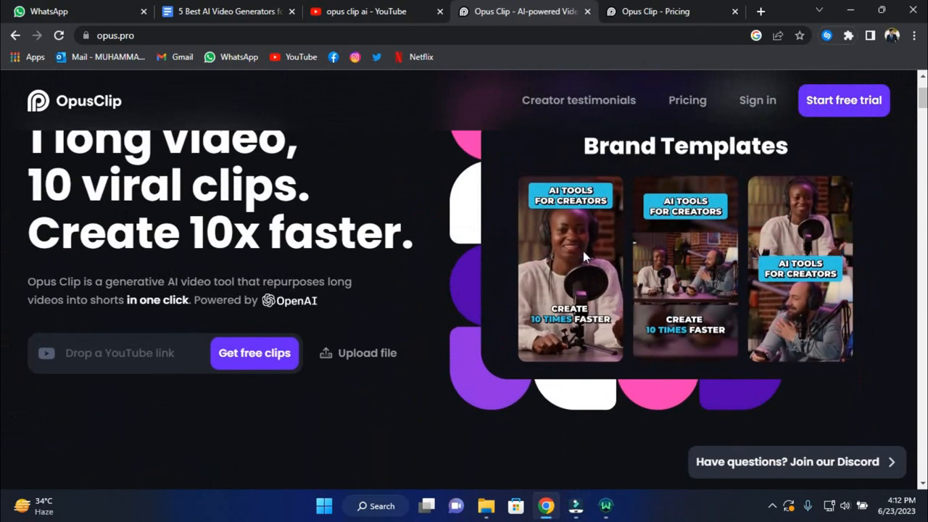
pyautogui.scroll(-3)
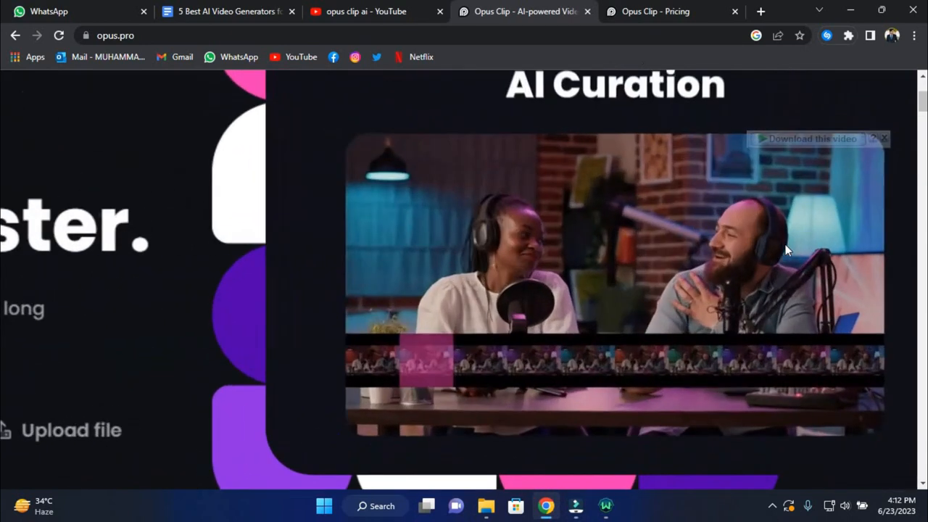
pyautogui.scroll(-3)
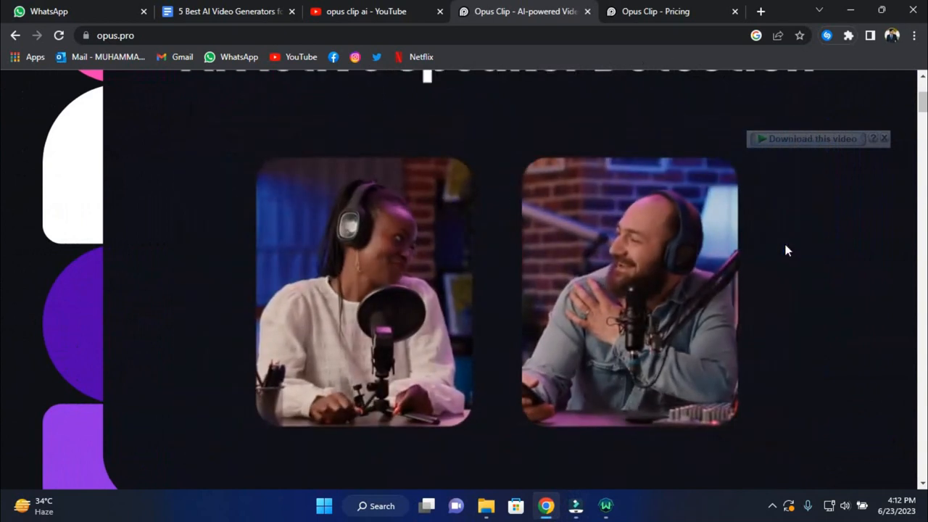
pyautogui.scroll(3)
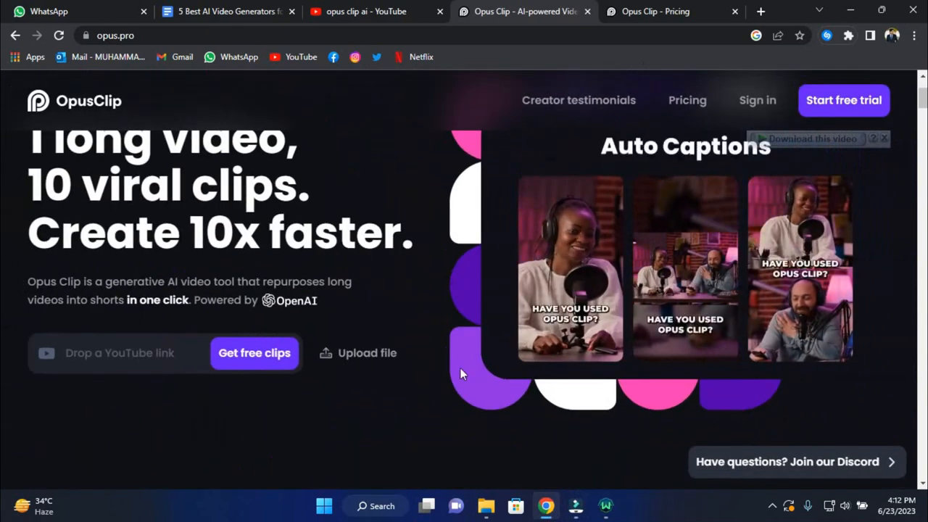
pyautogui.scroll(-3)
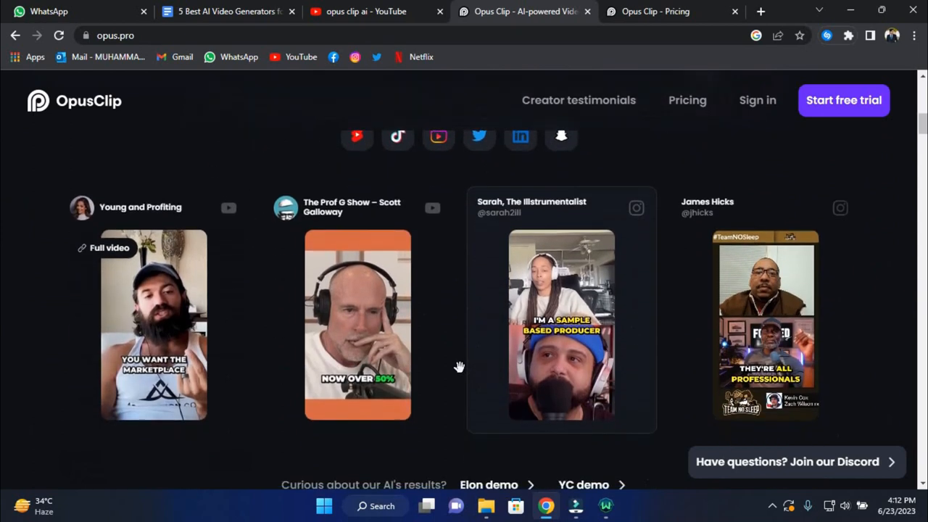
pyautogui.scroll(-3)
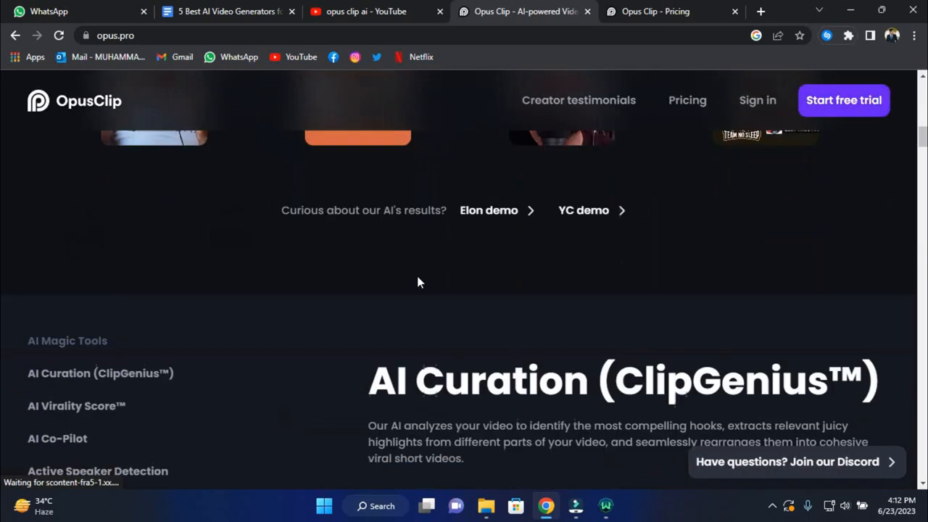
pyautogui.scroll(-3)
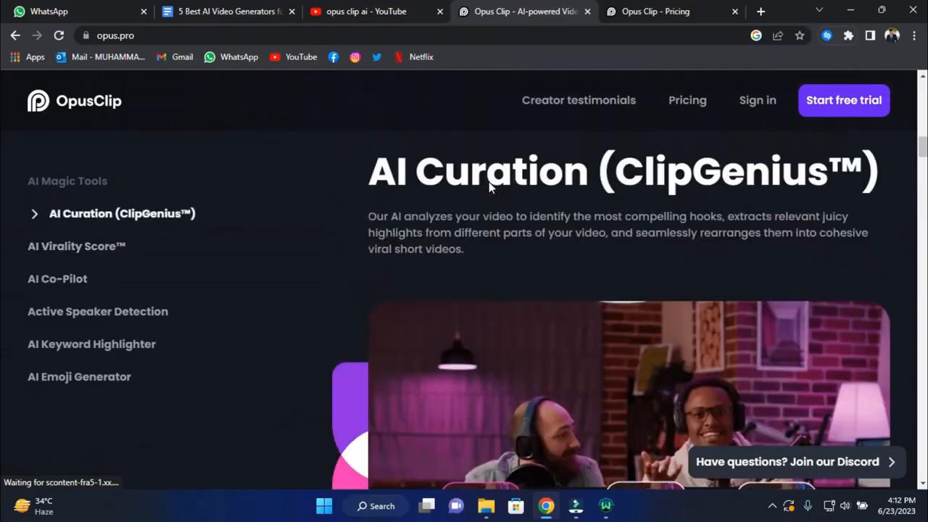
pyautogui.scroll(3)
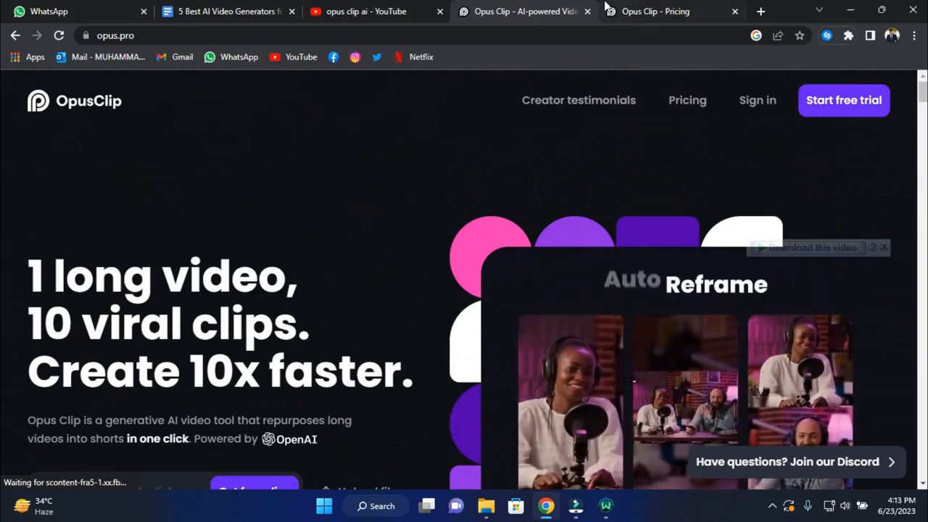
pyautogui.moveTo(498, 130)
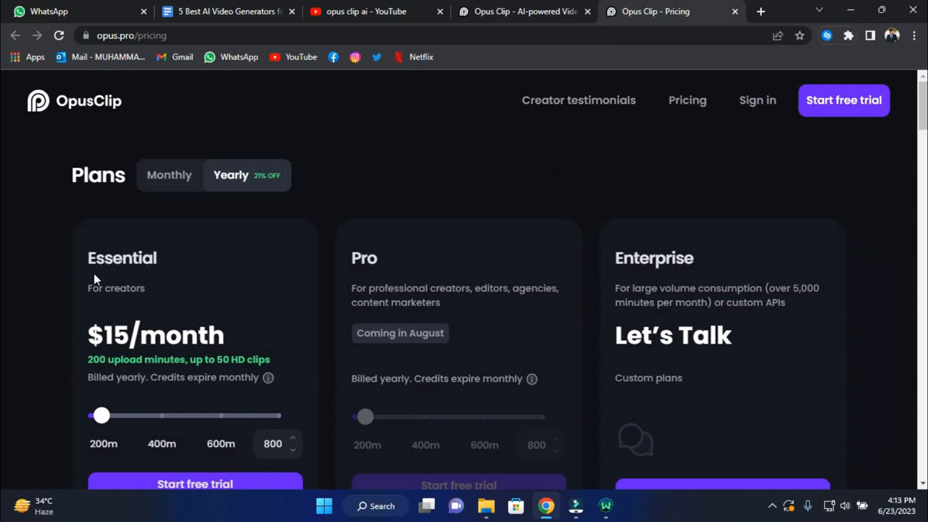
pyautogui.scroll(-3)
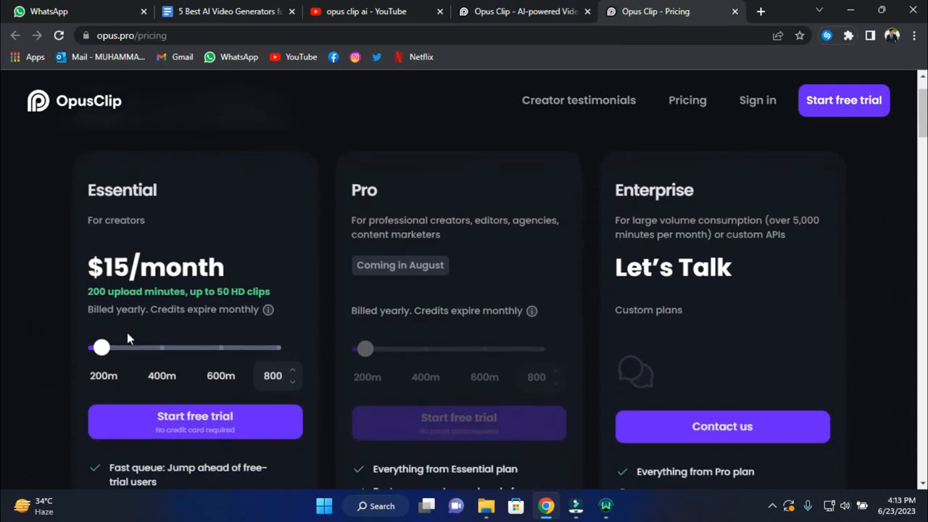
pyautogui.scroll(-3)
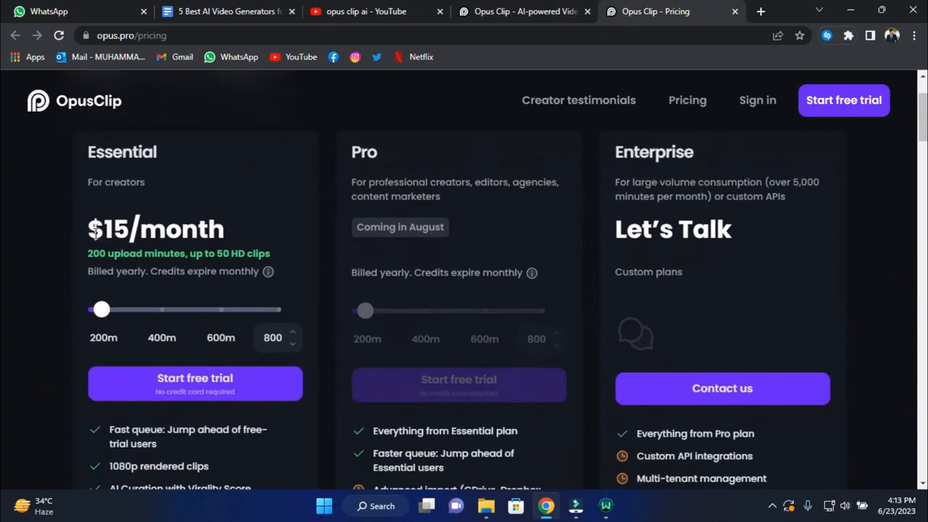
pyautogui.moveTo(100, 316)
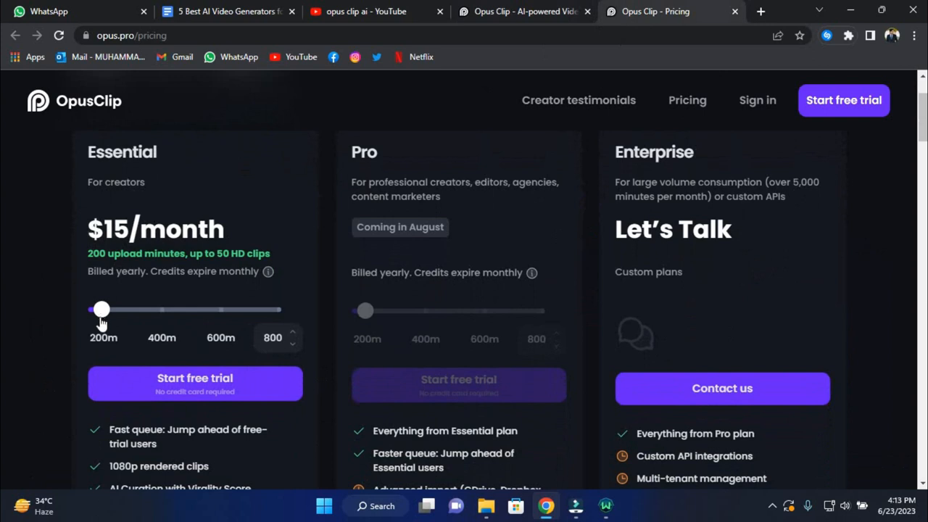
pyautogui.moveTo(119, 320)
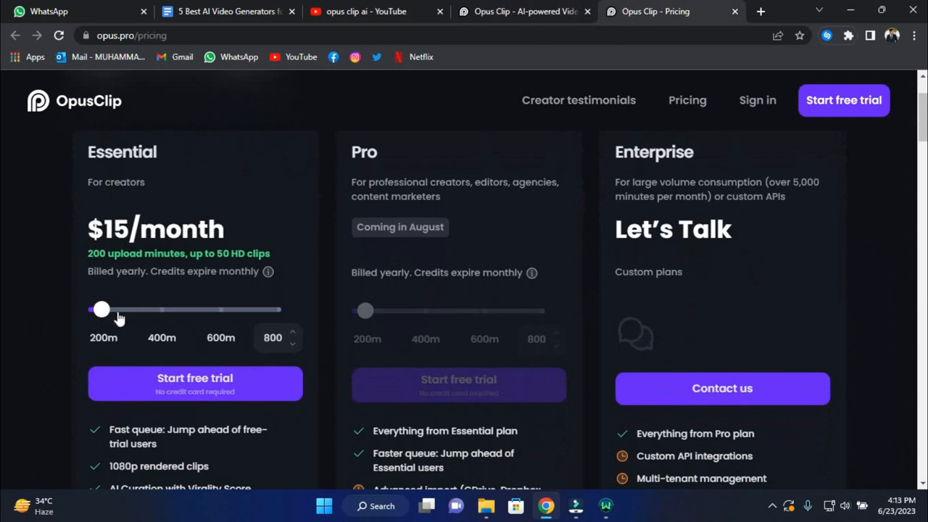
pyautogui.moveTo(132, 317)
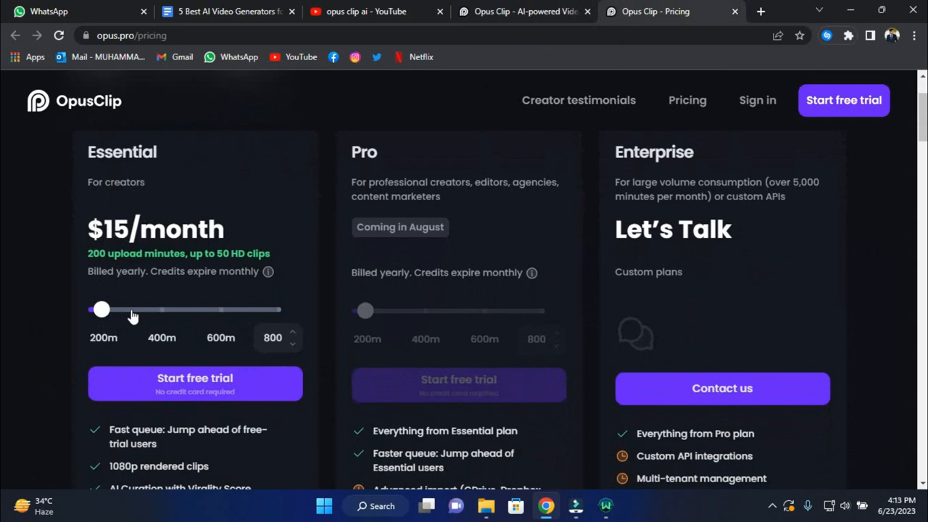
pyautogui.moveTo(98, 325)
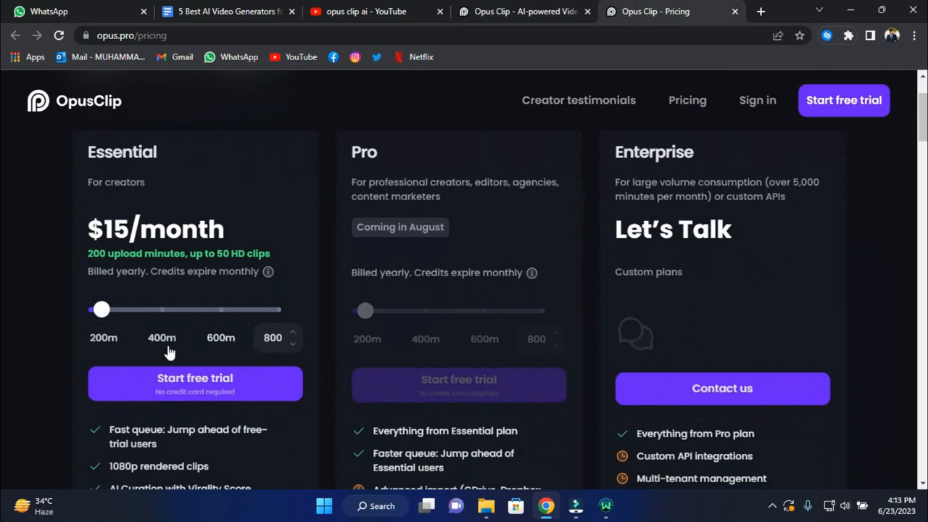
pyautogui.scroll(-3)
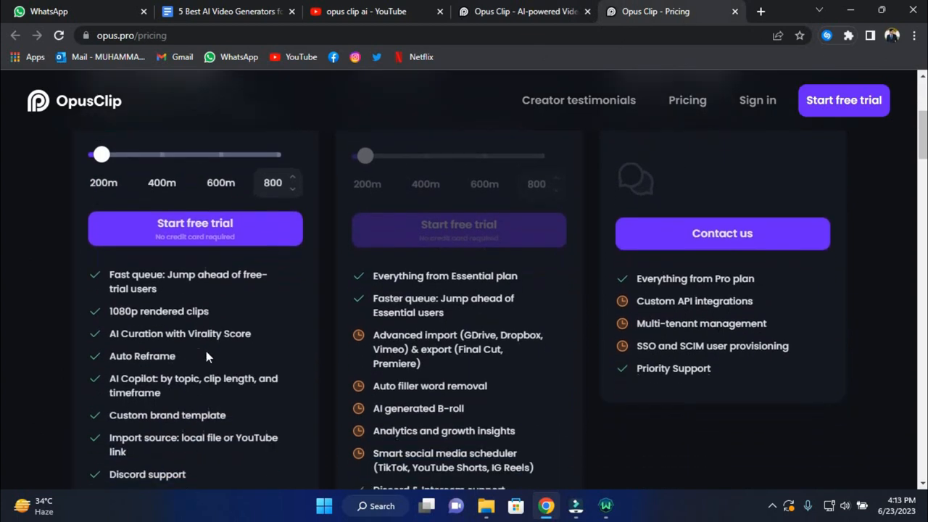
pyautogui.scroll(3)
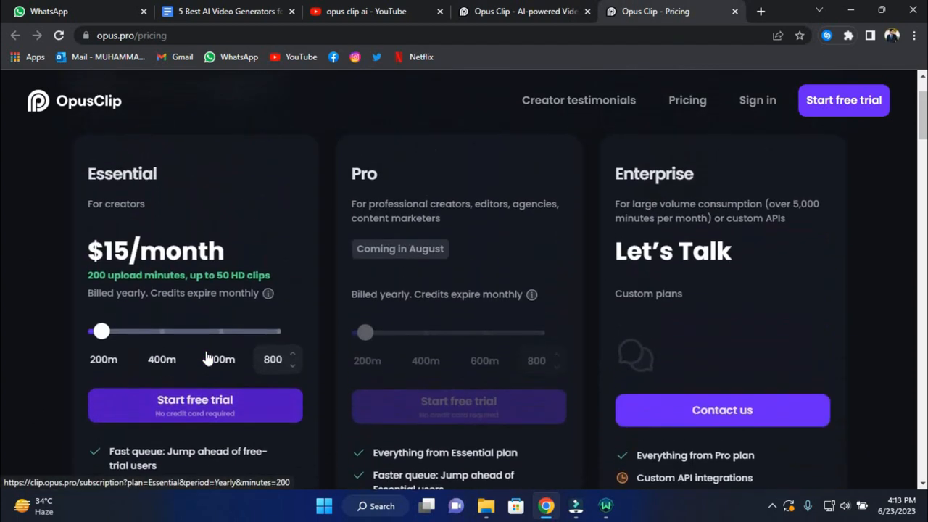
pyautogui.scroll(-3)
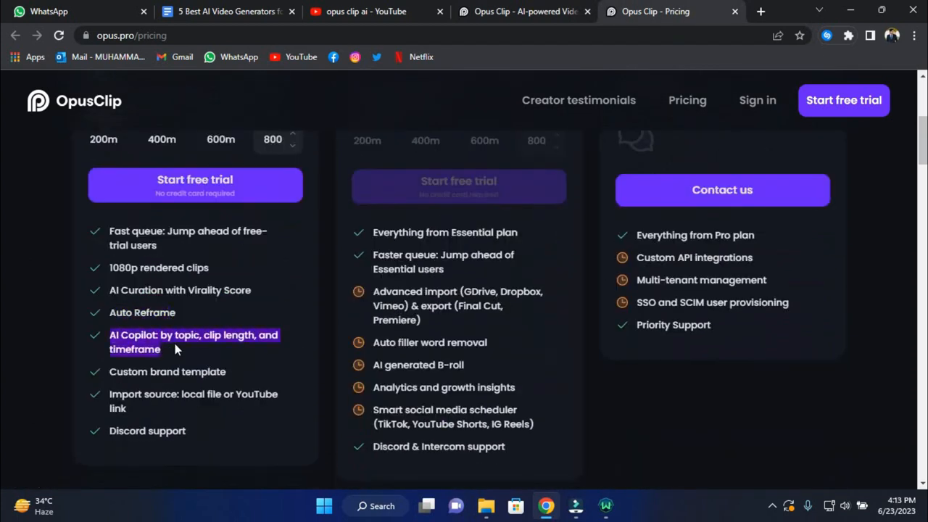
pyautogui.scroll(3)
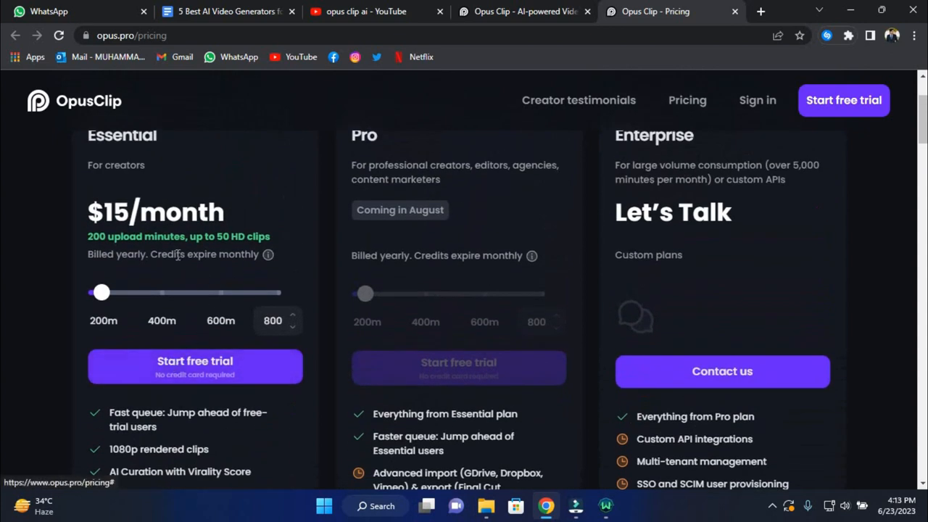
pyautogui.moveTo(287, 321)
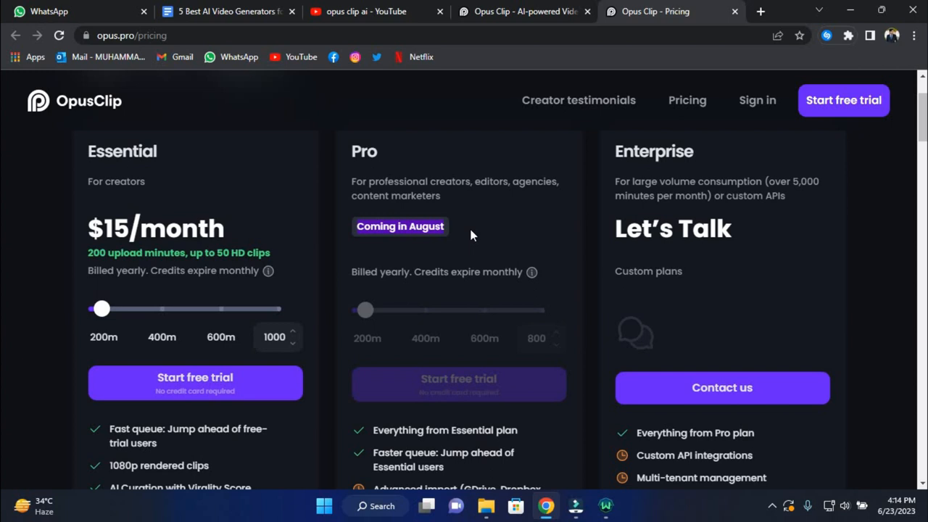
pyautogui.scroll(-3)
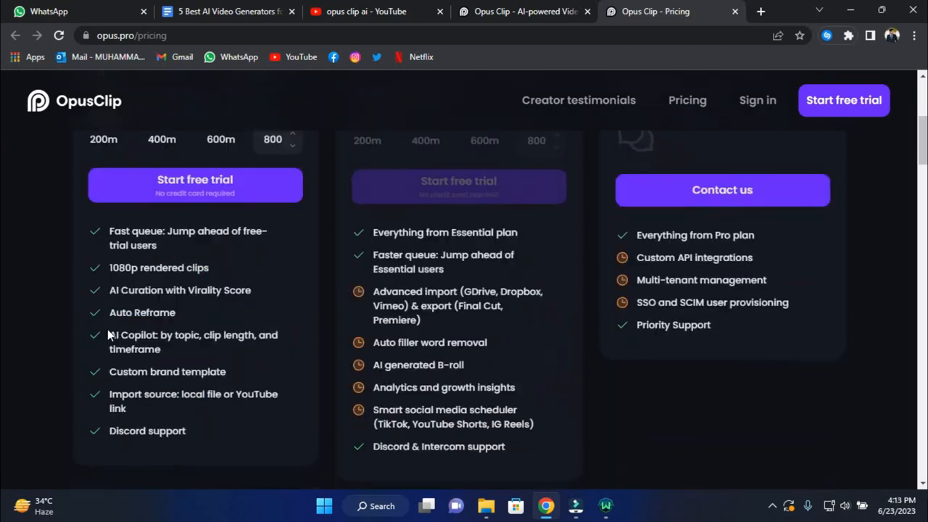
pyautogui.scroll(3)
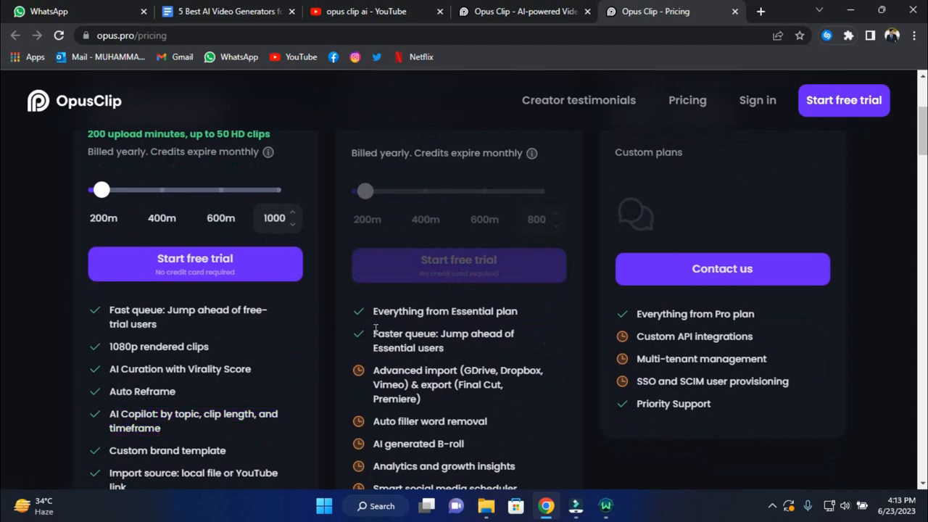
pyautogui.scroll(-3)
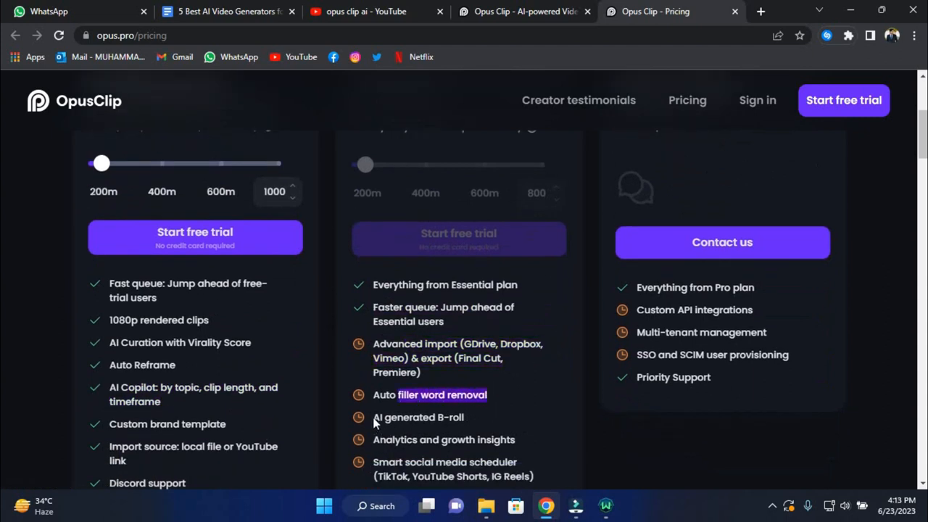
pyautogui.scroll(-3)
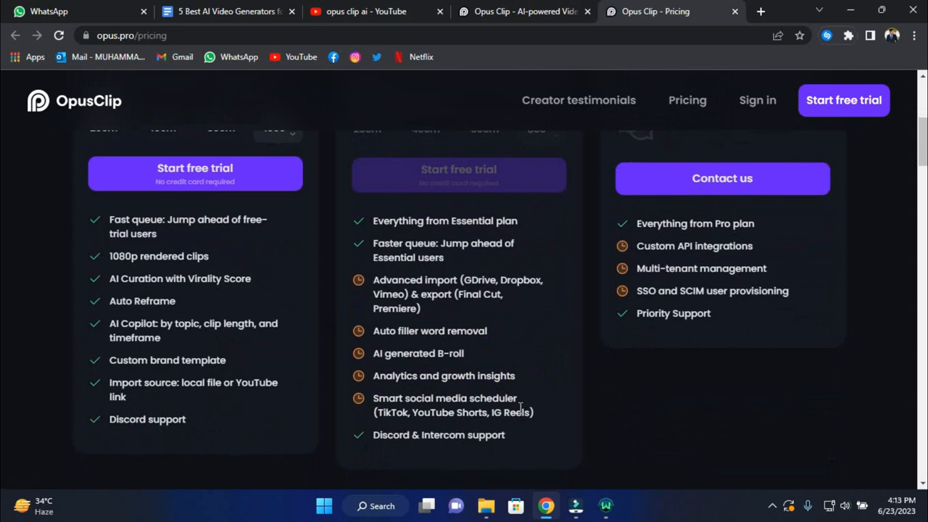
pyautogui.scroll(3)
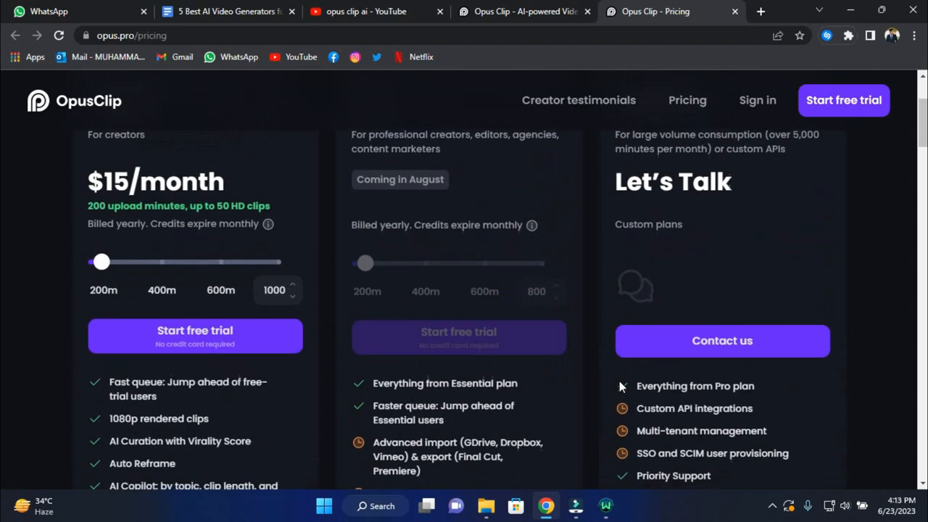
pyautogui.scroll(3)
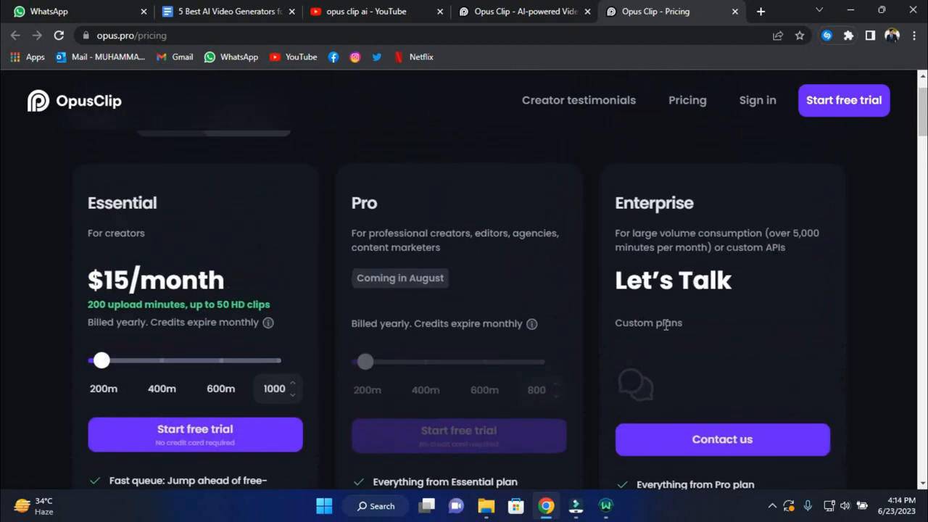
pyautogui.scroll(-3)
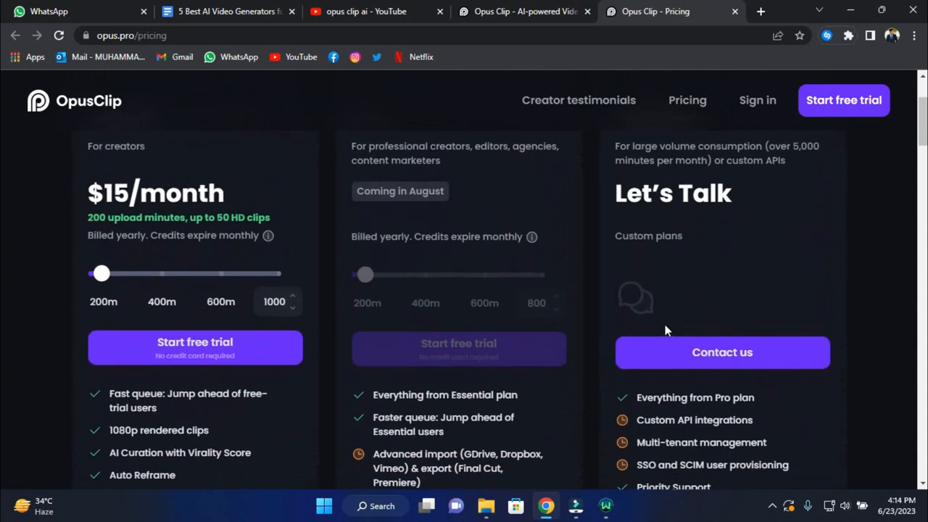
pyautogui.scroll(-3)
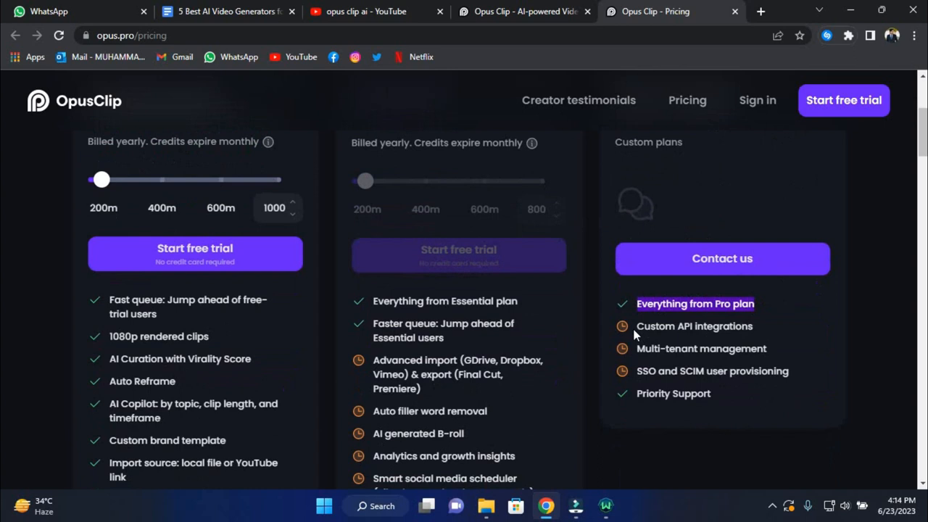
pyautogui.moveTo(660, 328)
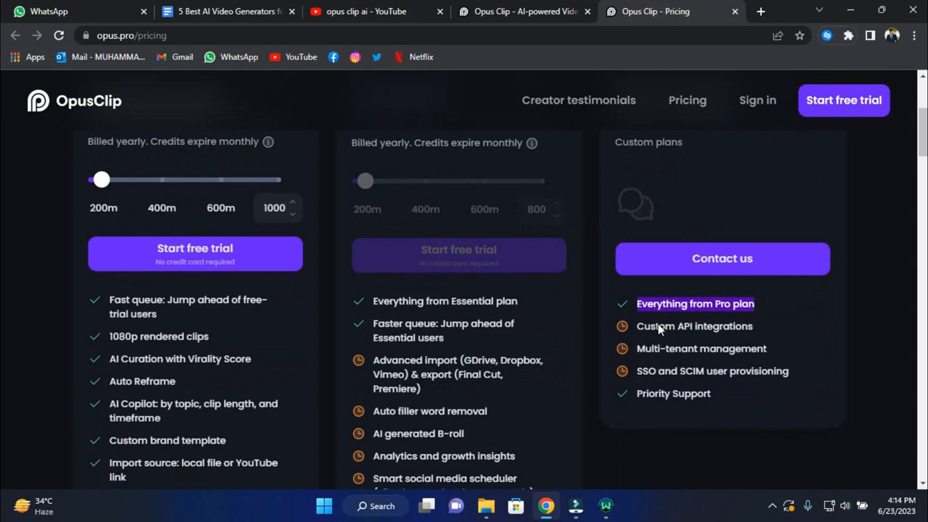
pyautogui.scroll(3)
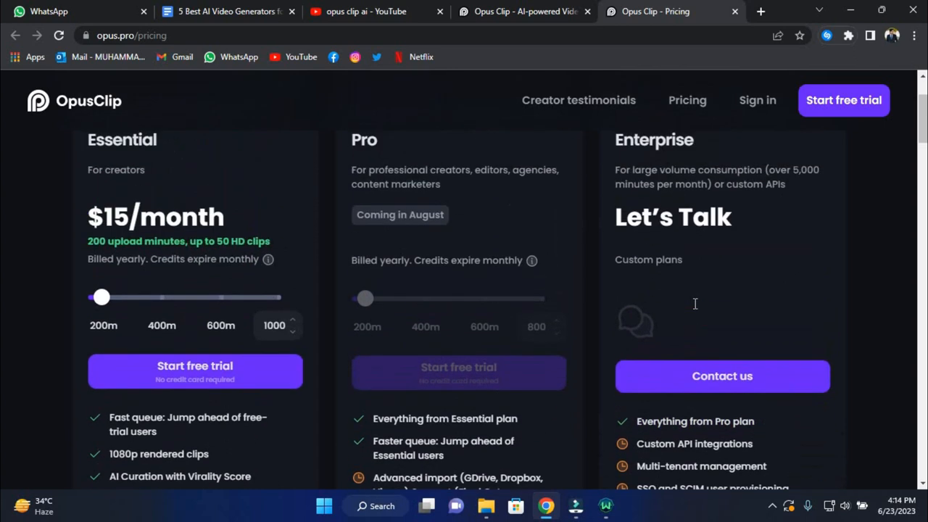
pyautogui.scroll(3)
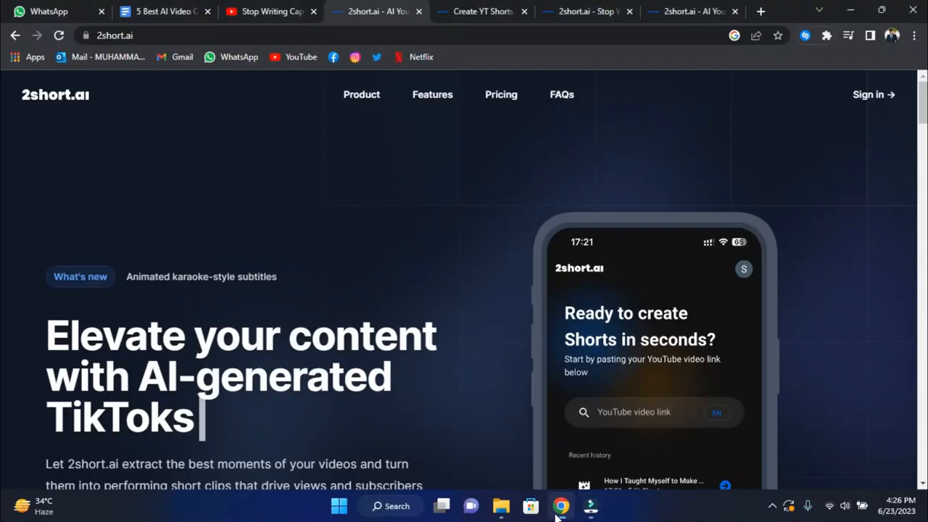
# Scroll the 2short.ai homepage down past the hero section
pyautogui.scroll(-3)
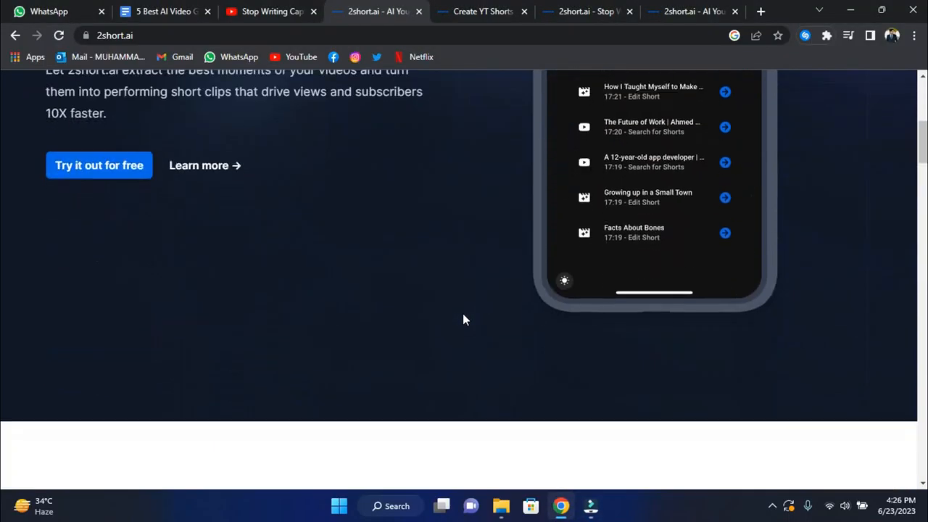
pyautogui.scroll(-3)
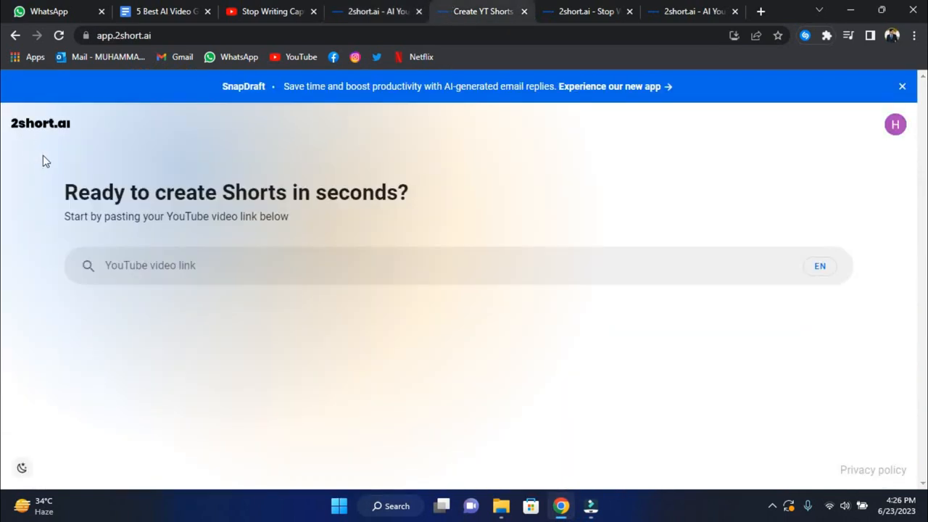
pyautogui.moveTo(66, 196)
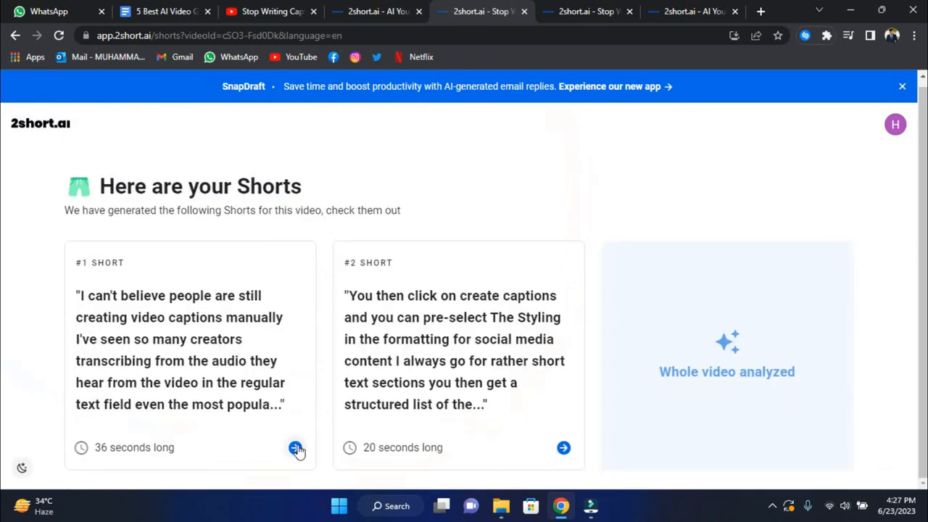
# Open the 36-second #1 Short in the editor, then view the 2short.ai pricing page
pyautogui.click(295, 448)
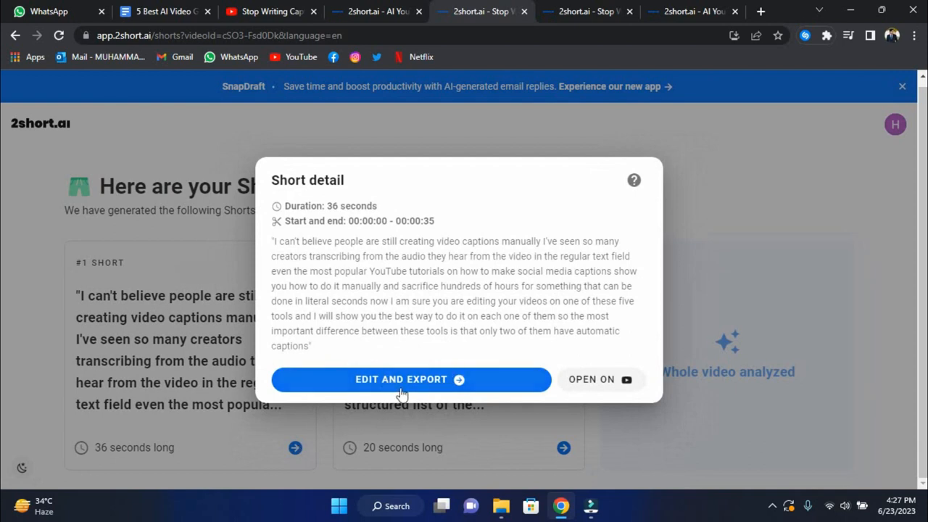
pyautogui.click(401, 379)
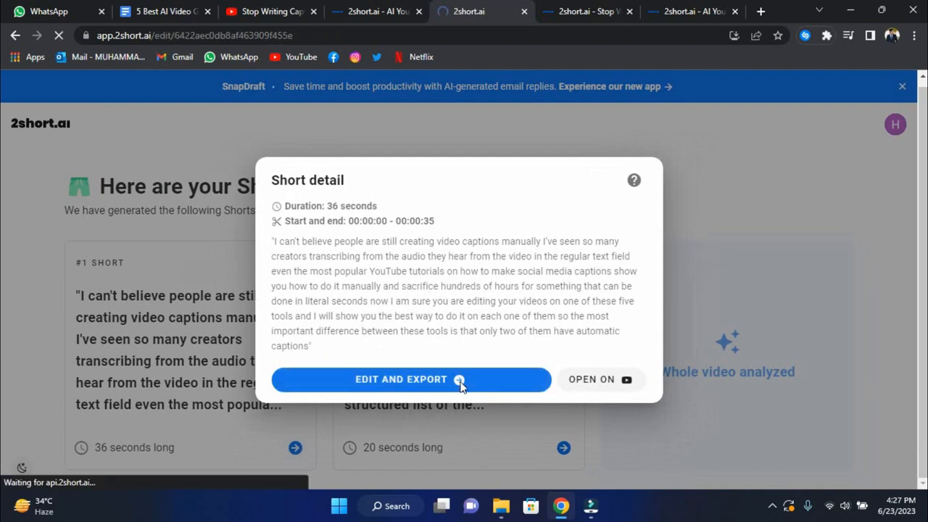
pyautogui.click(401, 380)
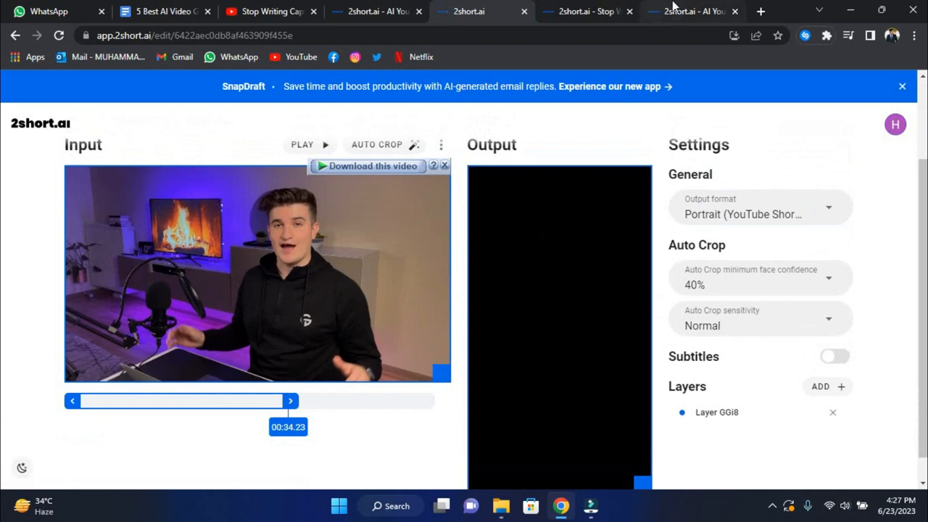
pyautogui.click(692, 11)
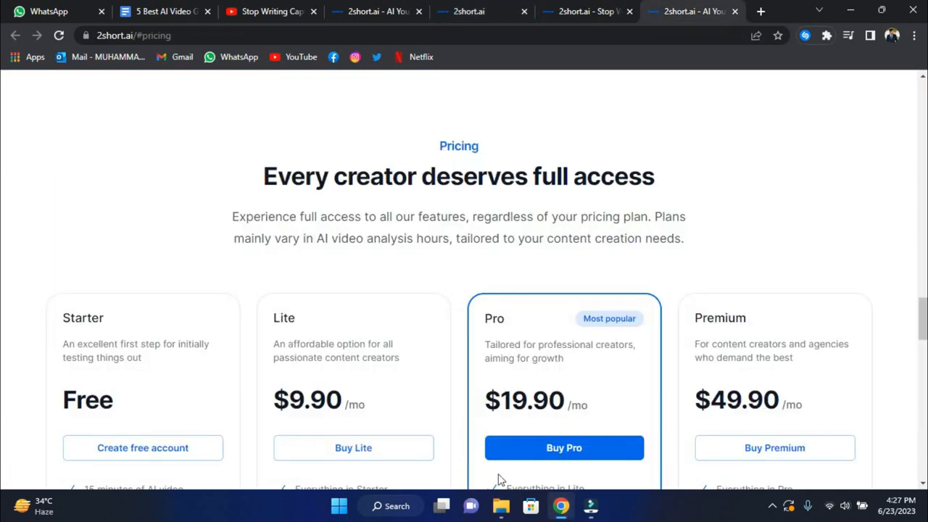
# Review the Starter, Lite, Pro and Premium pricing cards, scrolling to the FAQ and back
pyautogui.scroll(-3)
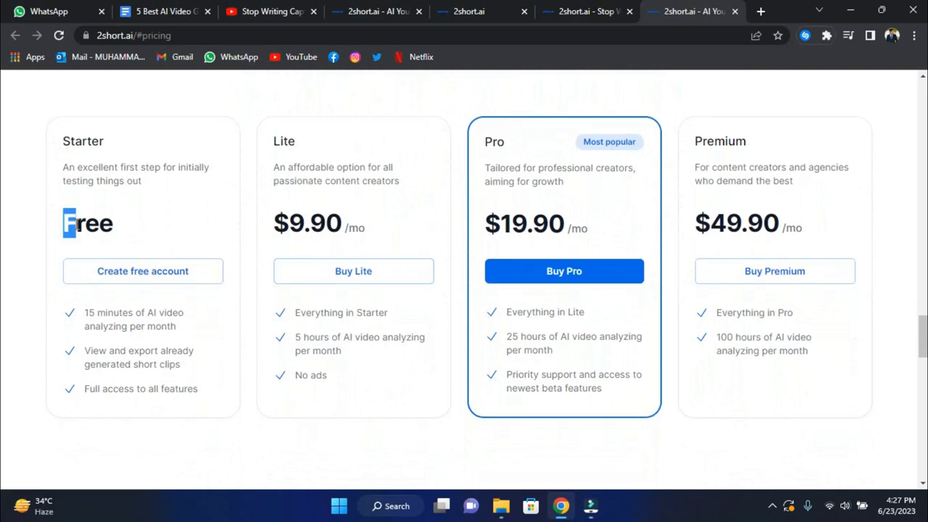
pyautogui.doubleClick(87, 224)
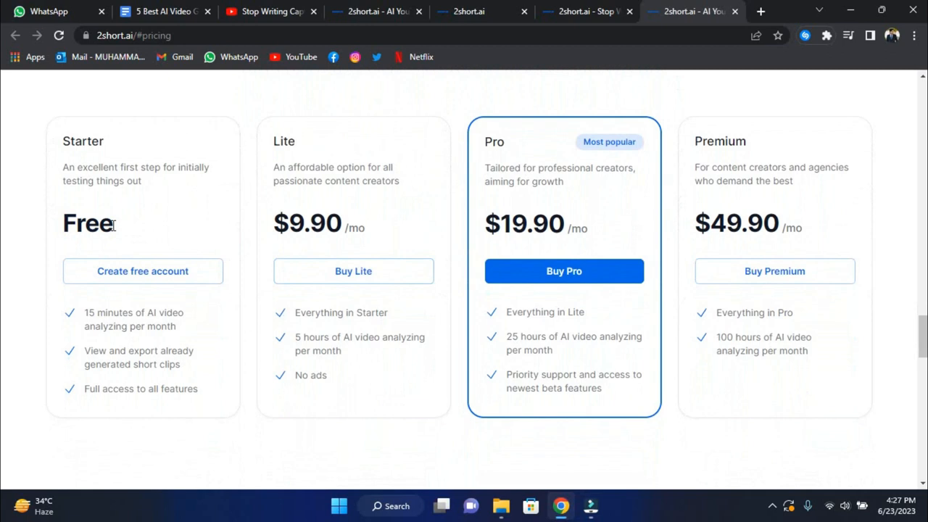
pyautogui.moveTo(290, 141)
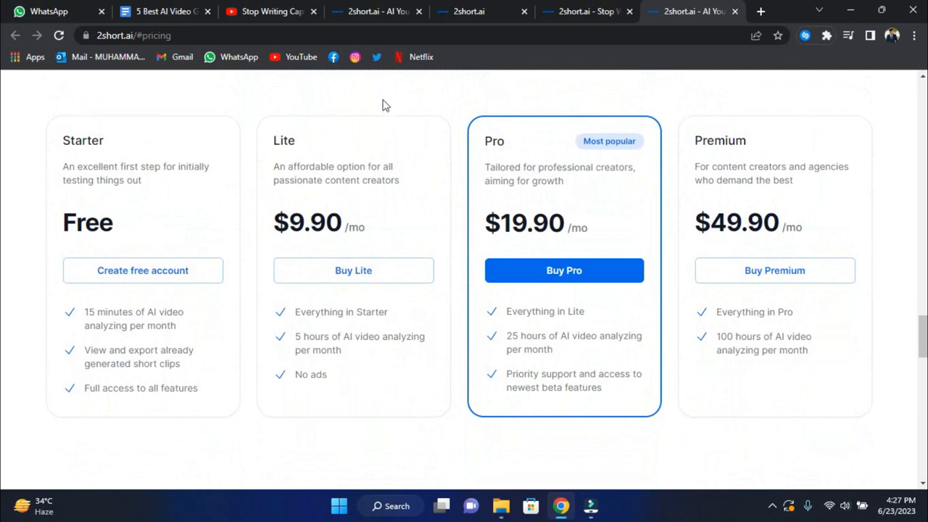
pyautogui.moveTo(313, 246)
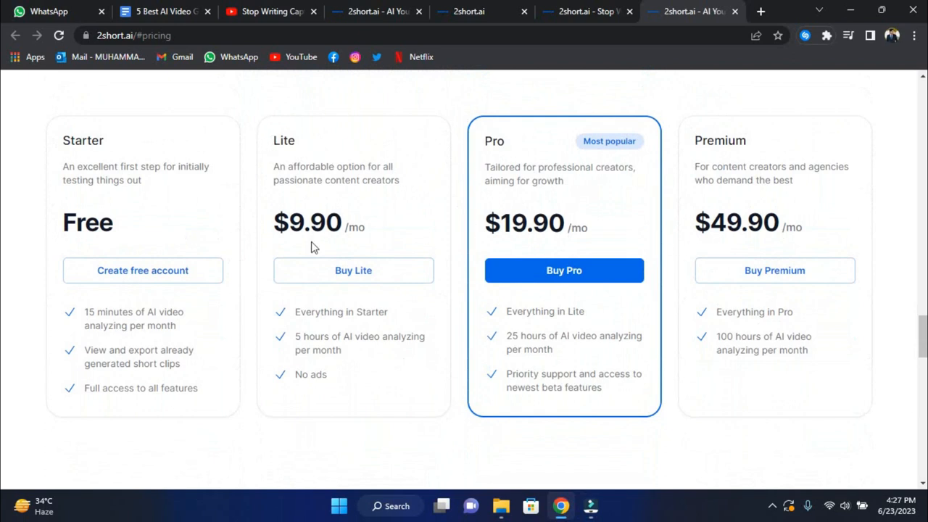
pyautogui.moveTo(701, 172)
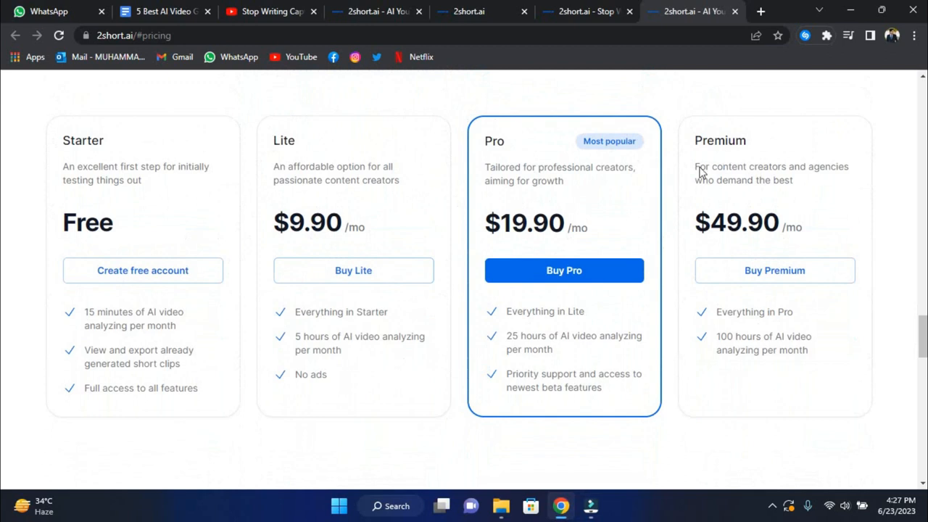
pyautogui.moveTo(312, 236)
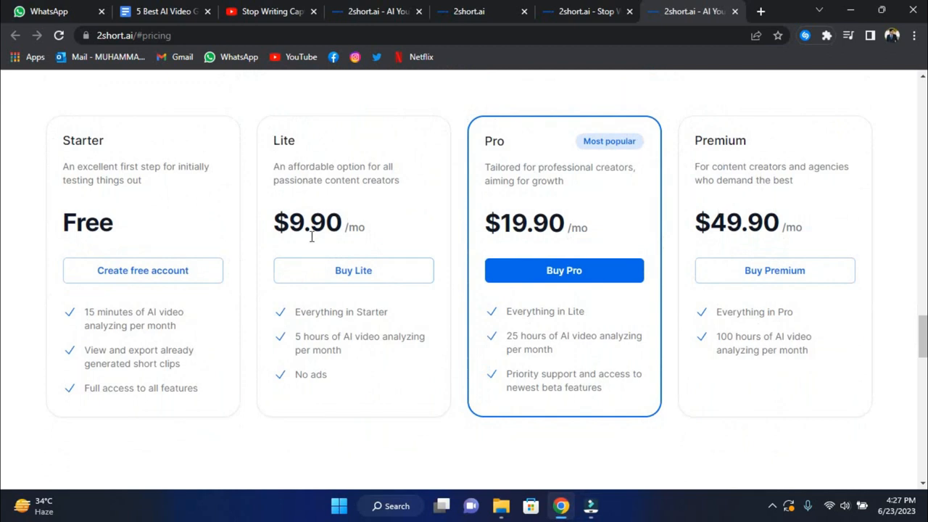
pyautogui.scroll(-3)
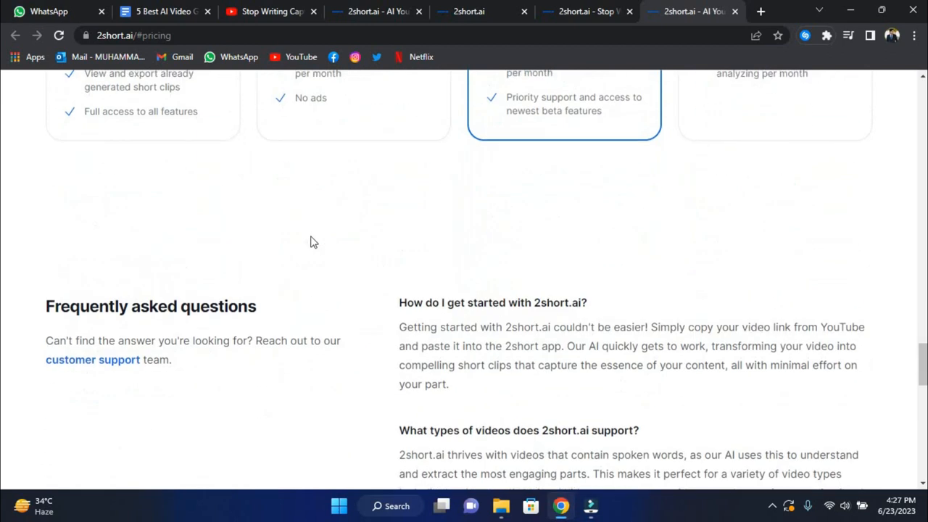
pyautogui.scroll(3)
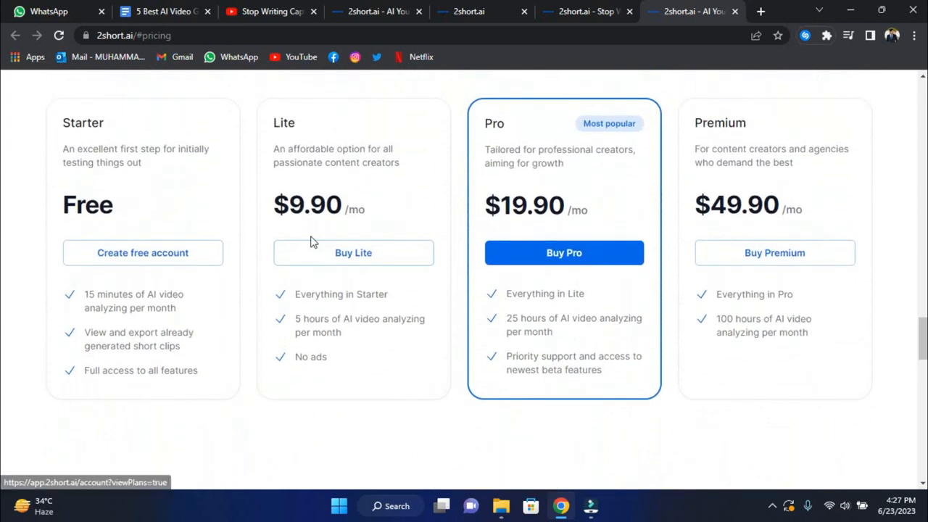
pyautogui.scroll(-3)
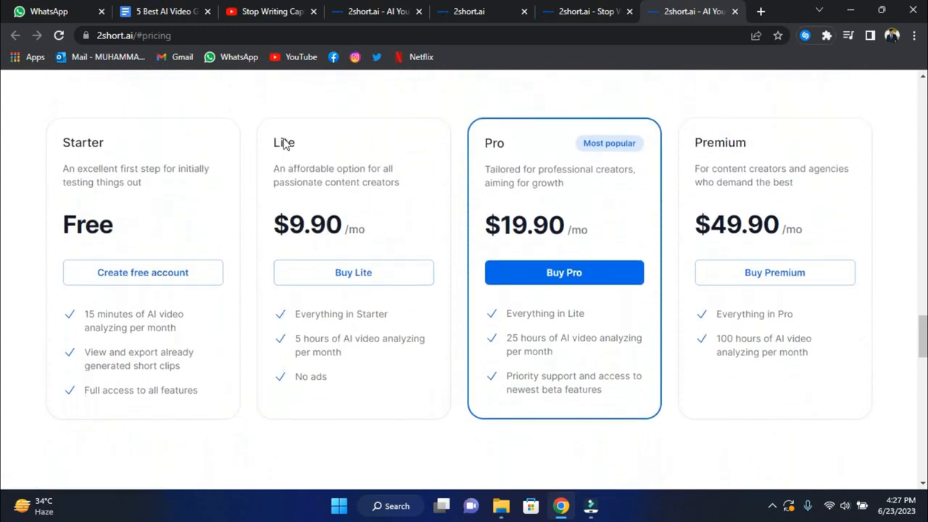
pyautogui.scroll(3)
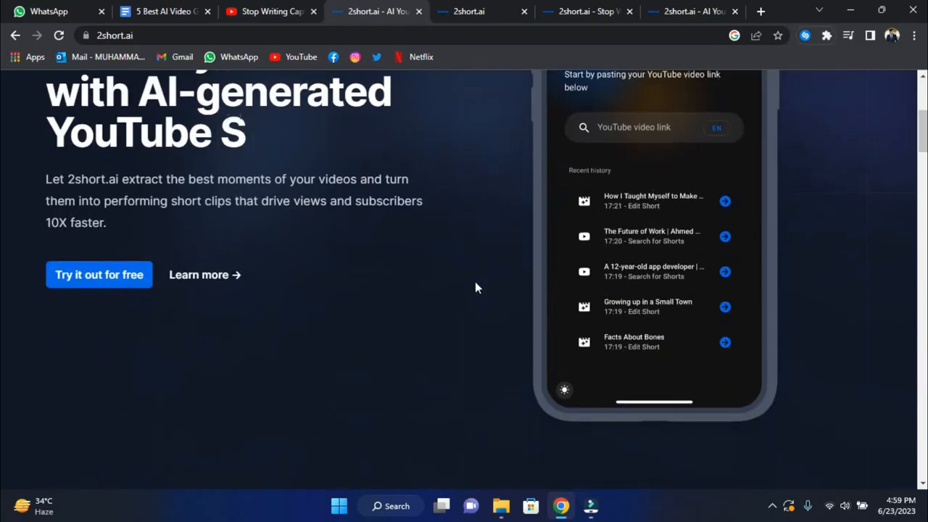
# Scroll the 2short.ai home page through facial tracking, animated subtitles and export features
pyautogui.scroll(-3)
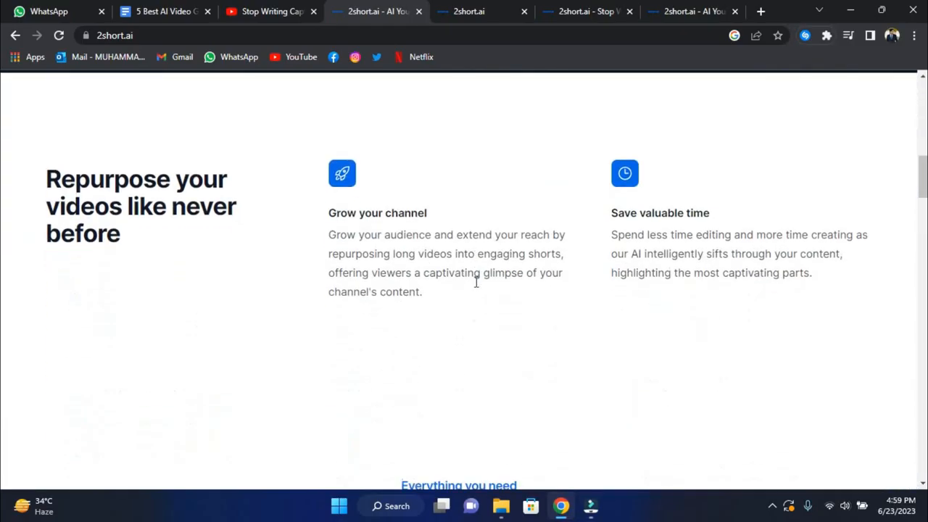
pyautogui.scroll(-3)
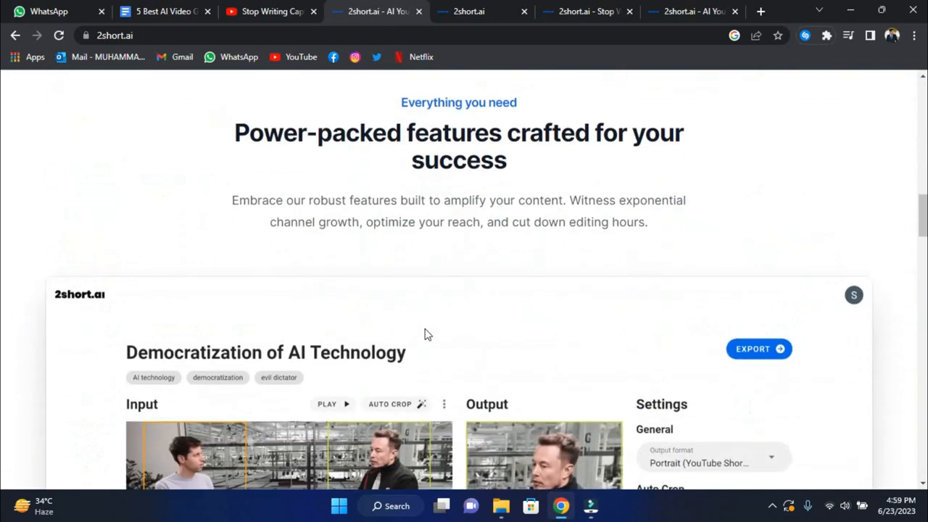
pyautogui.scroll(-3)
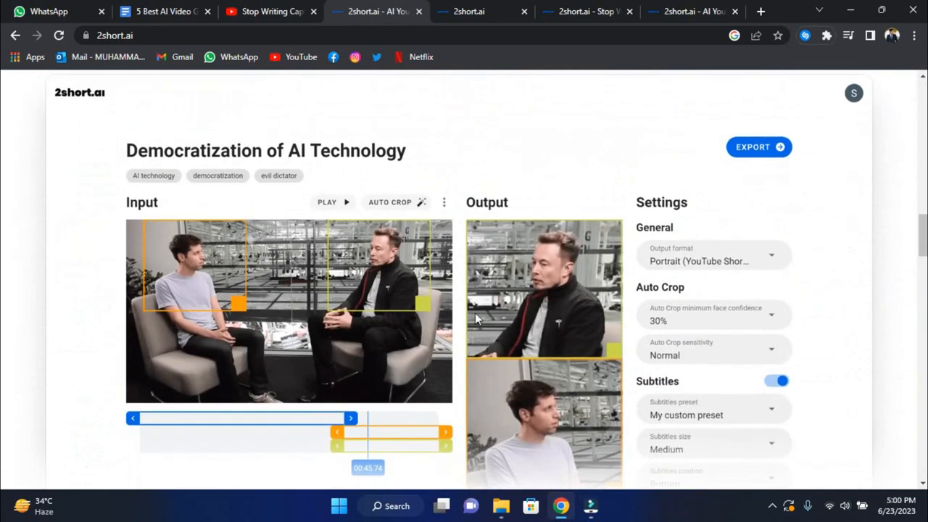
pyautogui.scroll(-3)
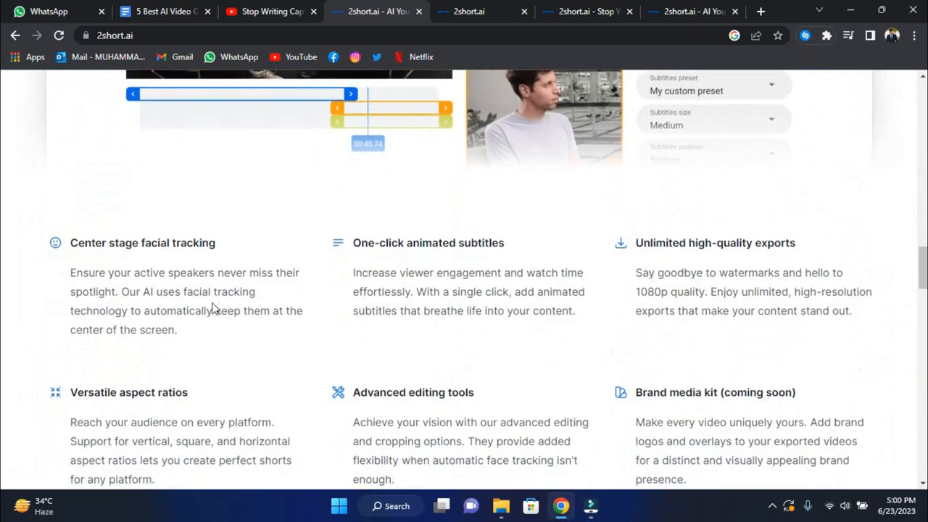
pyautogui.scroll(-3)
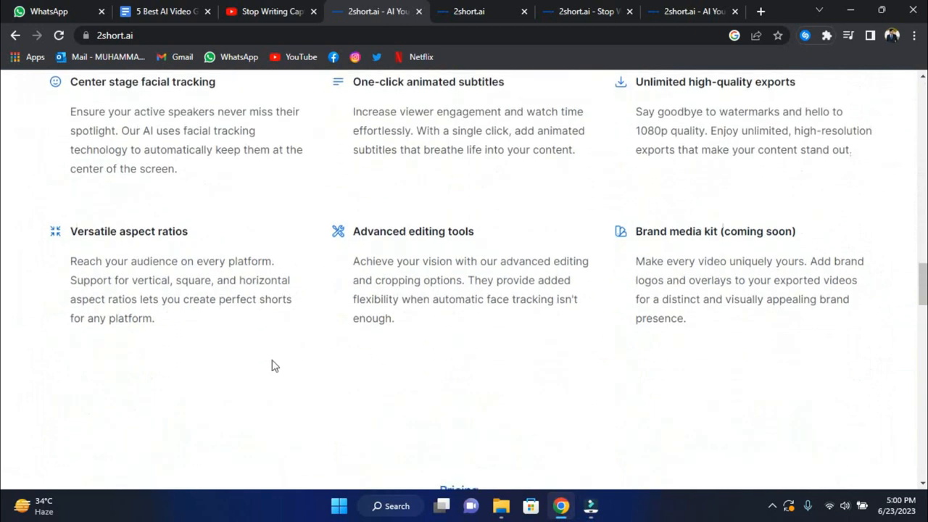
pyautogui.scroll(-3)
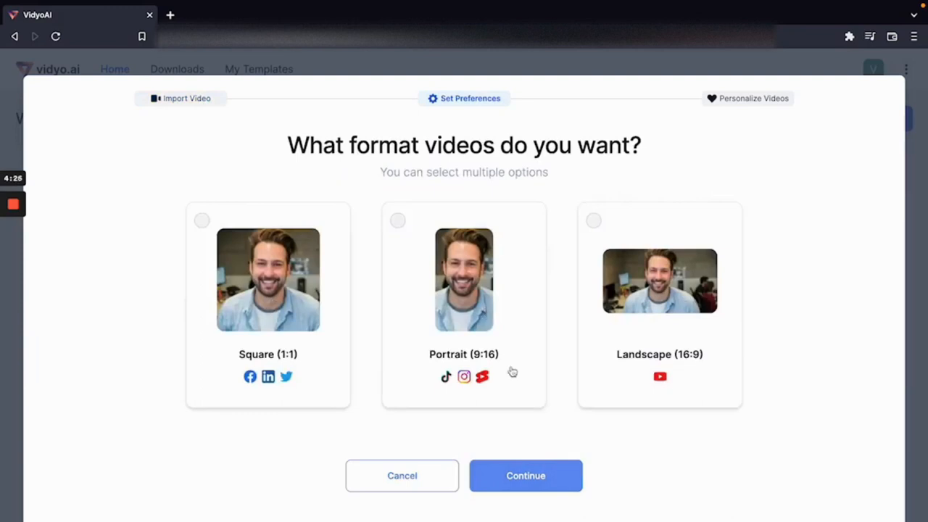
pyautogui.moveTo(413, 261)
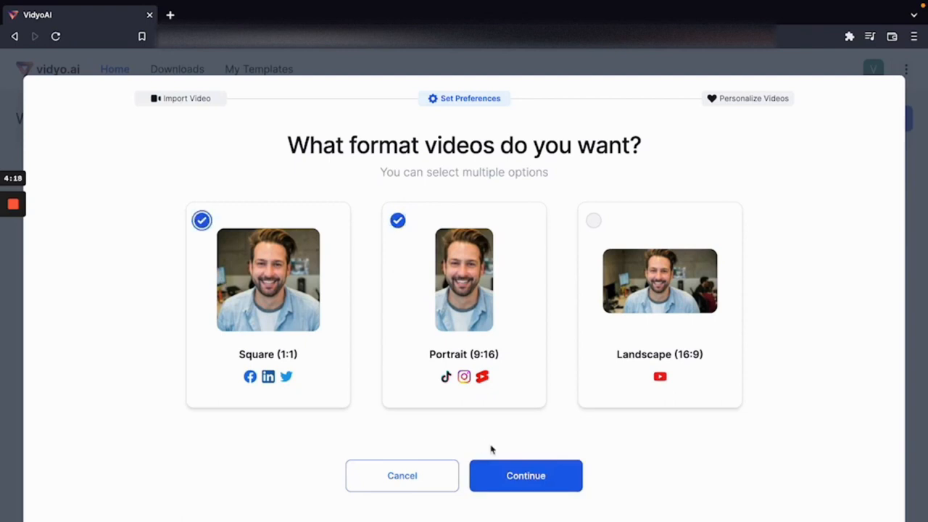
# Confirm Square and Portrait formats, skip templates, add an Instagram handle, and start processing
pyautogui.click(525, 475)
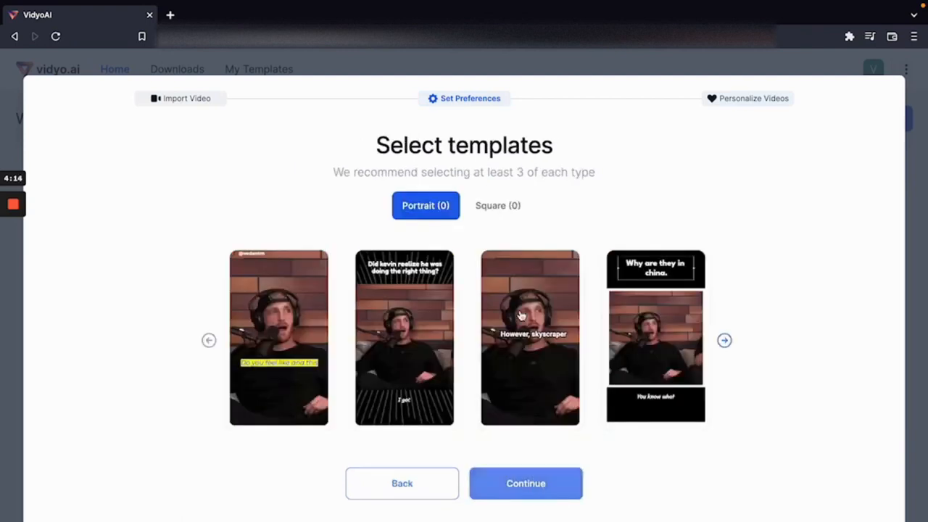
pyautogui.click(725, 341)
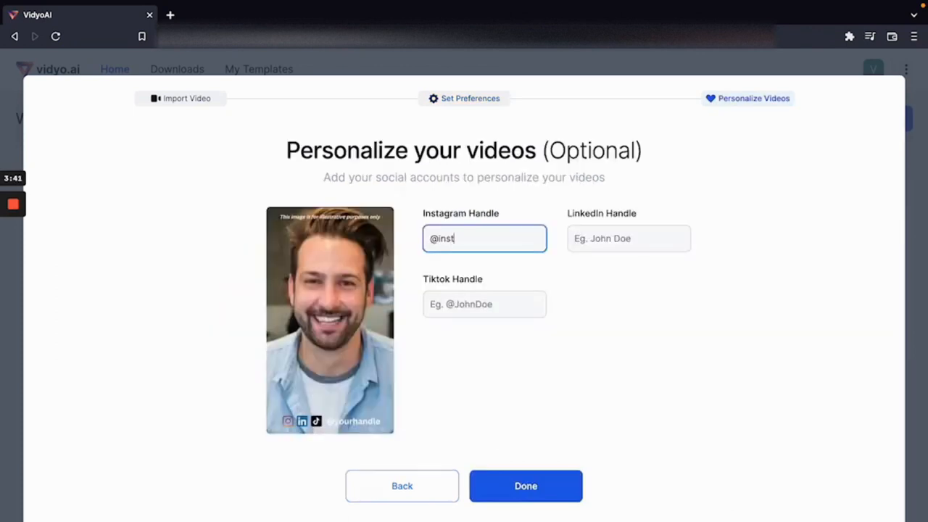
pyautogui.click(484, 304)
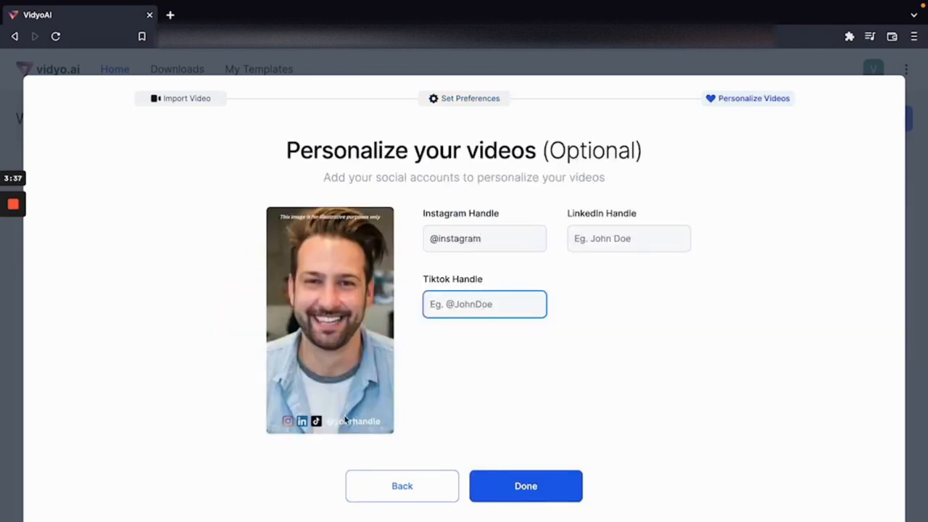
pyautogui.click(525, 486)
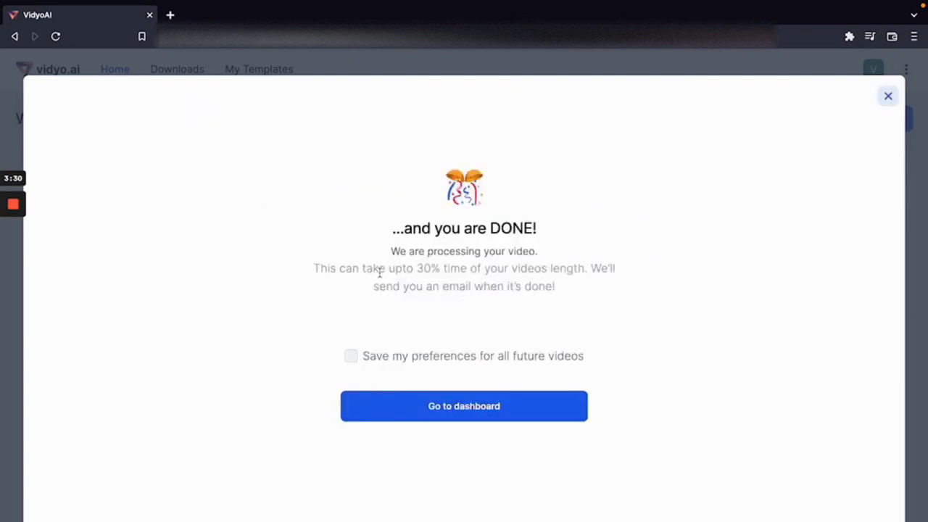
# Go to the dashboard of 25 generated reels, scroll the grid, and open one clip
pyautogui.click(463, 406)
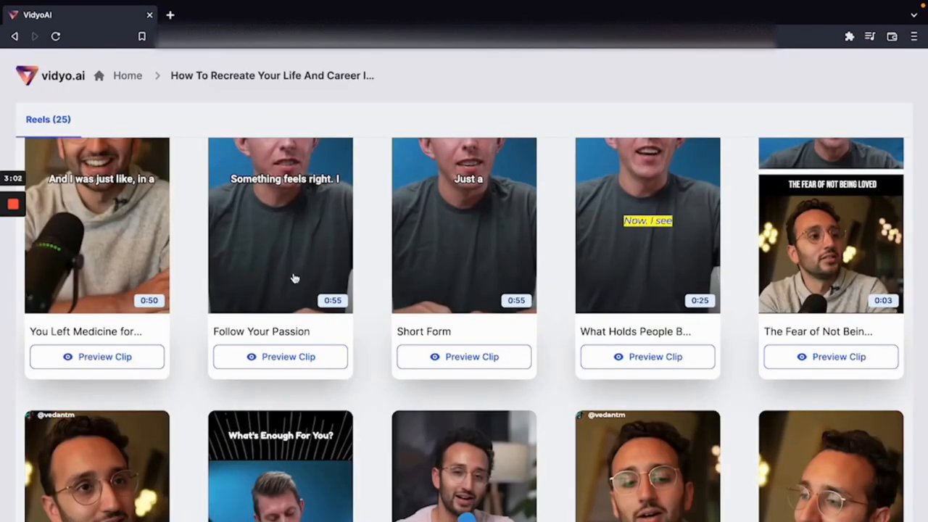
pyautogui.scroll(-3)
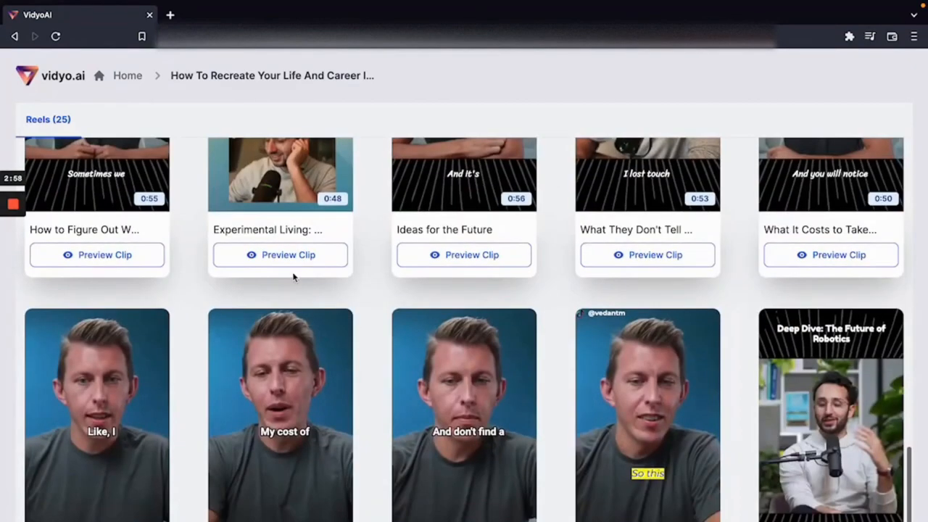
pyautogui.scroll(-3)
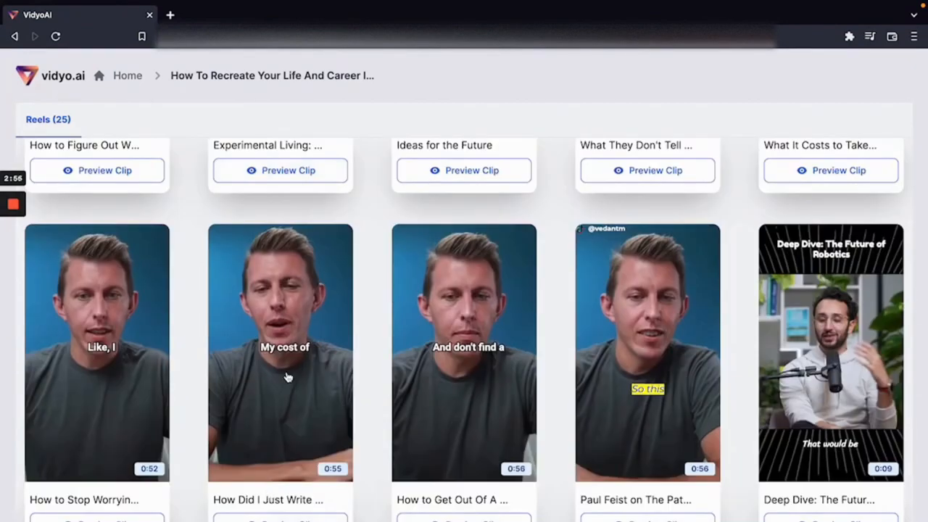
pyautogui.click(280, 351)
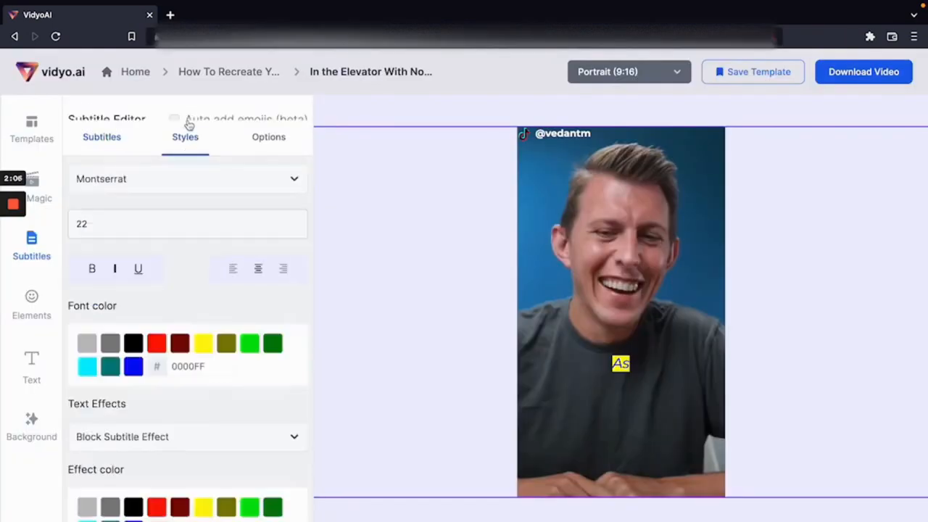
# Style subtitles as Roboto, size 30, yellow, and bring up the text overlay settings
pyautogui.click(187, 178)
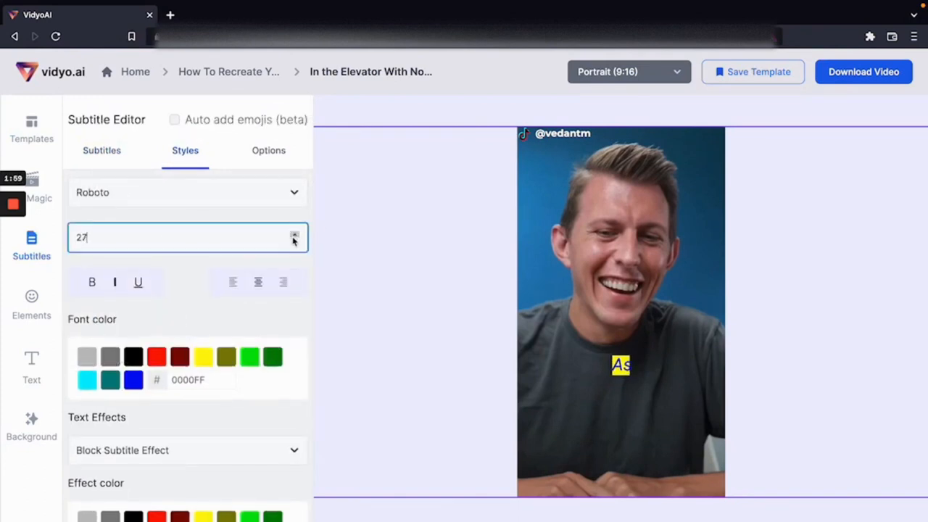
pyautogui.click(294, 232)
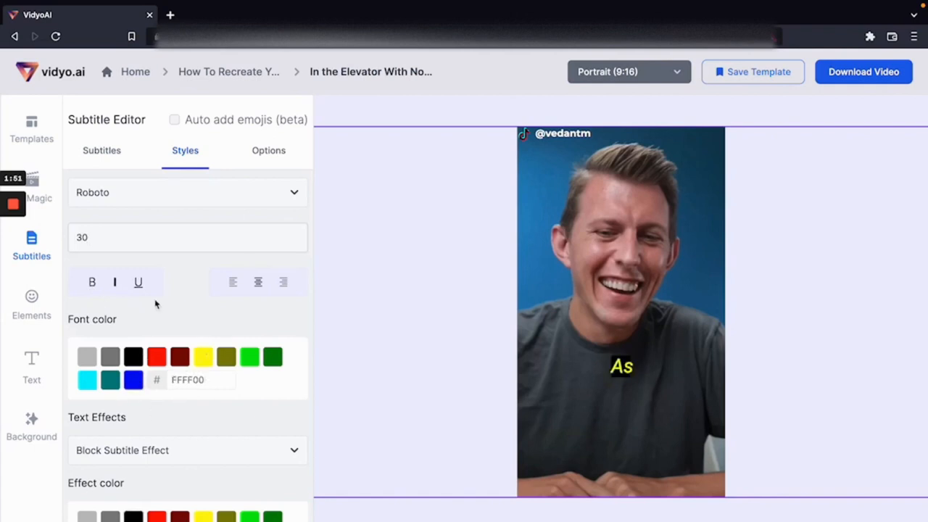
pyautogui.click(32, 301)
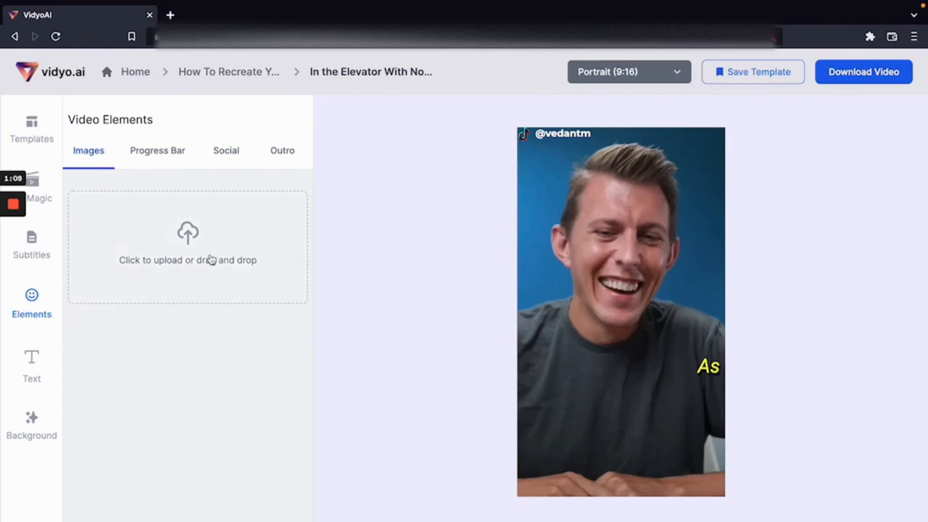
pyautogui.click(31, 363)
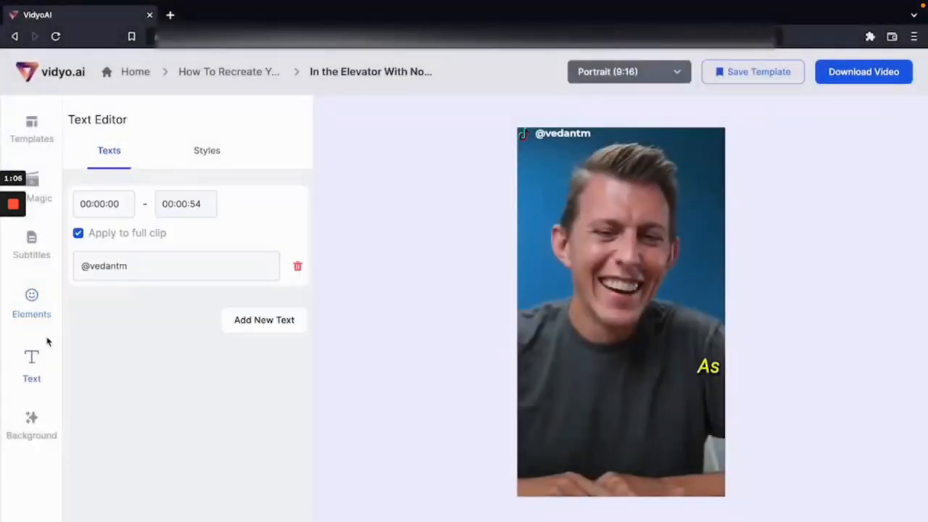
pyautogui.click(264, 320)
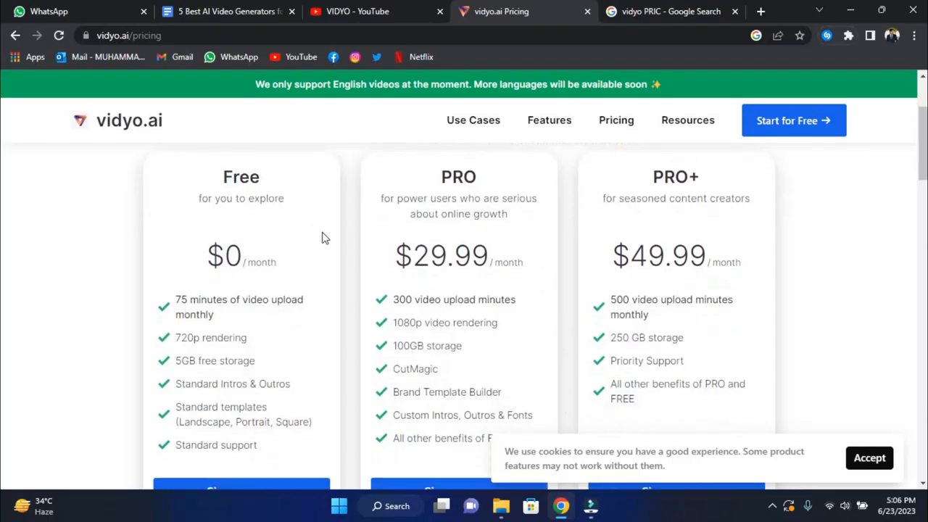
pyautogui.scroll(-3)
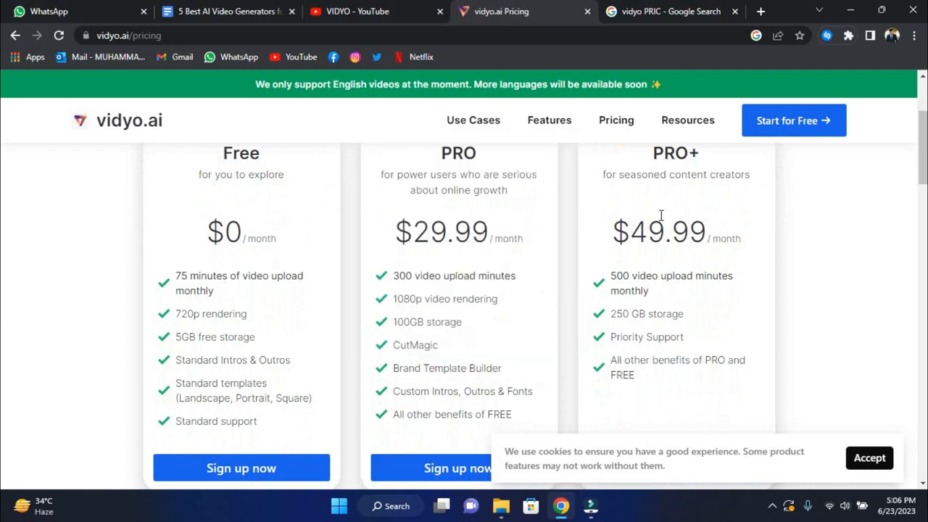
pyautogui.moveTo(257, 168)
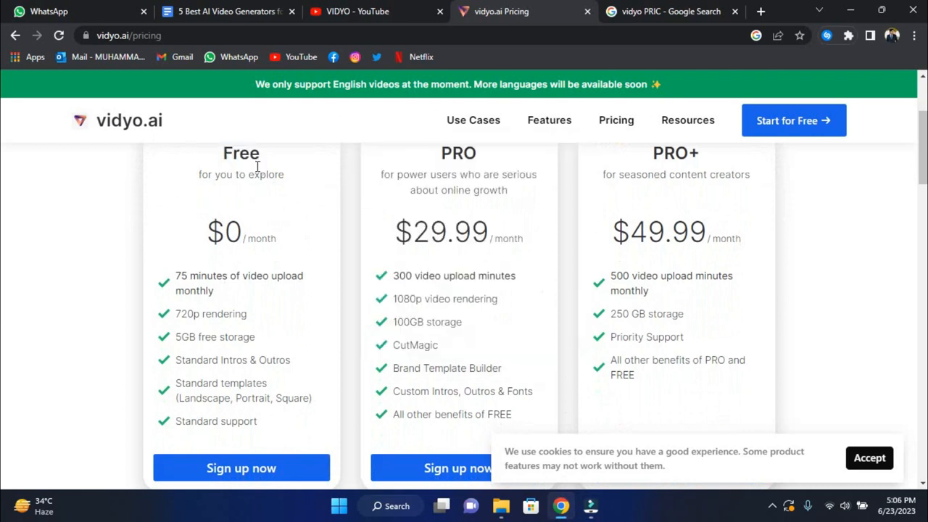
pyautogui.moveTo(208, 262)
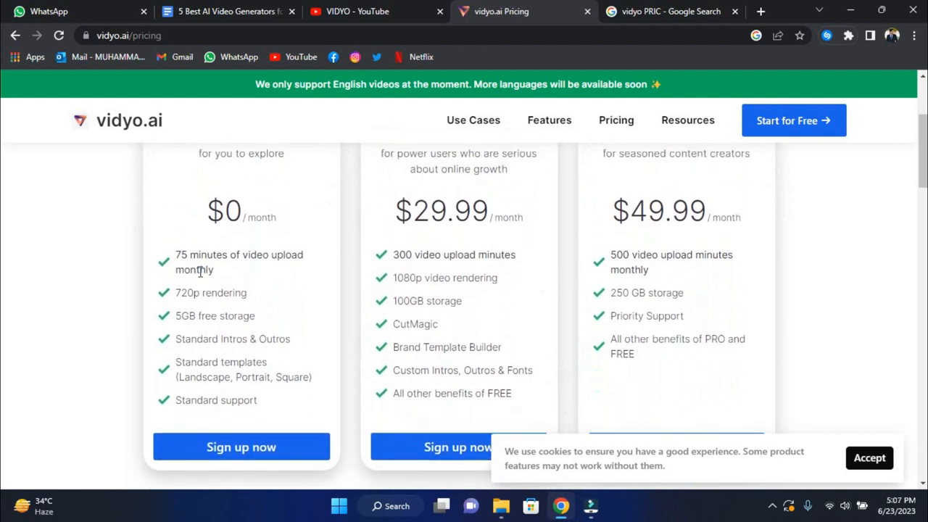
pyautogui.moveTo(225, 266)
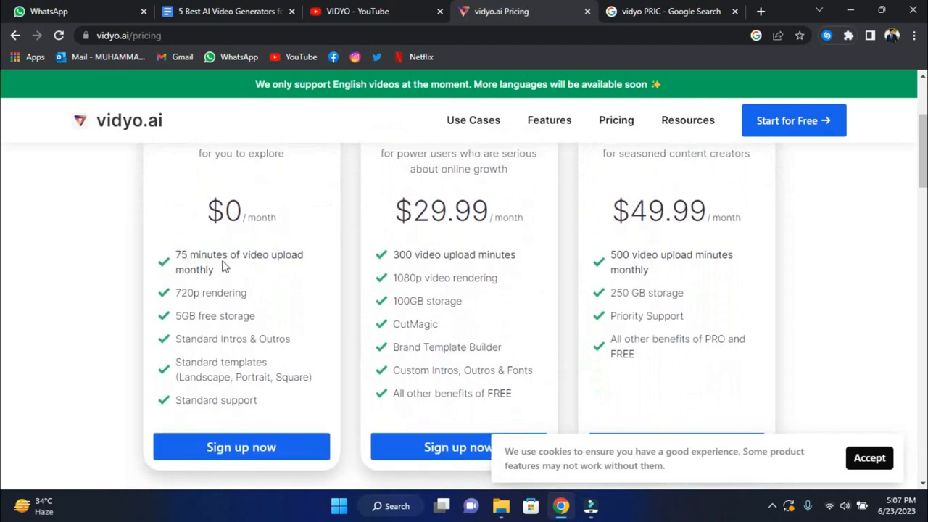
pyautogui.doubleClick(210, 292)
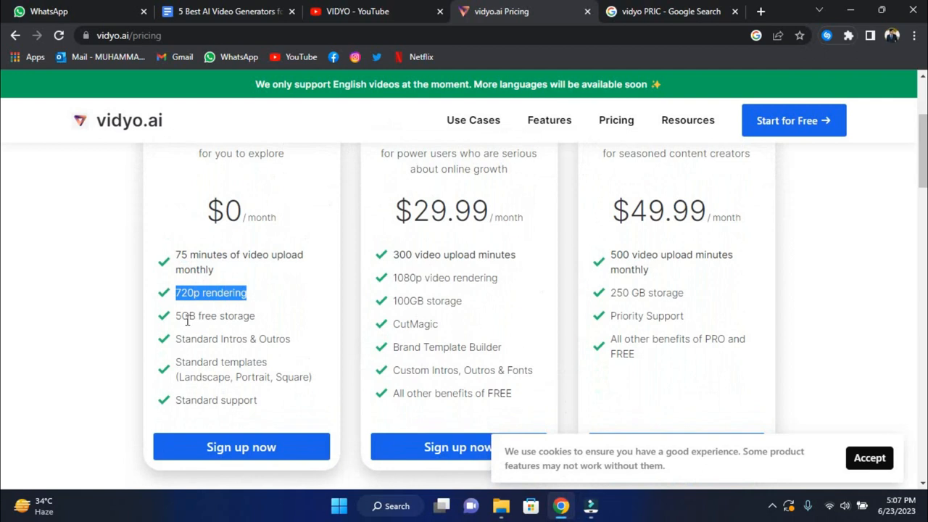
pyautogui.doubleClick(215, 316)
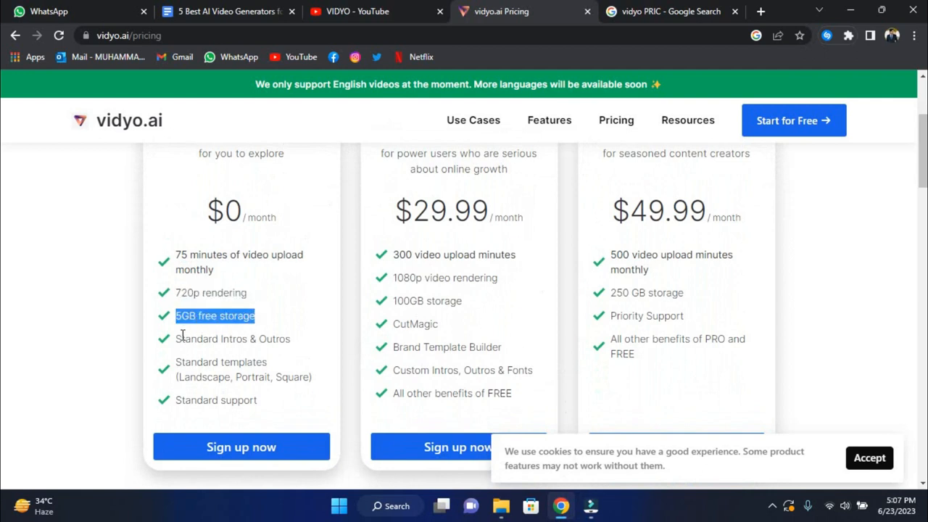
pyautogui.doubleClick(232, 339)
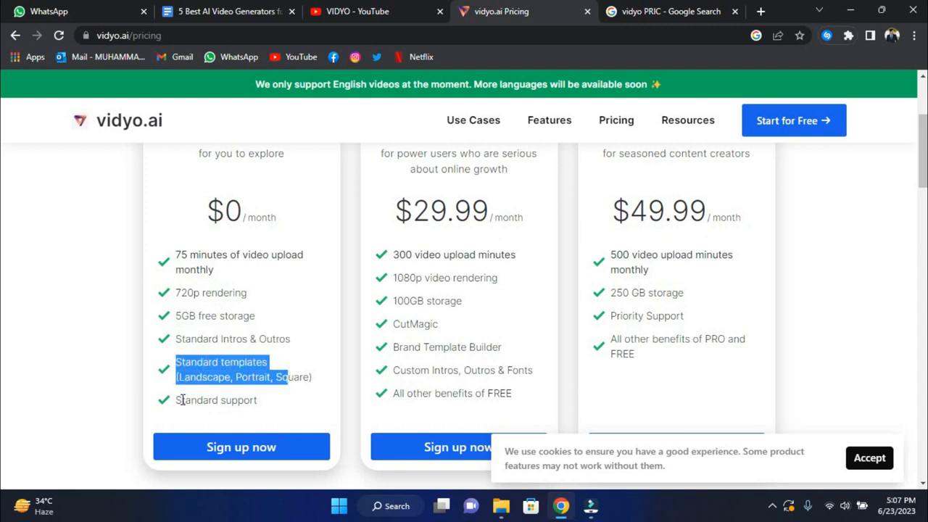
pyautogui.doubleClick(216, 399)
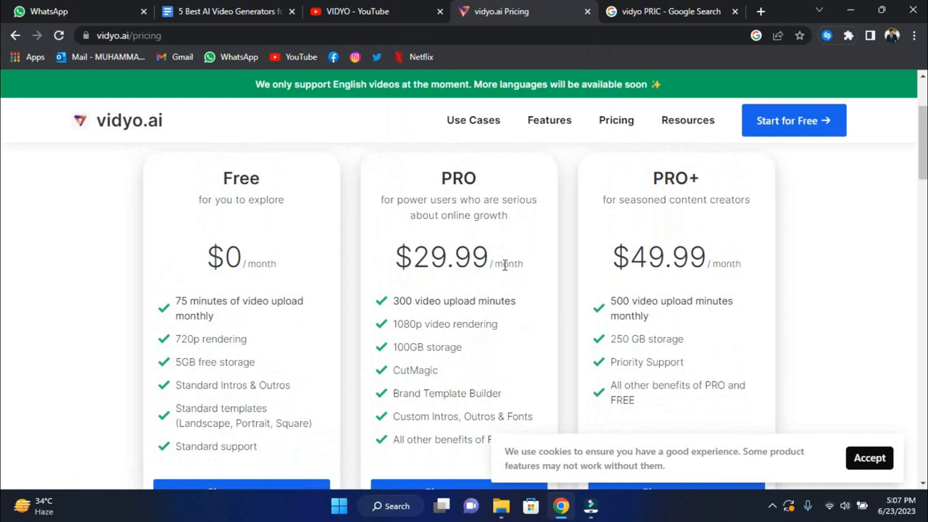
pyautogui.scroll(-3)
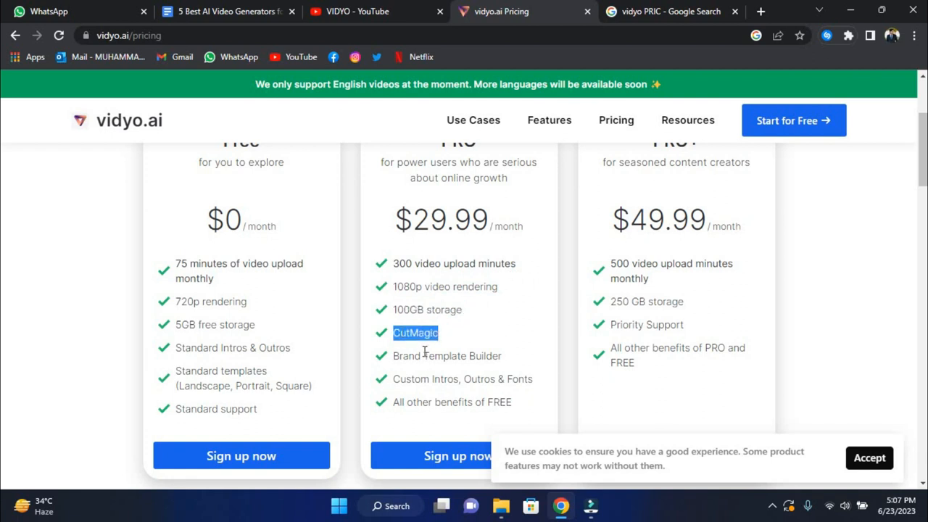
pyautogui.doubleClick(444, 355)
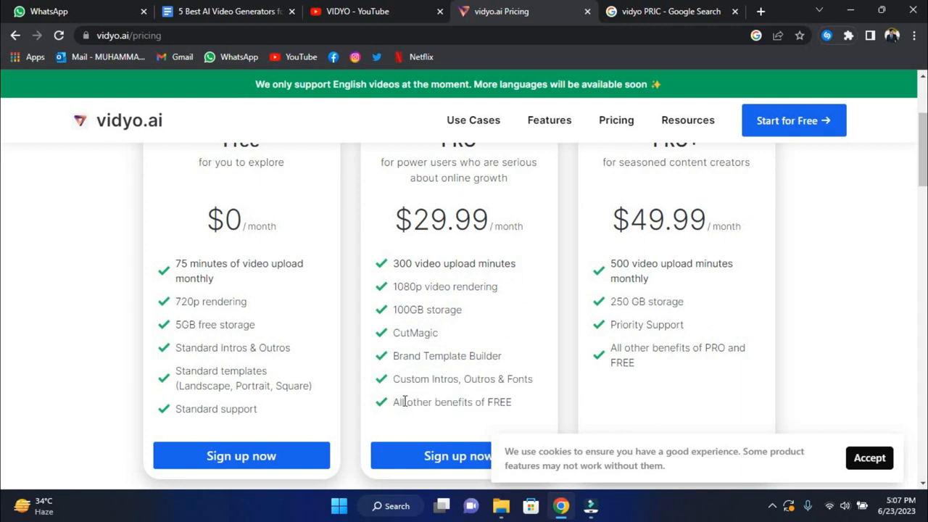
pyautogui.scroll(-3)
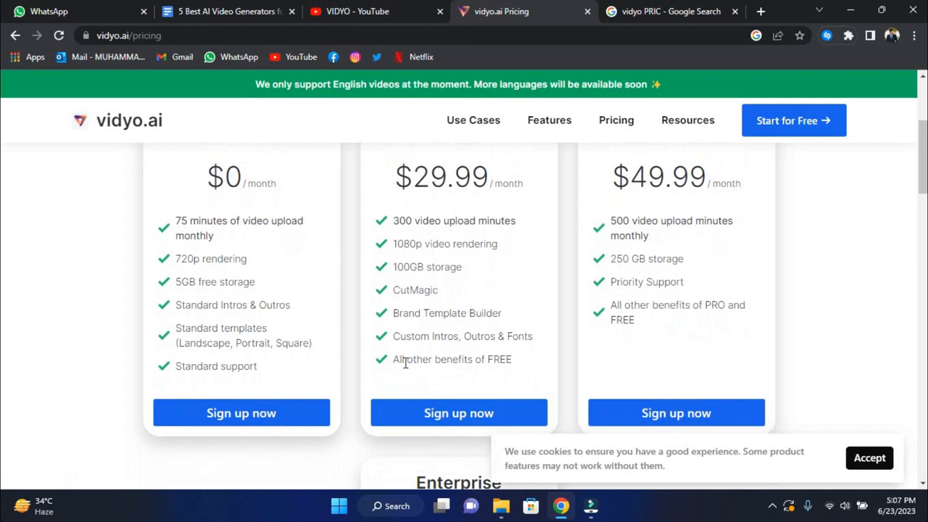
pyautogui.moveTo(458, 412)
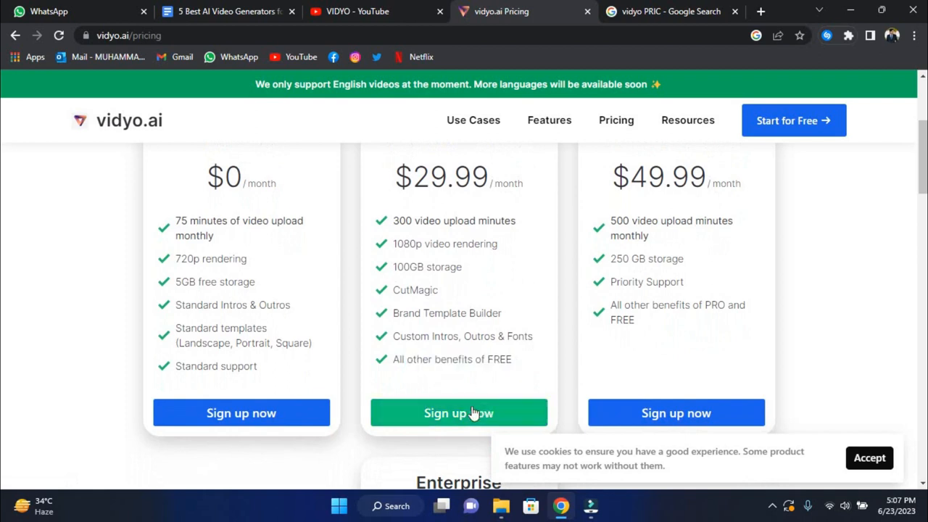
pyautogui.moveTo(575, 382)
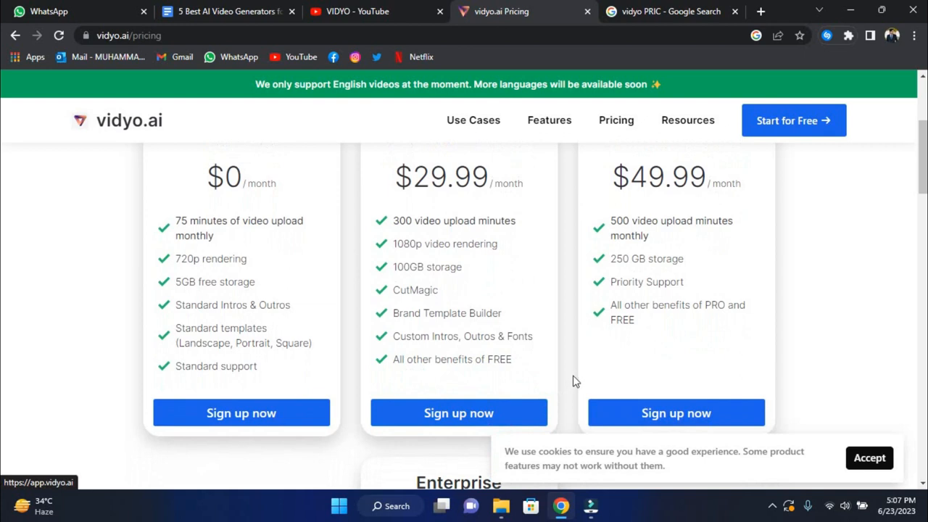
pyautogui.scroll(3)
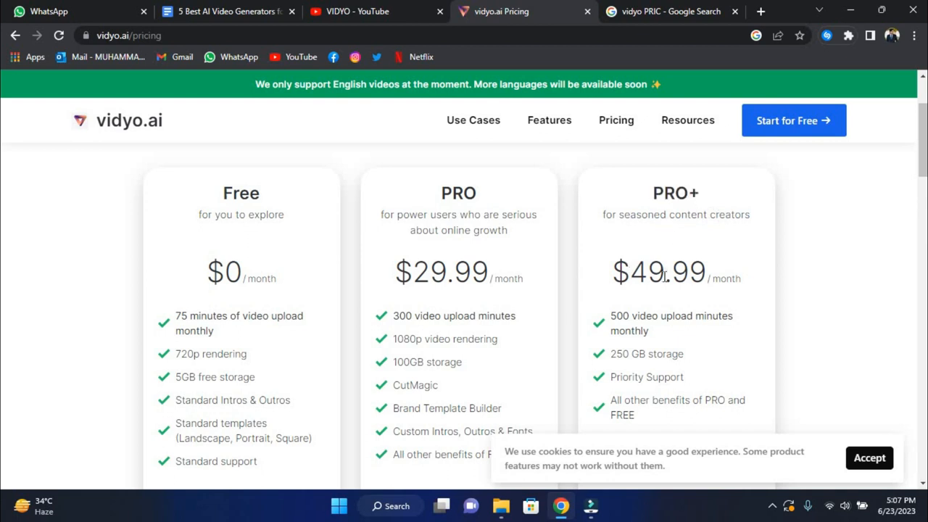
pyautogui.scroll(-3)
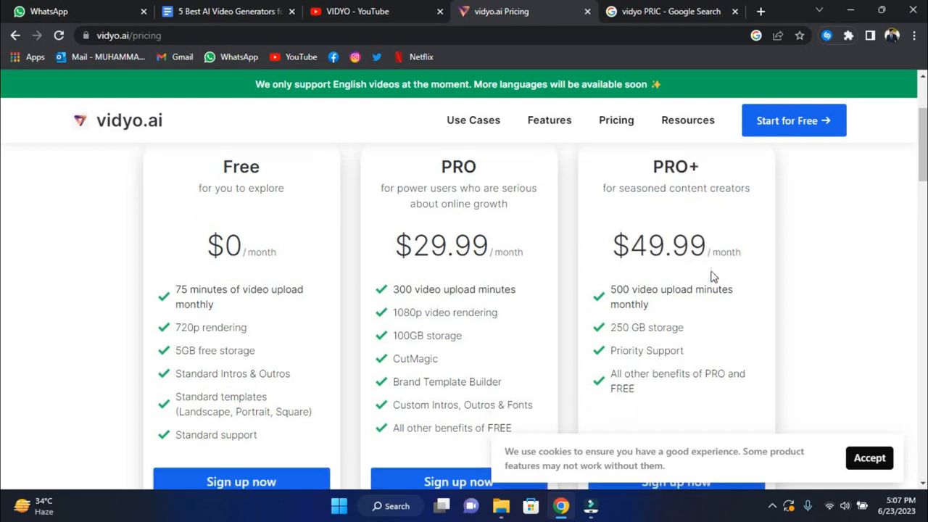
pyautogui.scroll(-3)
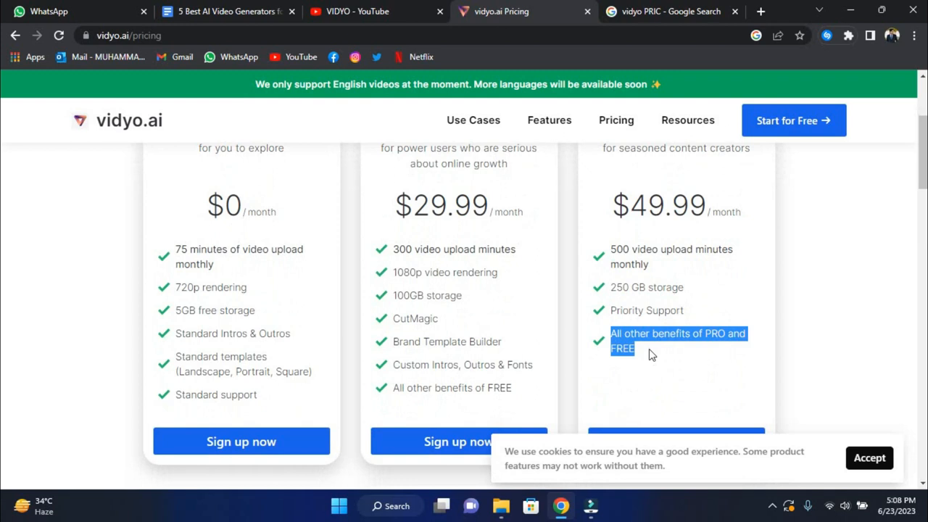
pyautogui.scroll(-3)
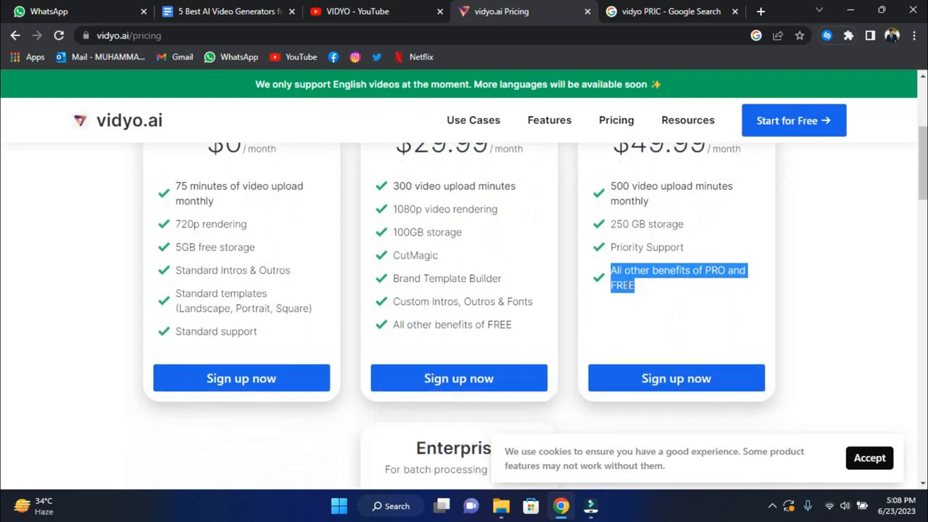
pyautogui.scroll(-3)
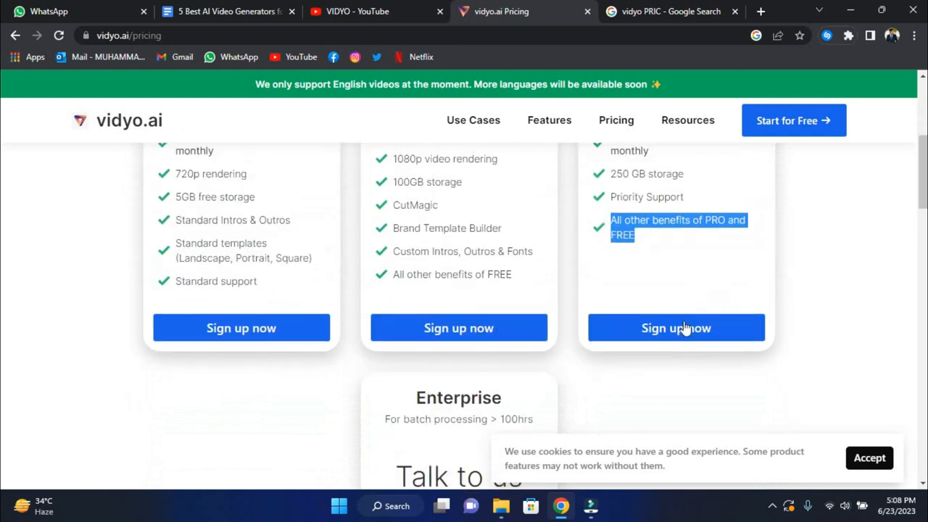
pyautogui.scroll(3)
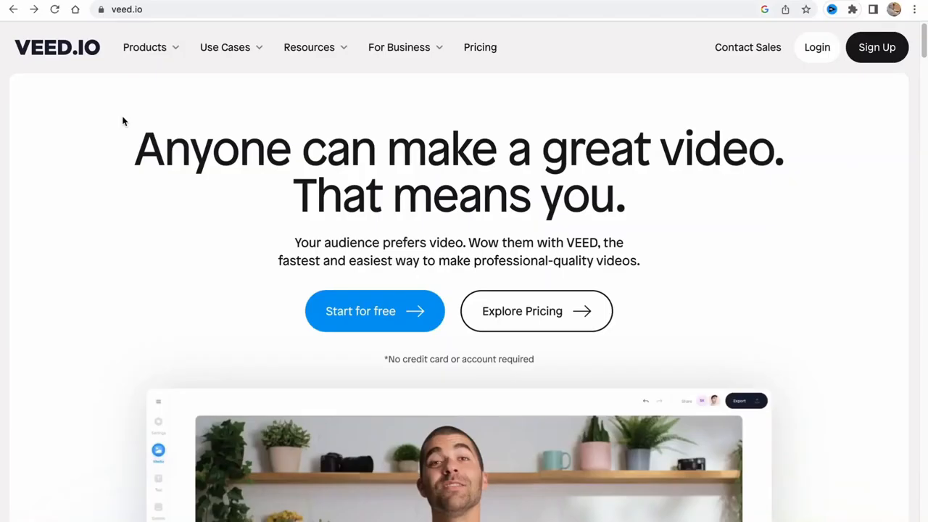
pyautogui.moveTo(374, 311)
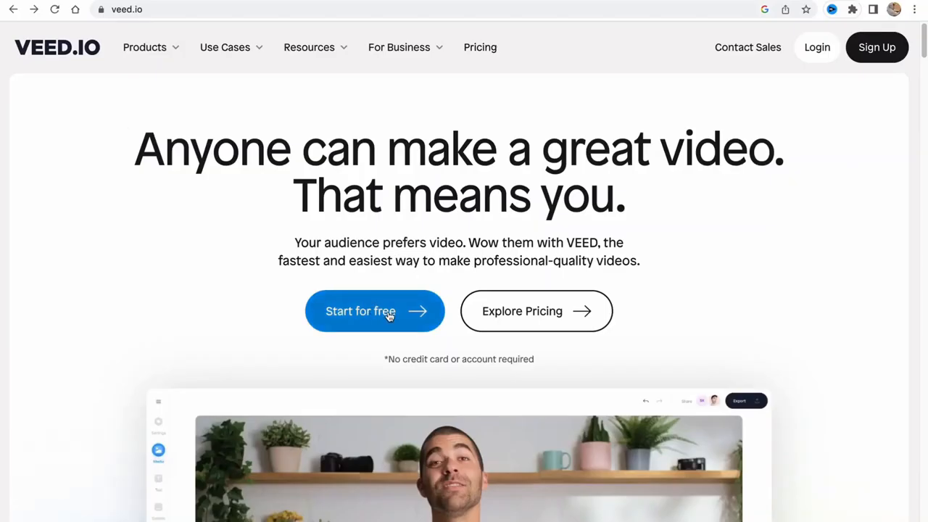
# Start a free VEED.IO project to reach the New Project options
pyautogui.scroll(-3)
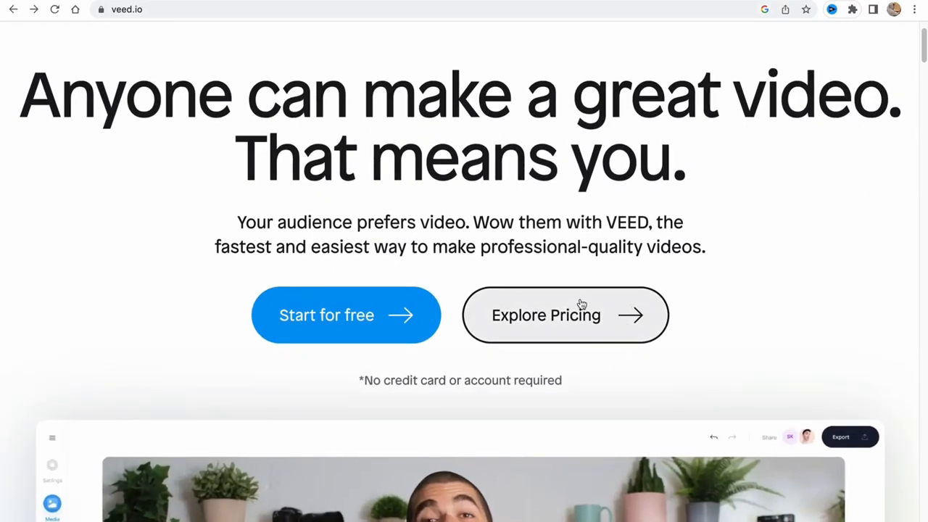
pyautogui.click(345, 315)
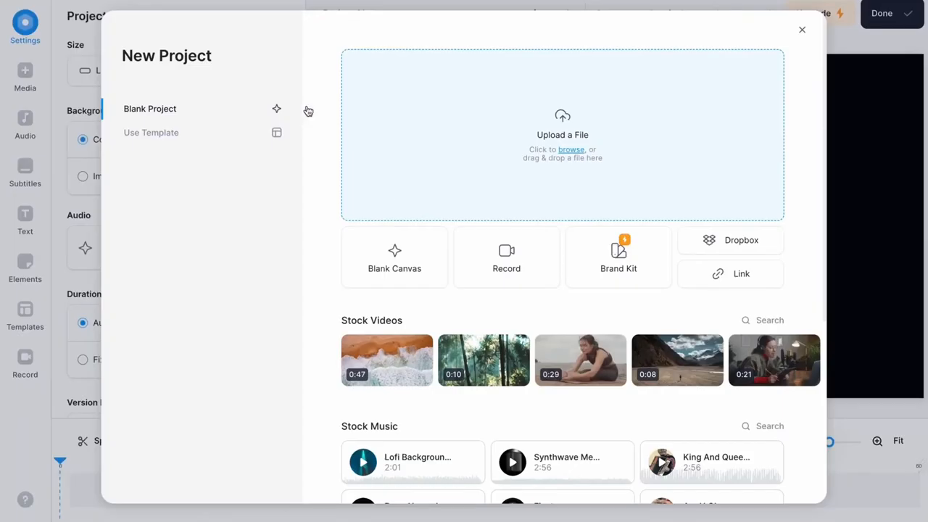
# Load the nature stock video, browse Subtitles and Record, then show the clip's editing options
pyautogui.click(150, 133)
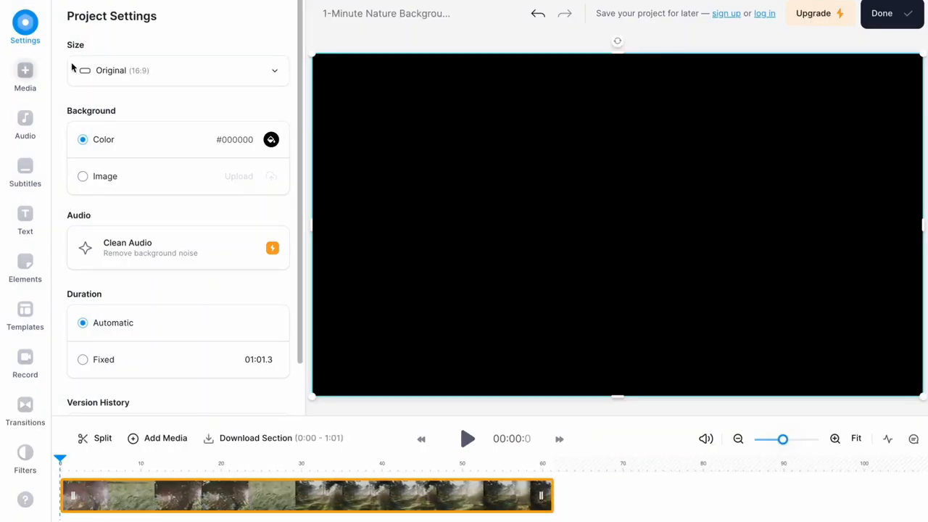
pyautogui.moveTo(92, 269)
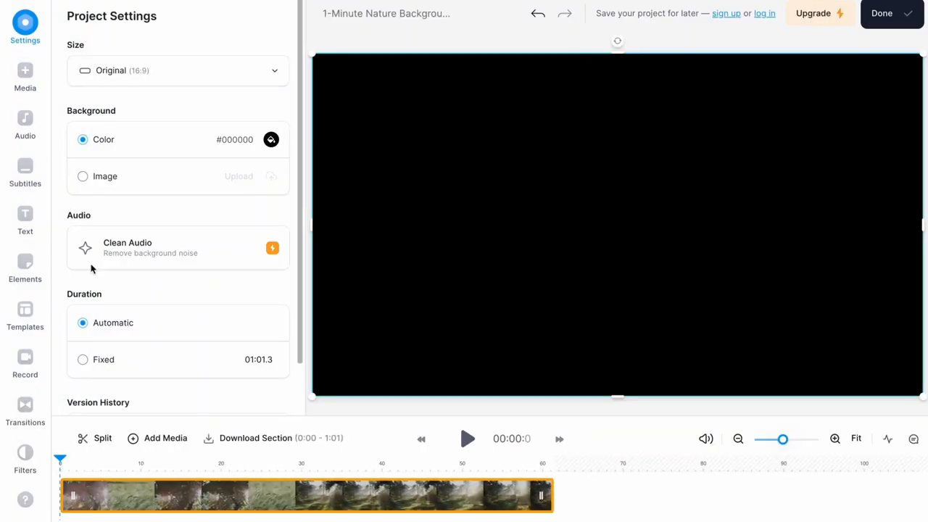
pyautogui.click(25, 171)
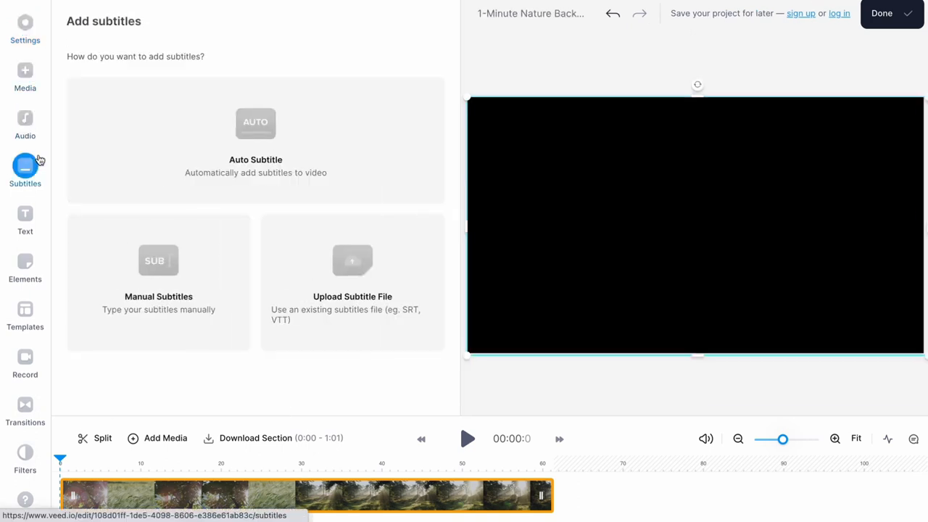
pyautogui.click(25, 361)
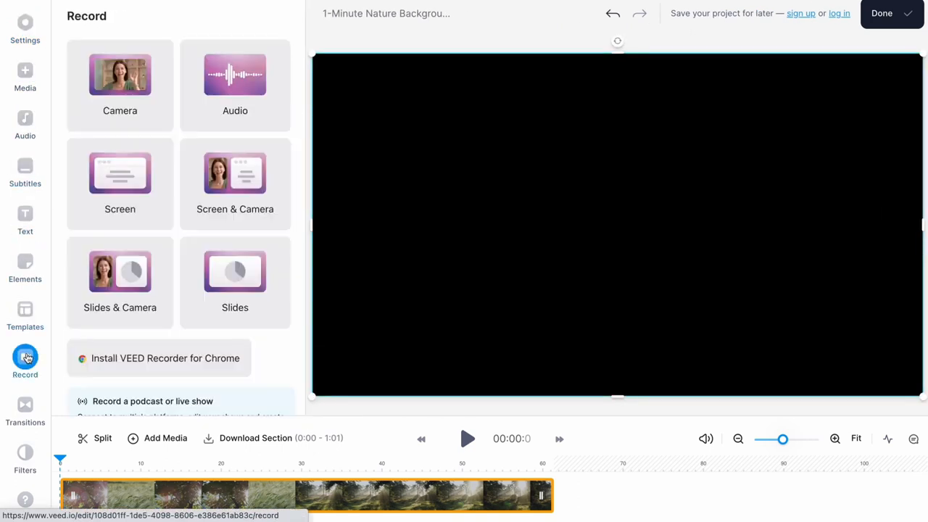
pyautogui.click(25, 25)
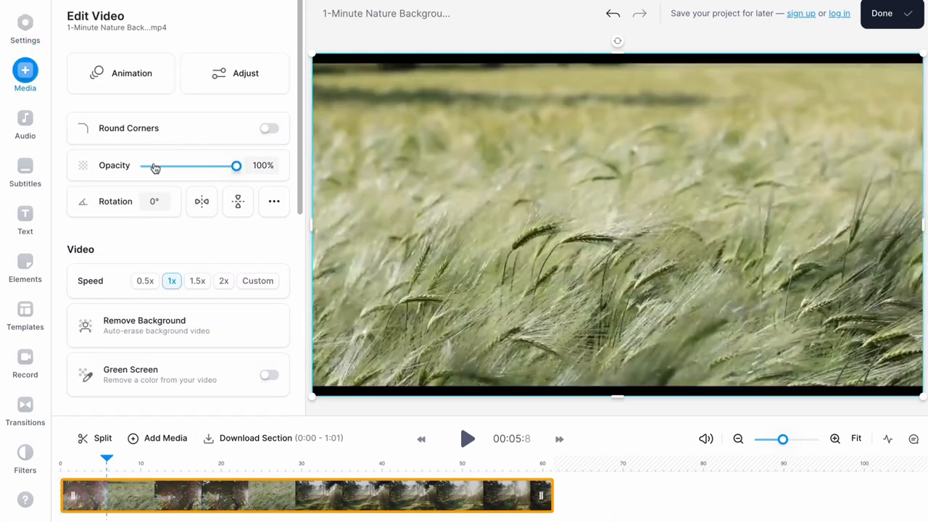
# Add the Lofi Background Vlog Hip Hop stock track under the clips
pyautogui.scroll(-3)
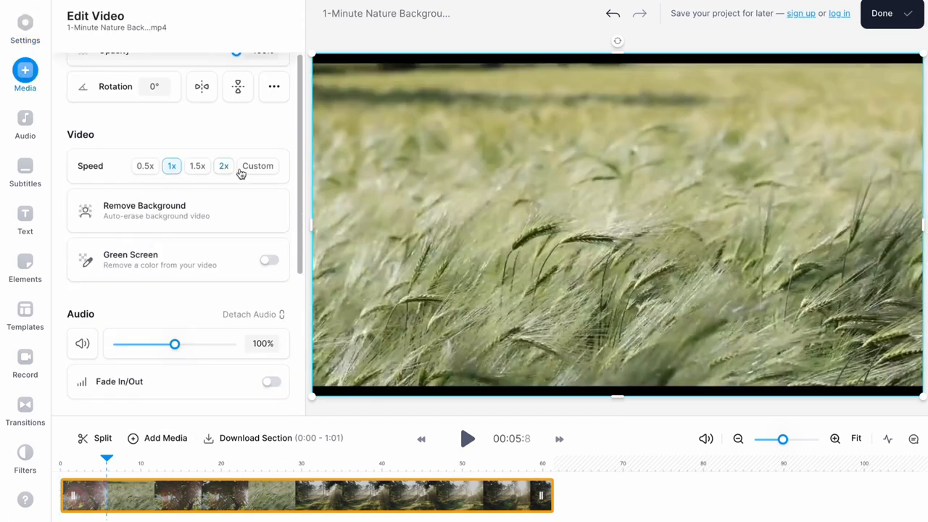
pyautogui.scroll(-3)
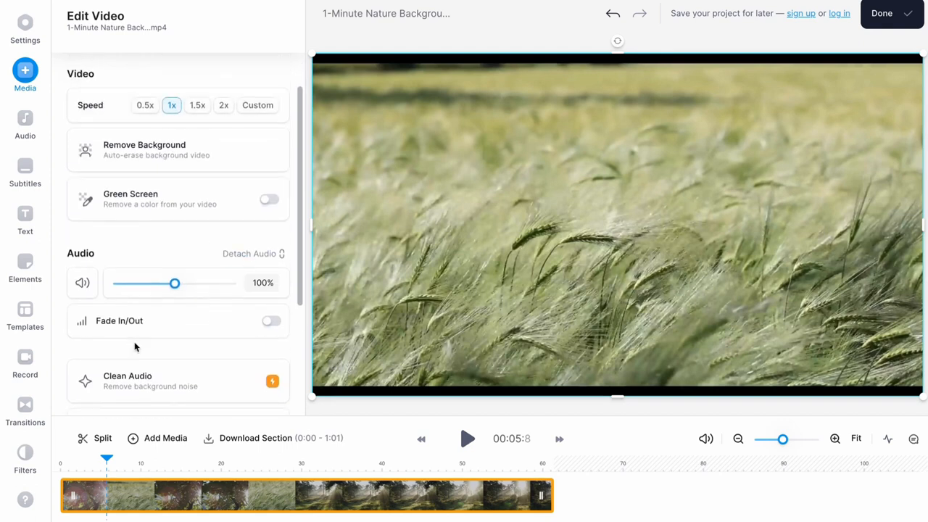
pyautogui.scroll(-3)
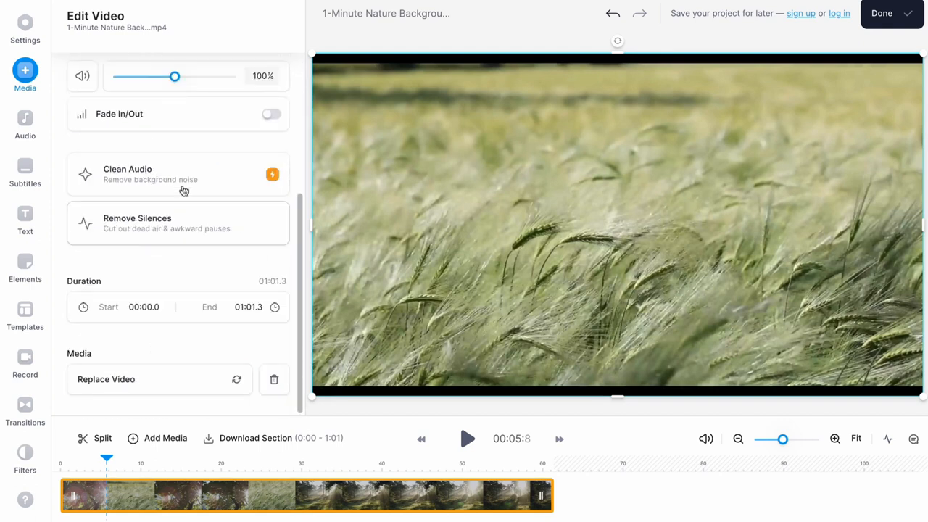
pyautogui.click(24, 123)
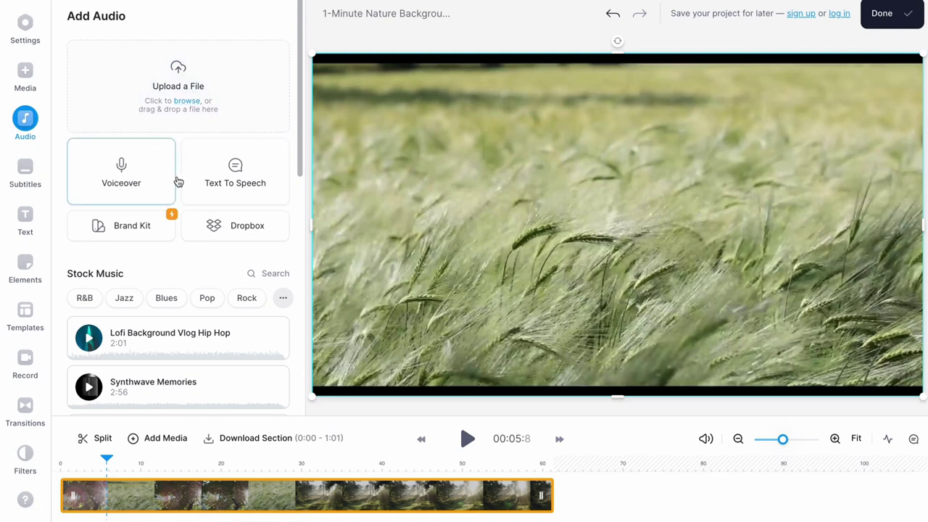
pyautogui.moveTo(163, 365)
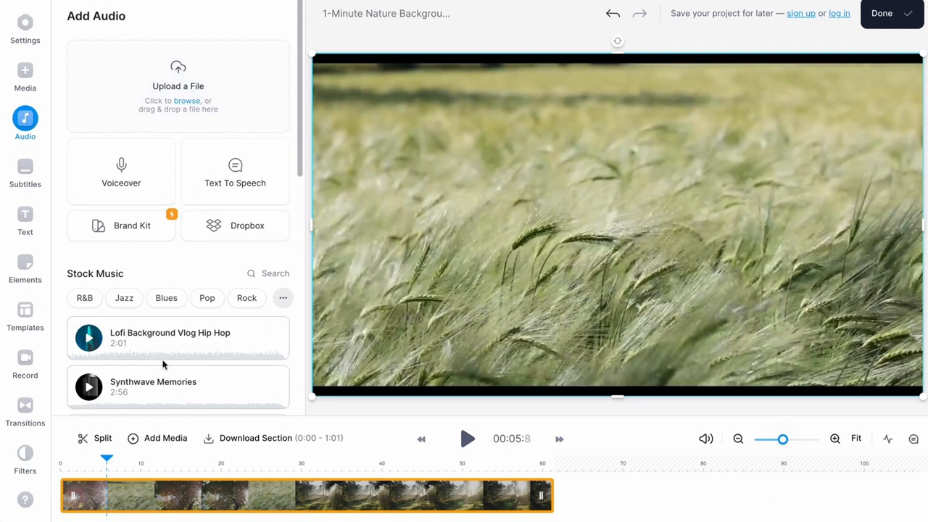
pyautogui.click(272, 282)
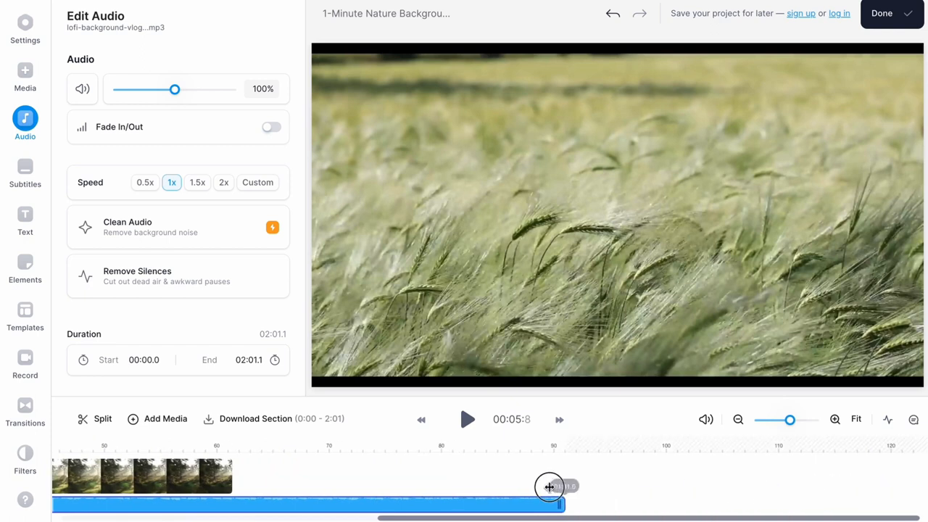
# Preview the aerial ocean clip, view export settings, and go to VEED.IO pricing
pyautogui.click(573, 495)
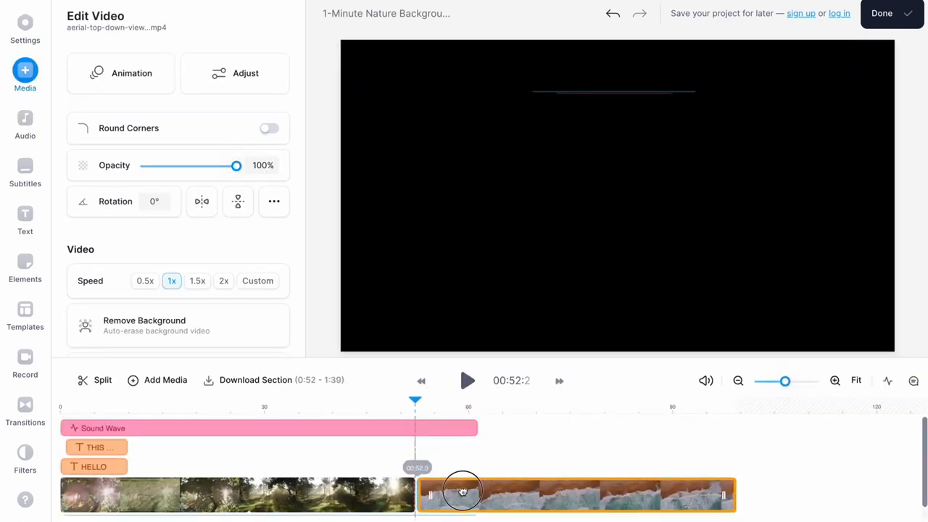
pyautogui.click(468, 380)
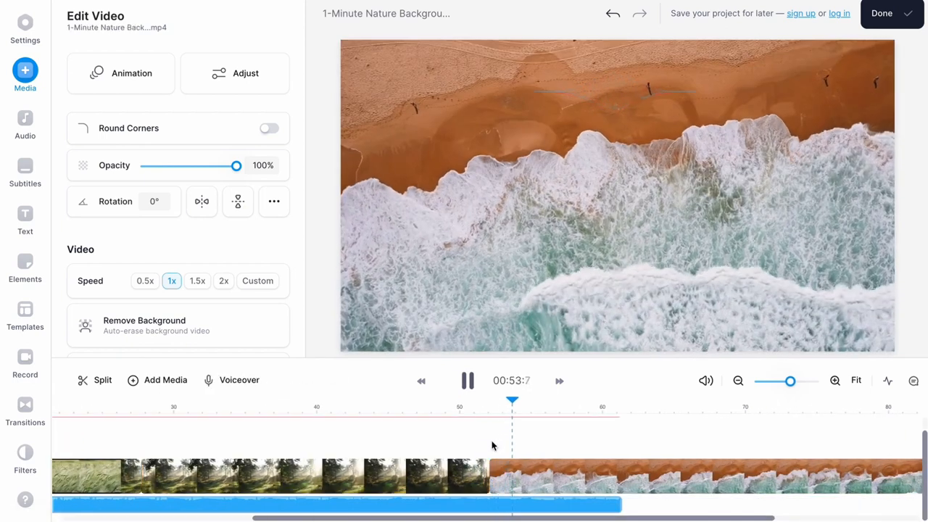
pyautogui.click(468, 381)
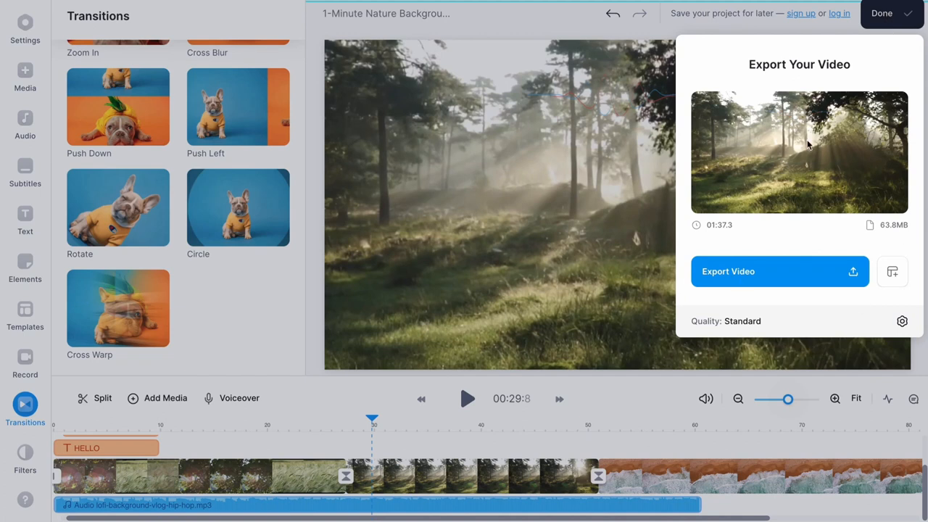
pyautogui.click(902, 320)
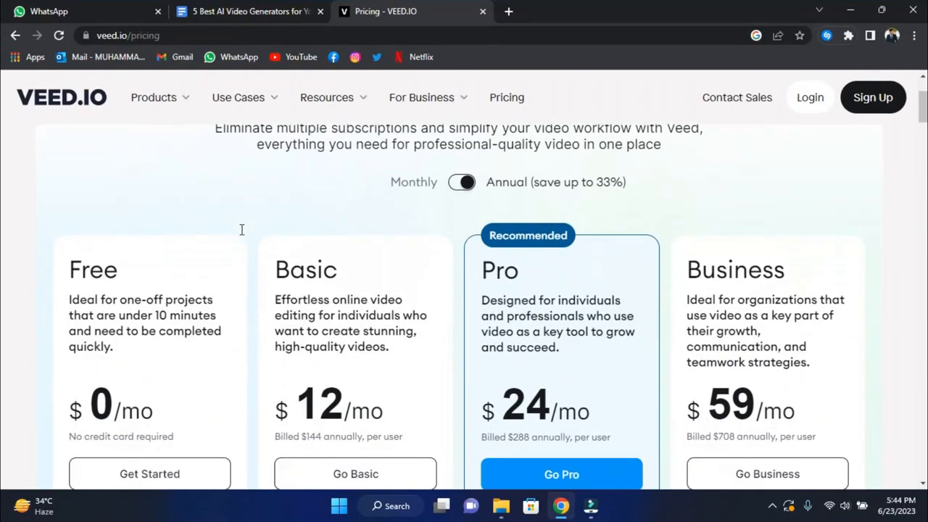
pyautogui.scroll(-3)
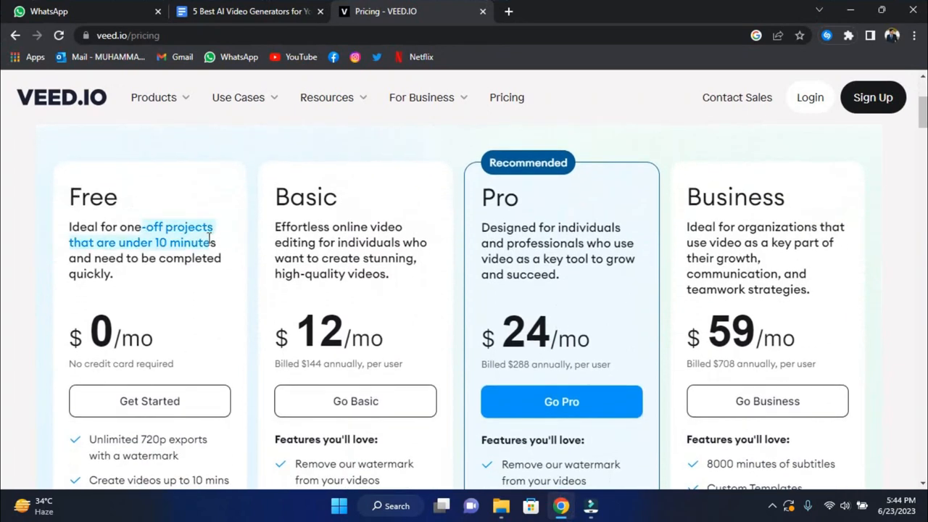
pyautogui.scroll(-3)
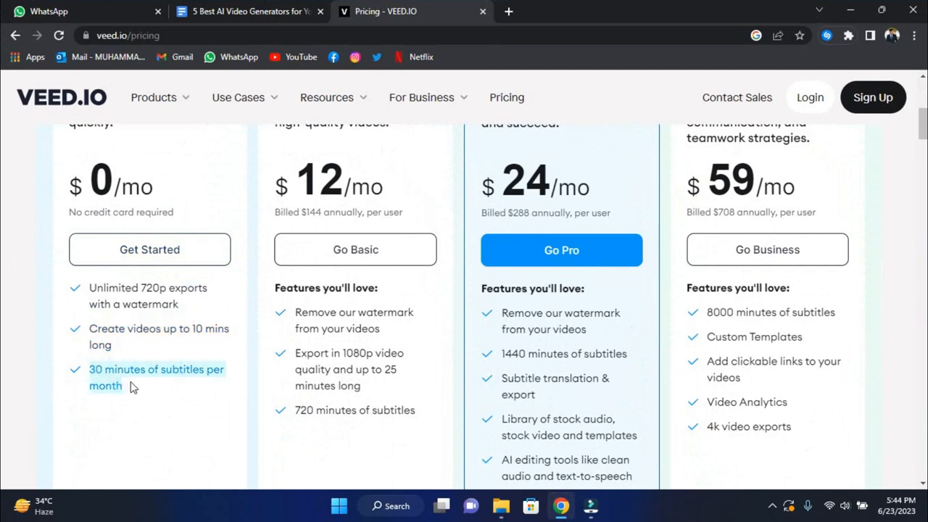
pyautogui.scroll(3)
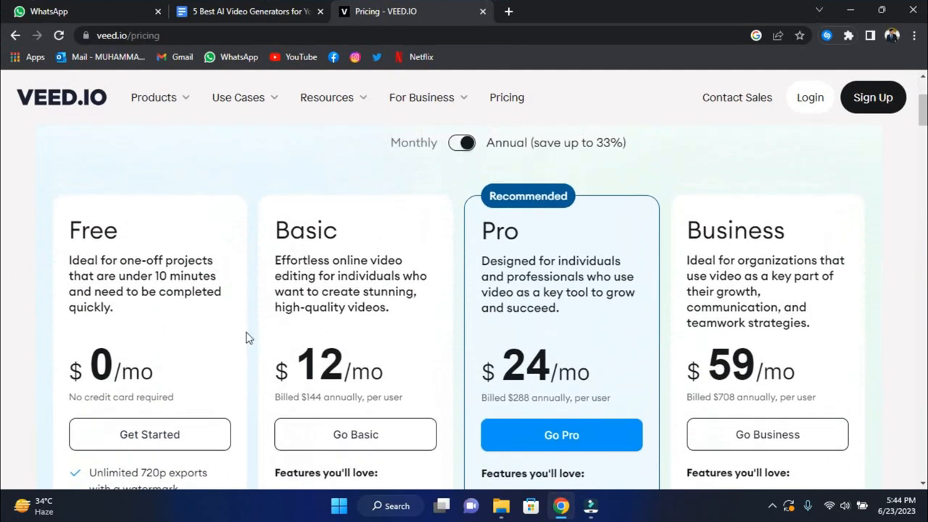
pyautogui.moveTo(164, 383)
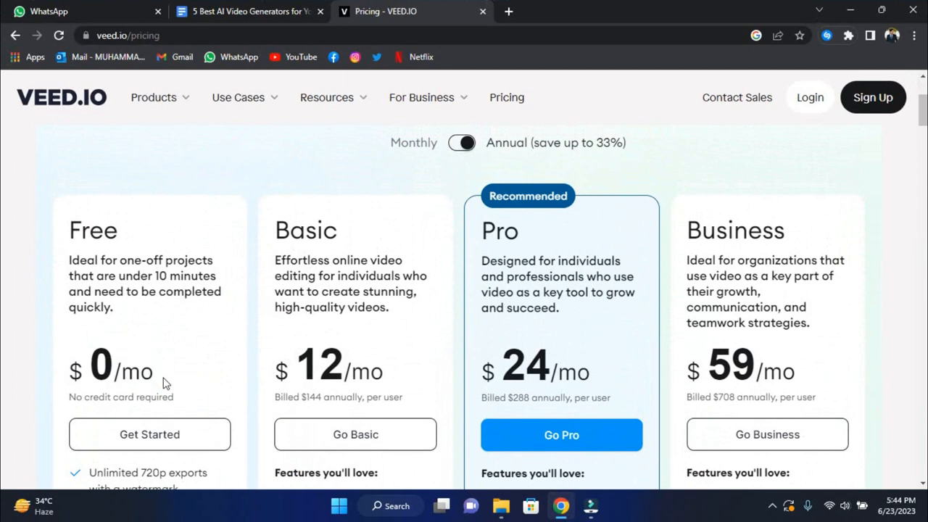
pyautogui.scroll(-3)
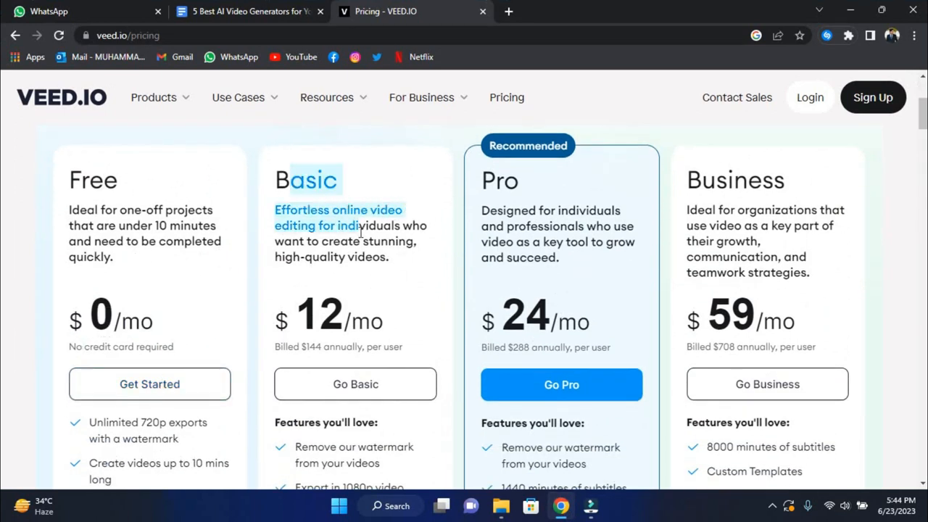
pyautogui.scroll(-3)
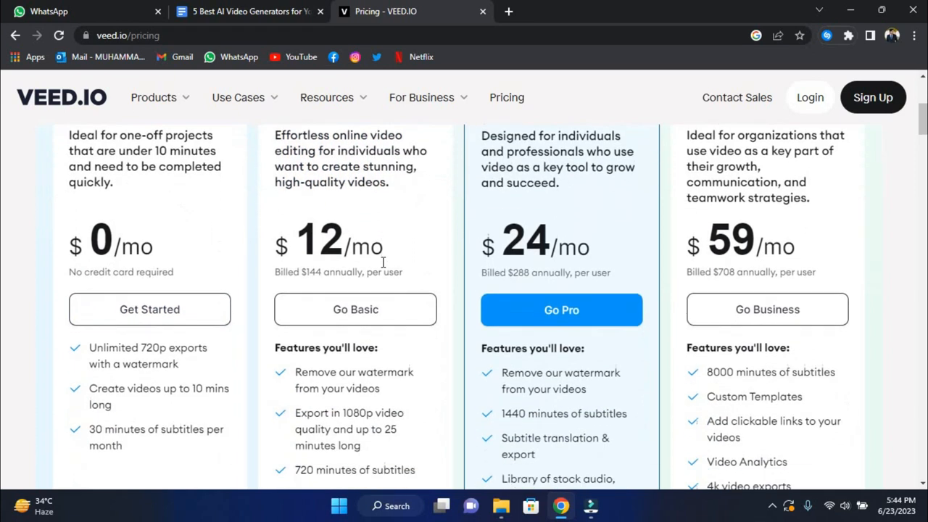
pyautogui.scroll(-3)
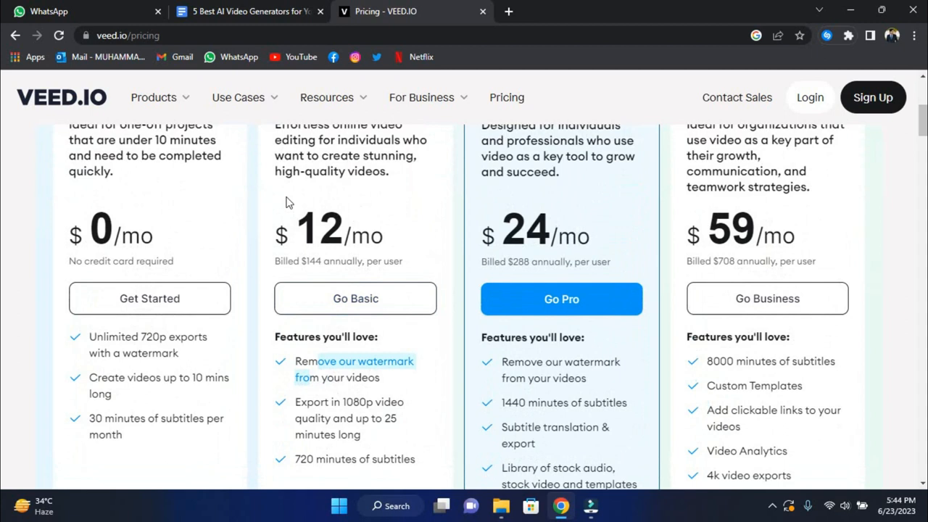
pyautogui.doubleClick(319, 228)
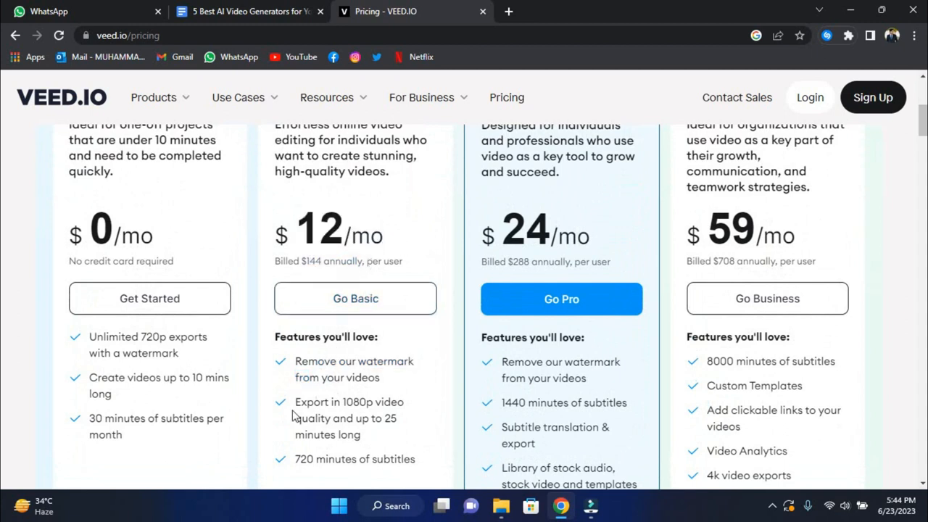
pyautogui.doubleClick(372, 402)
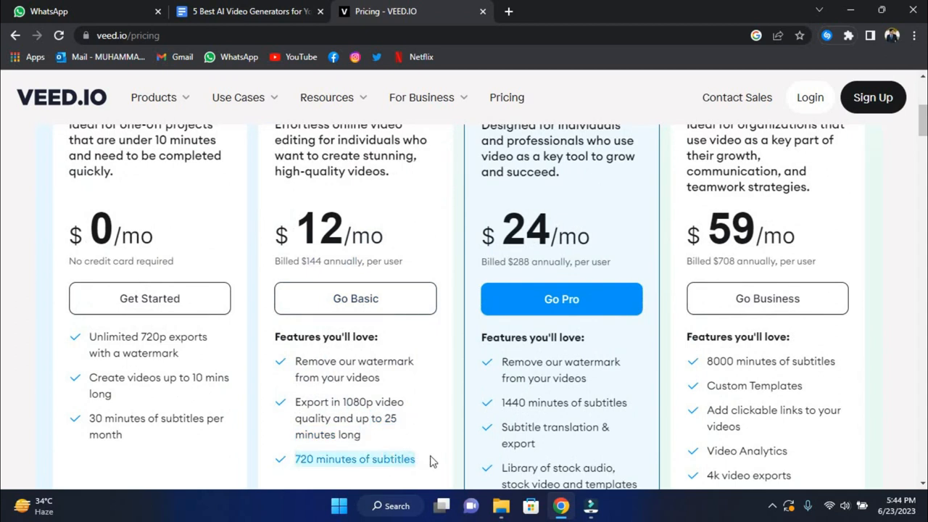
pyautogui.scroll(-3)
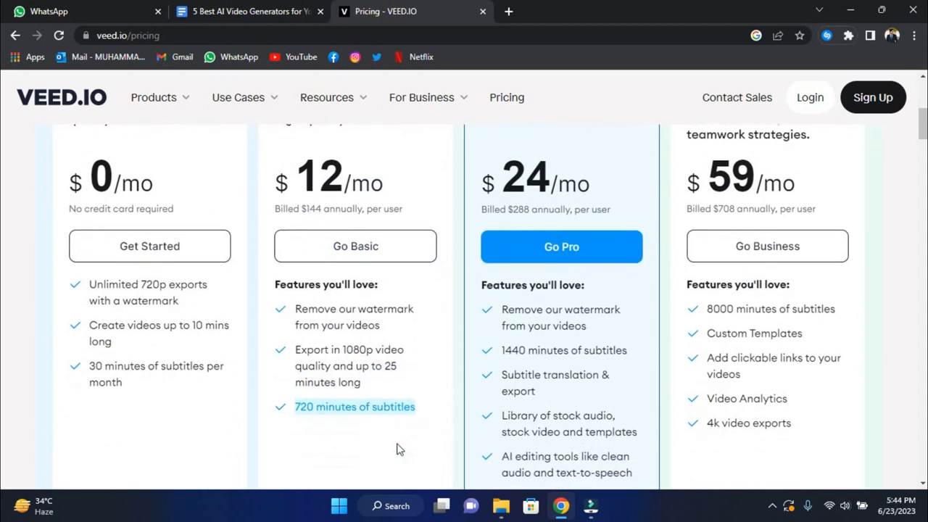
pyautogui.scroll(3)
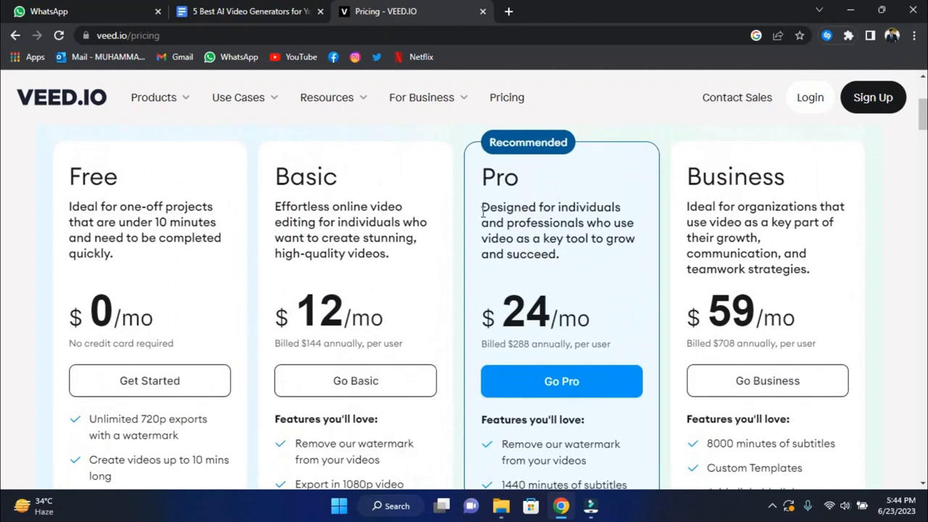
pyautogui.doubleClick(499, 176)
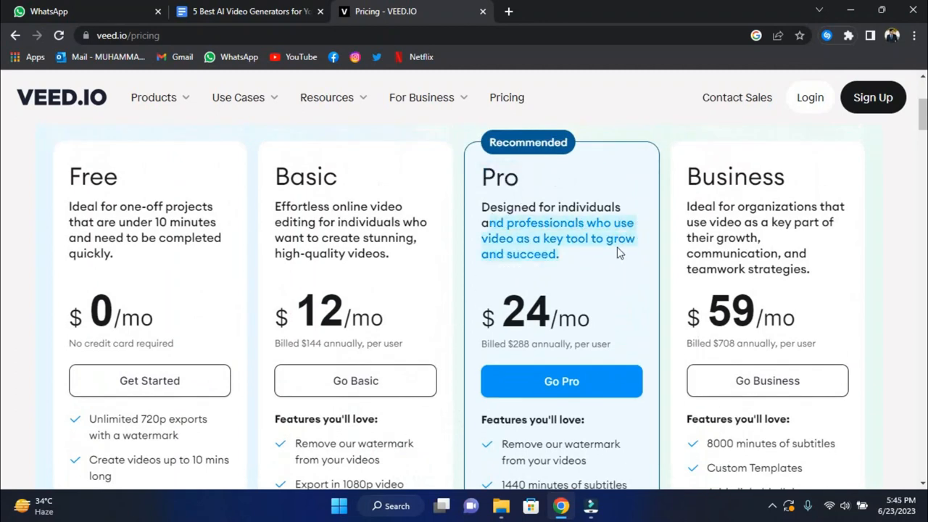
pyautogui.scroll(-3)
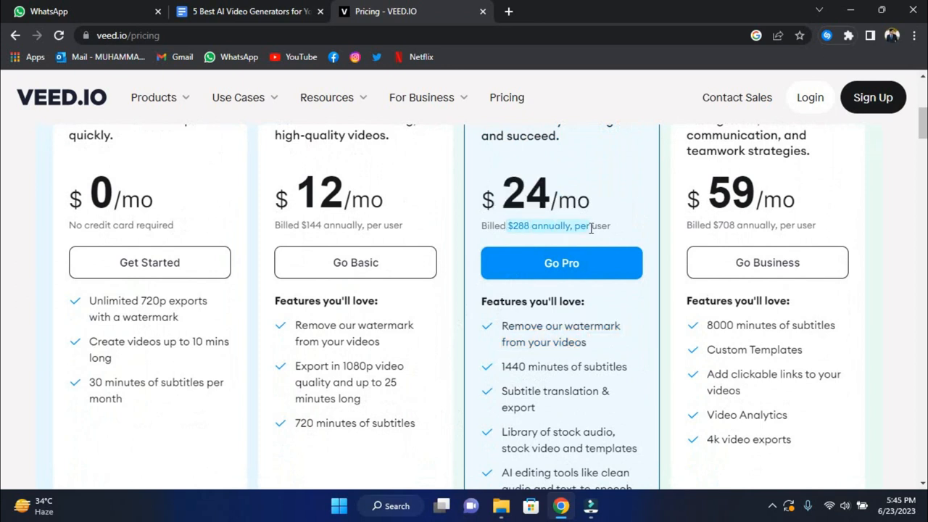
pyautogui.scroll(-3)
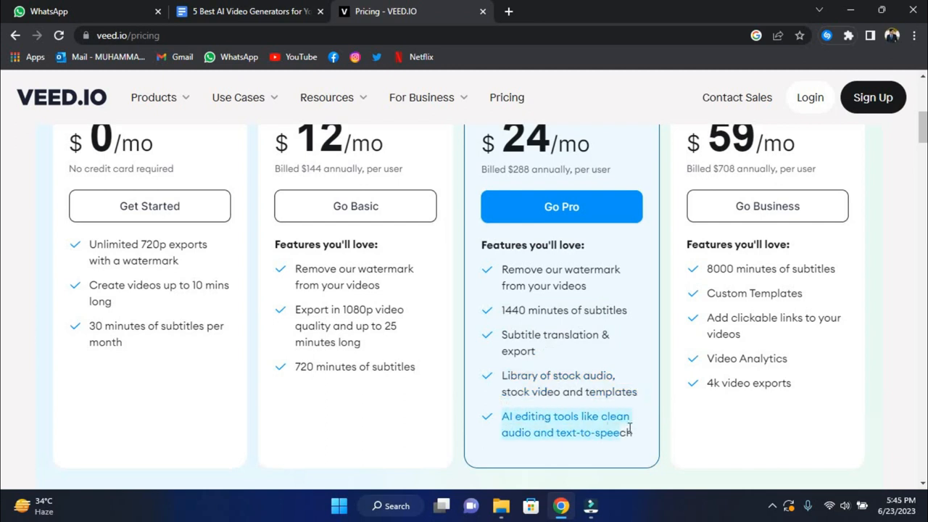
pyautogui.moveTo(670, 364)
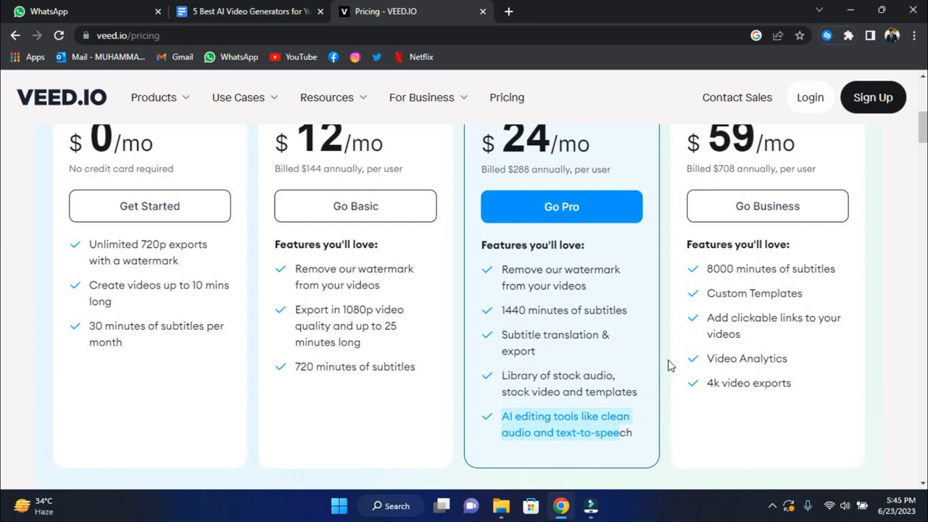
pyautogui.scroll(3)
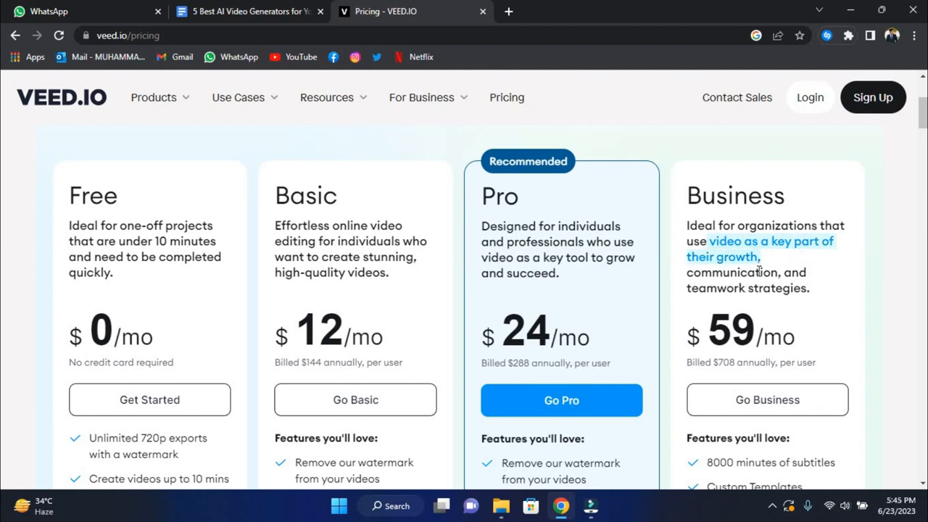
pyautogui.scroll(-3)
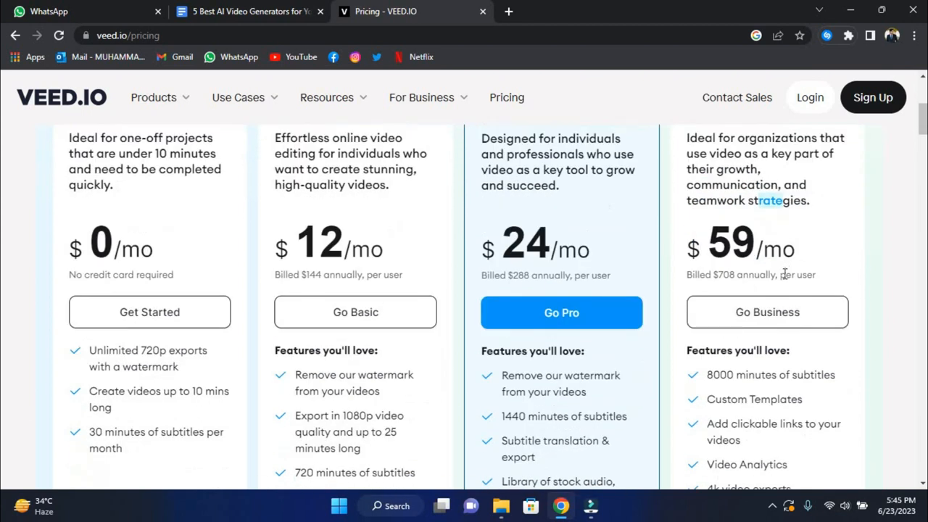
pyautogui.scroll(-3)
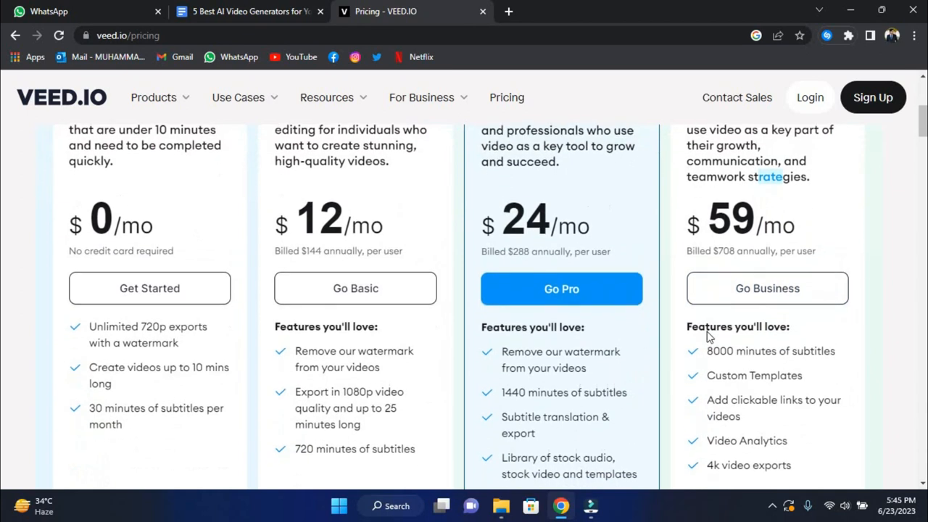
pyautogui.scroll(-3)
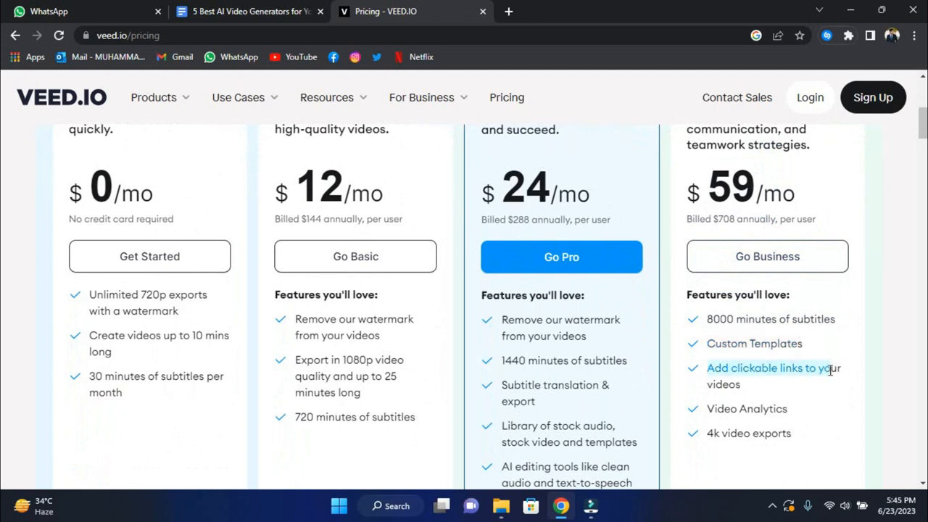
pyautogui.moveTo(713, 408)
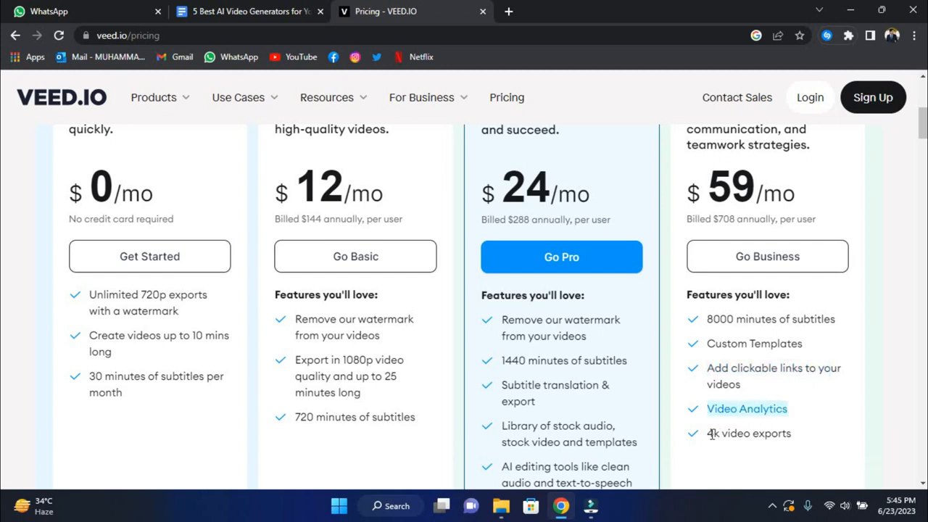
pyautogui.moveTo(713, 411)
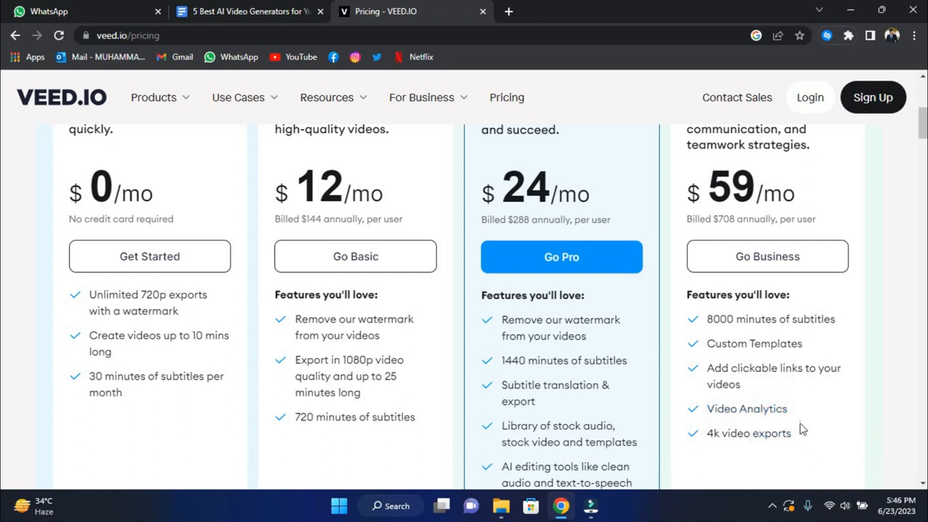
pyautogui.moveTo(775, 390)
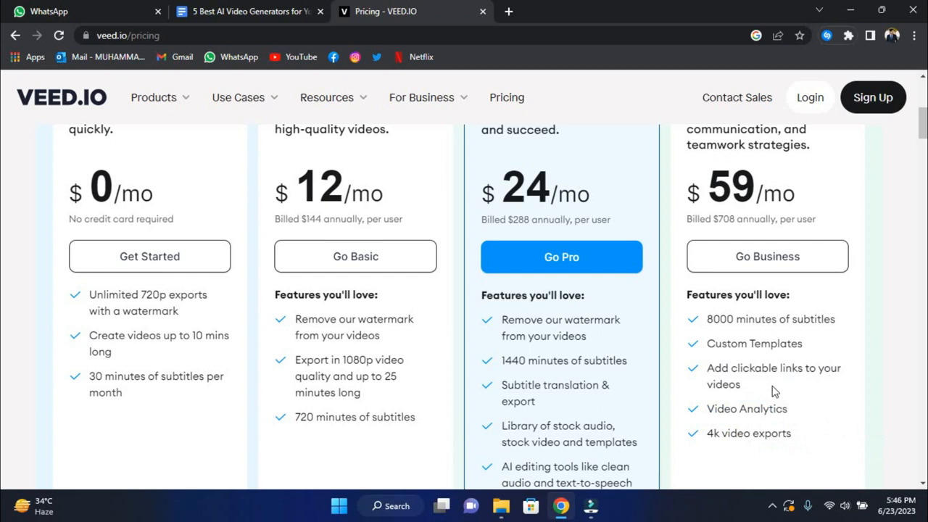